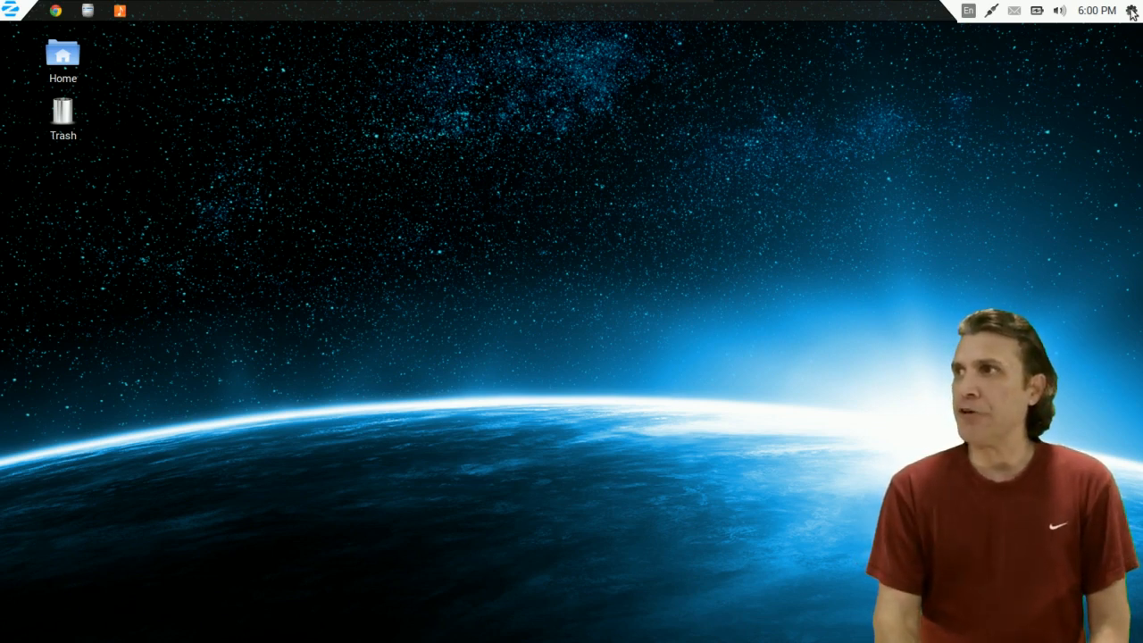
Show the system menu's help, settings, lock, guest, log out and power entries, then the calendar.
{"action": "left_click", "coordinate": [1132, 10]}
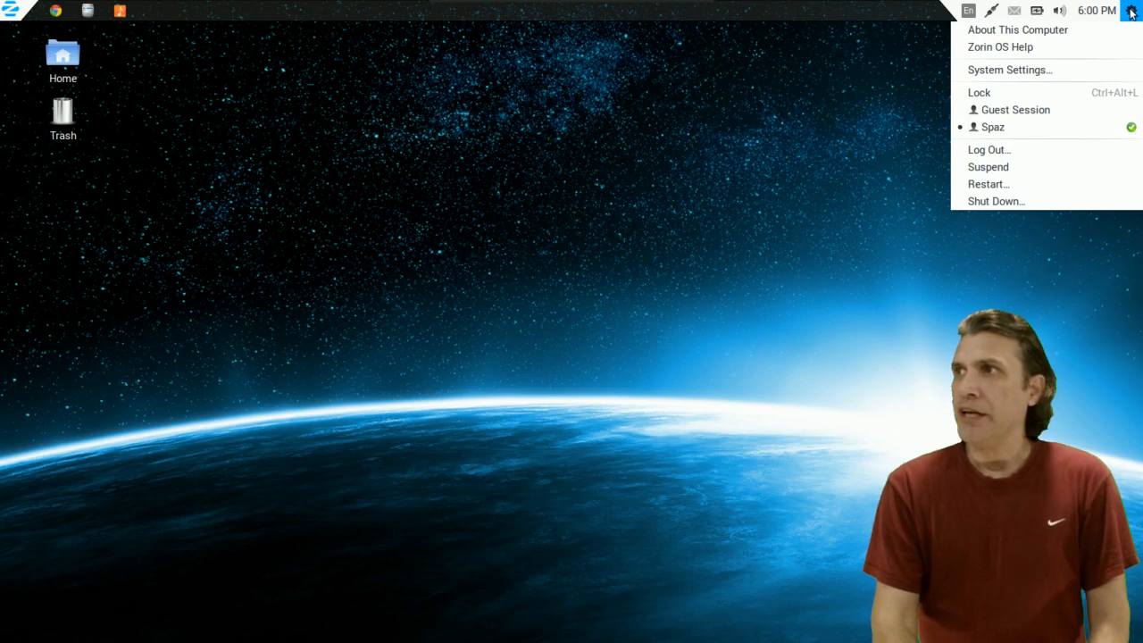
{"action": "mouse_move", "coordinate": [1000, 46]}
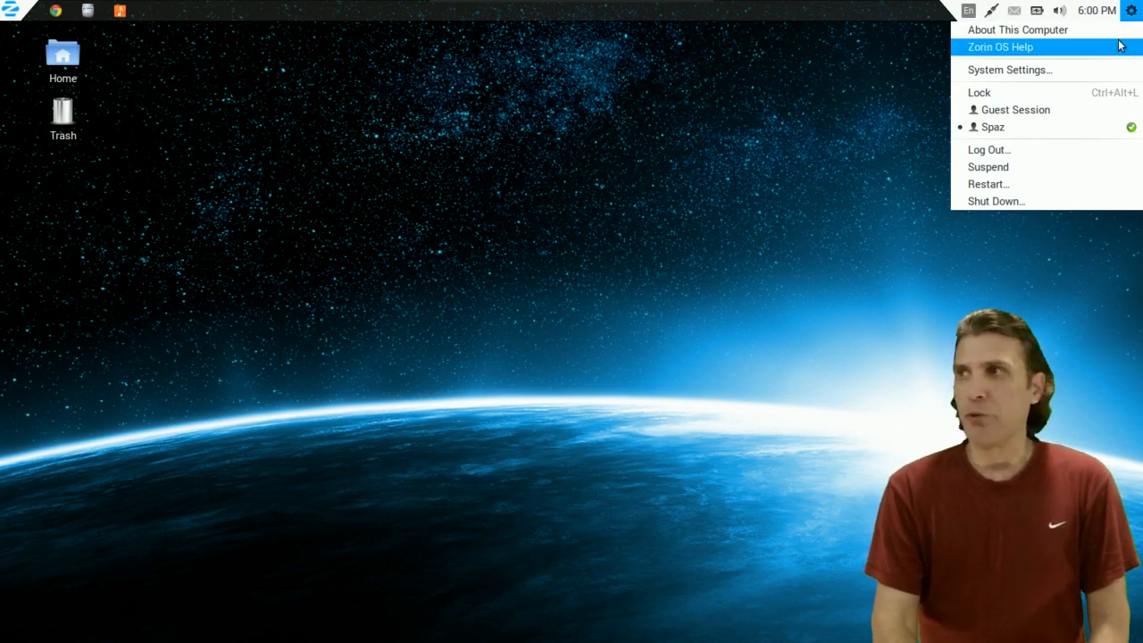
{"action": "mouse_move", "coordinate": [1009, 69]}
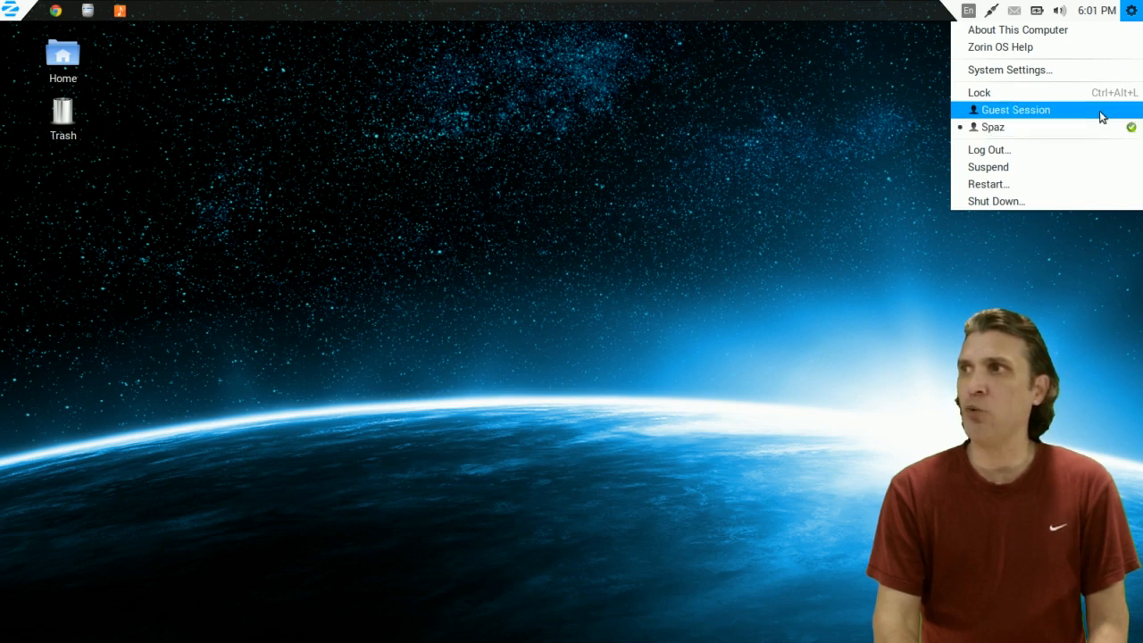
{"action": "mouse_move", "coordinate": [1087, 150]}
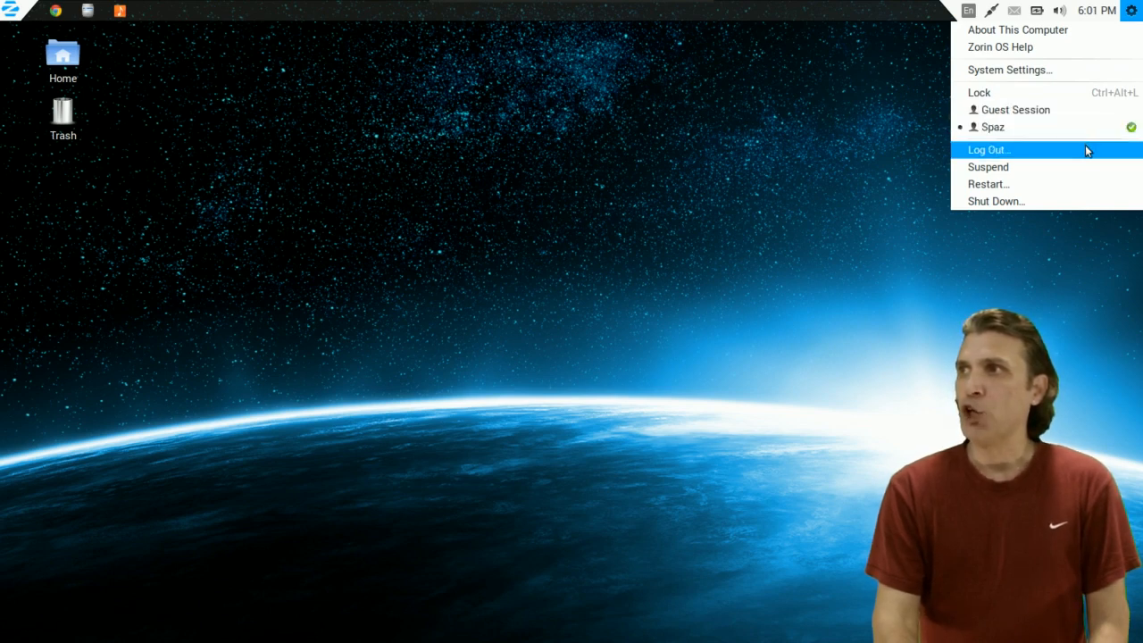
{"action": "mouse_move", "coordinate": [989, 184]}
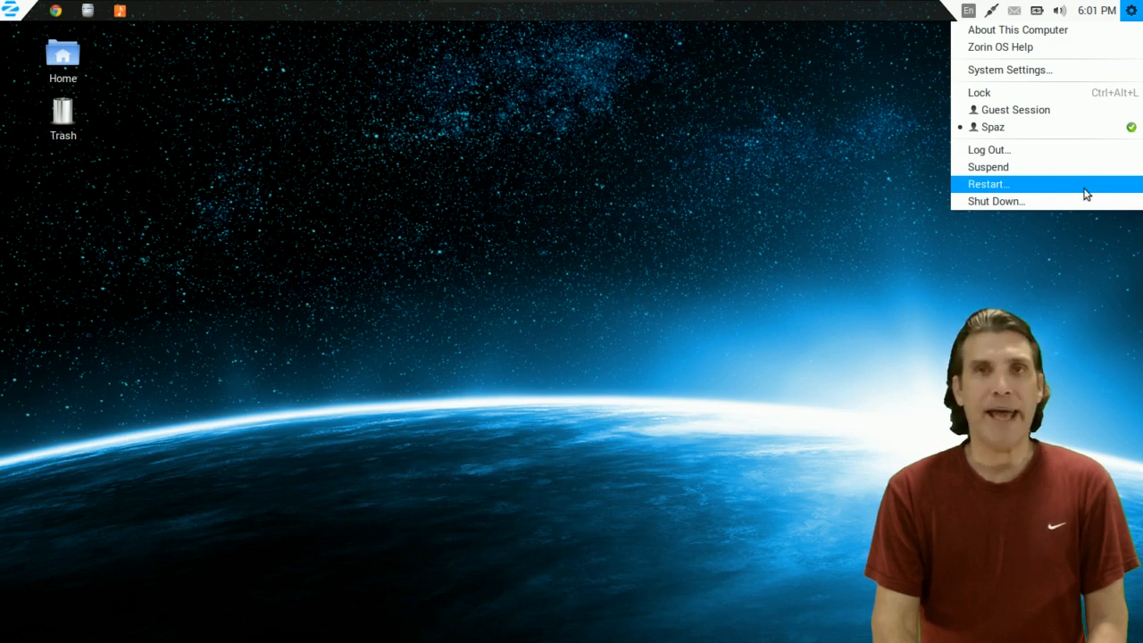
{"action": "left_click", "coordinate": [1090, 10]}
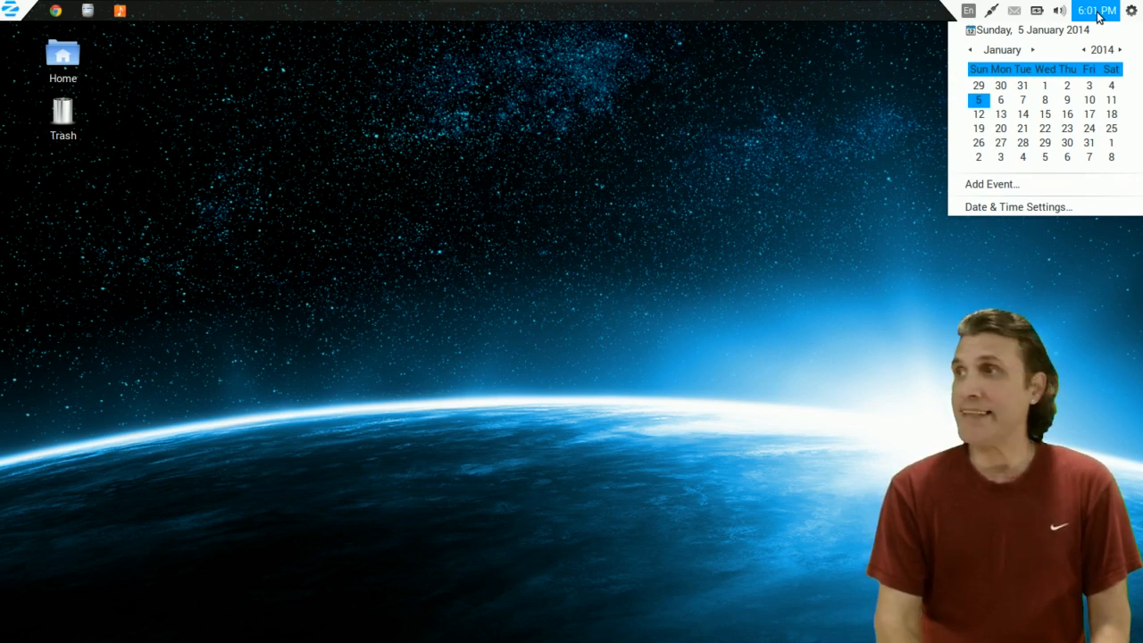
Open the volume, battery, chat status, network and keyboard layout indicator menus in turn.
{"action": "left_click", "coordinate": [1060, 10]}
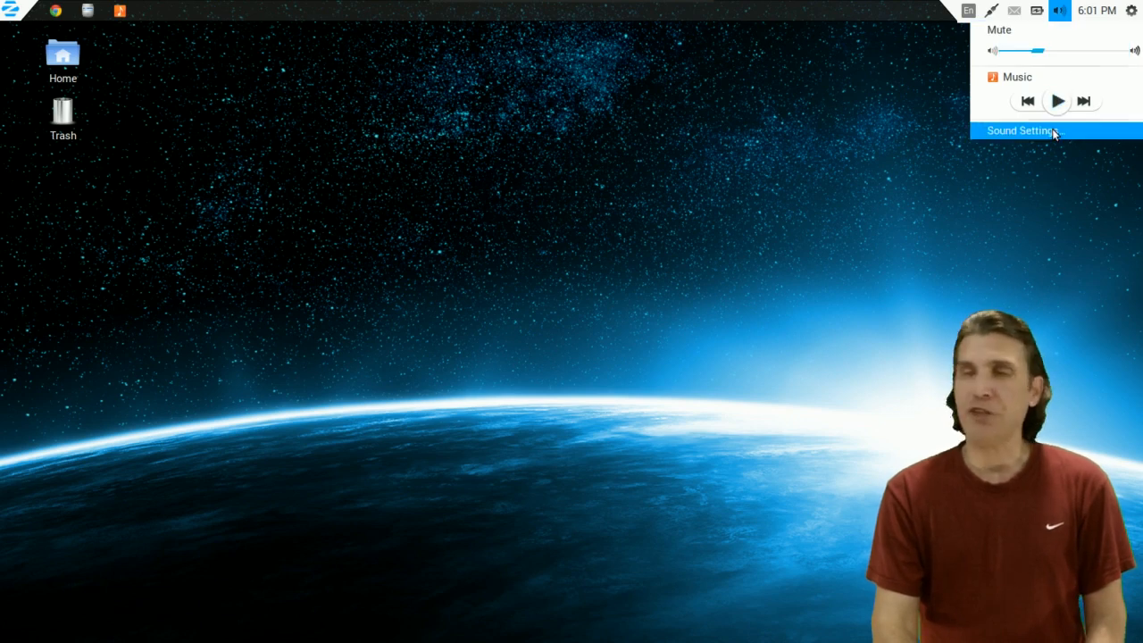
{"action": "mouse_move", "coordinate": [1045, 77]}
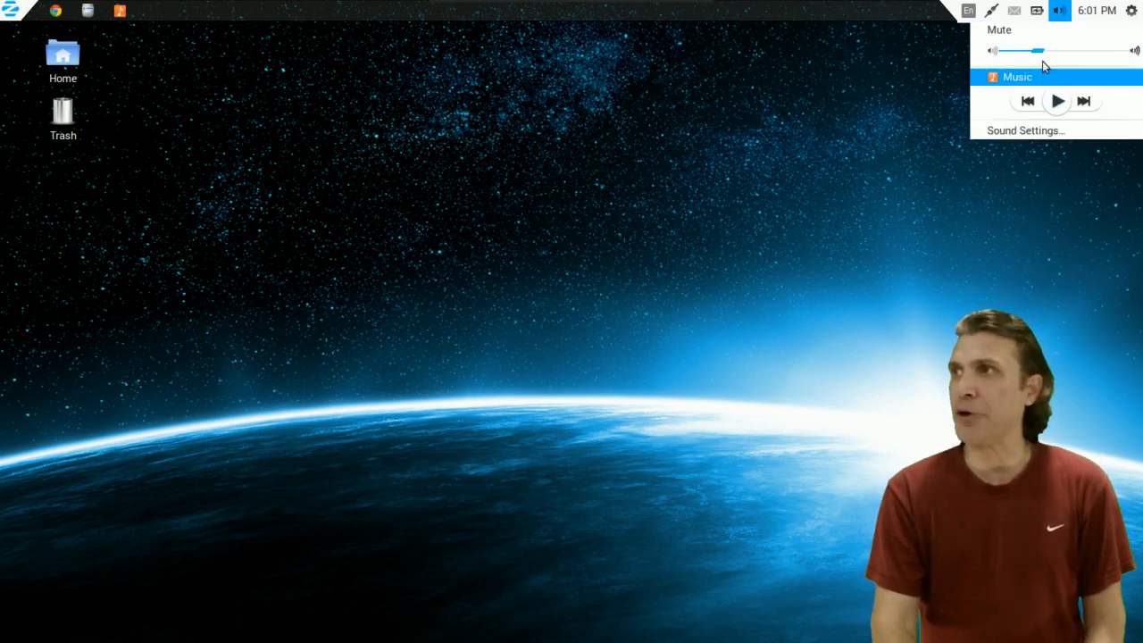
{"action": "left_click", "coordinate": [1037, 10]}
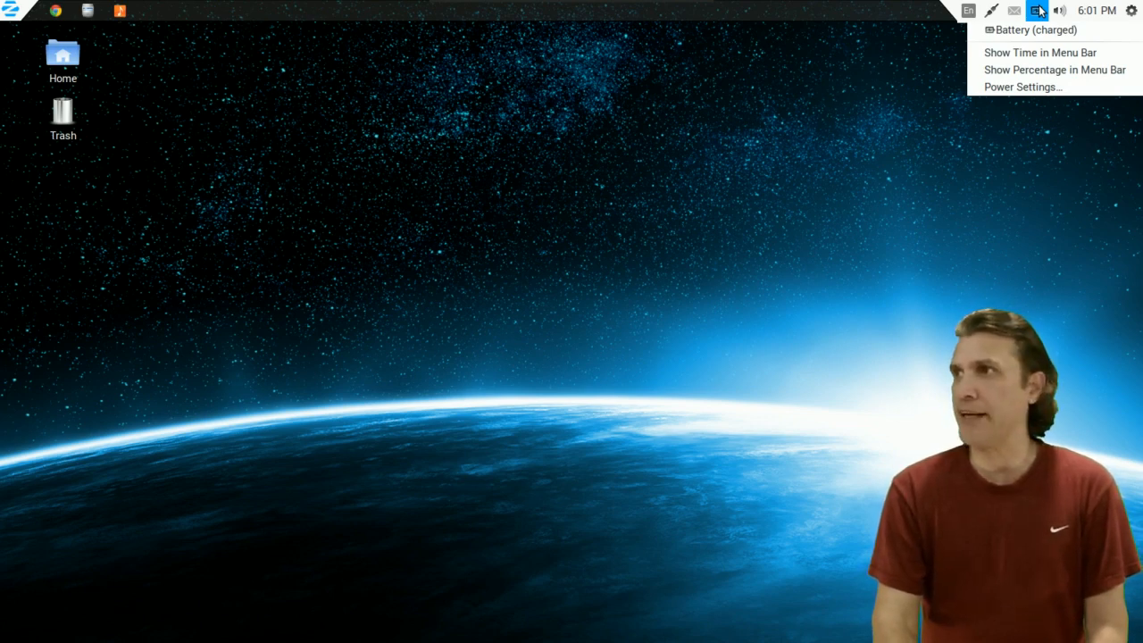
{"action": "left_click", "coordinate": [1013, 10]}
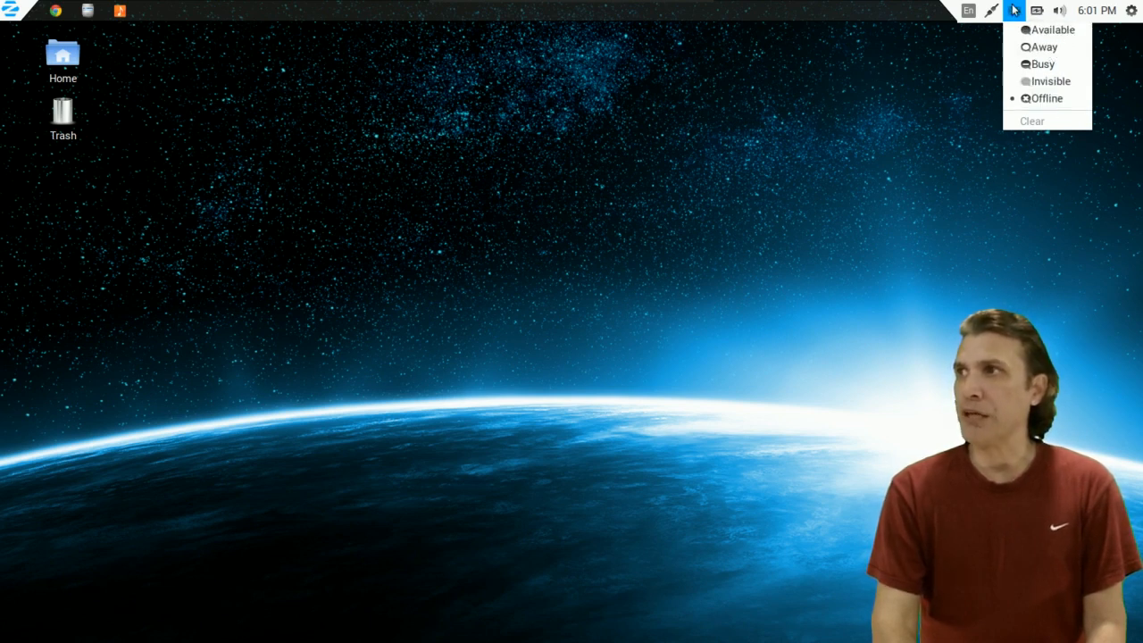
{"action": "left_click", "coordinate": [991, 10]}
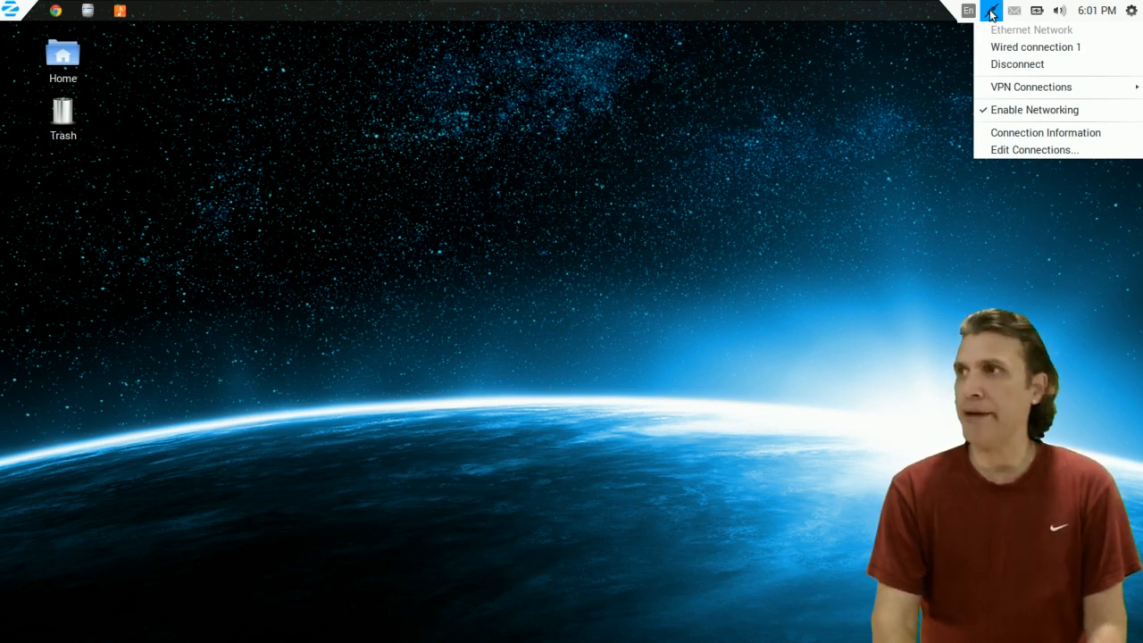
{"action": "left_click", "coordinate": [967, 10]}
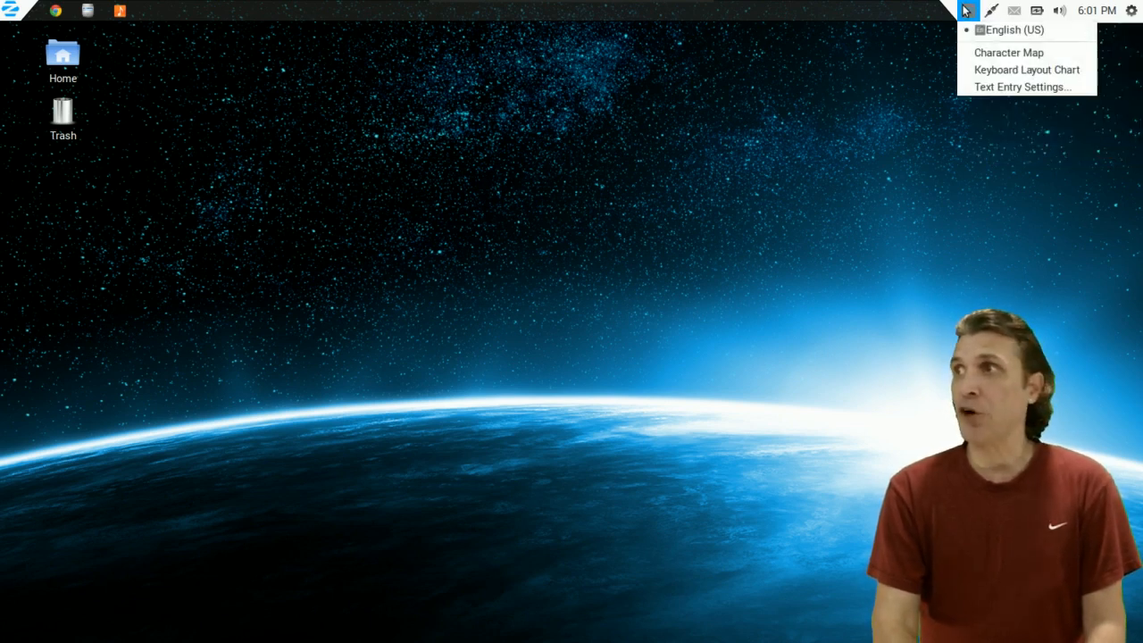
{"action": "mouse_move", "coordinate": [600, 67]}
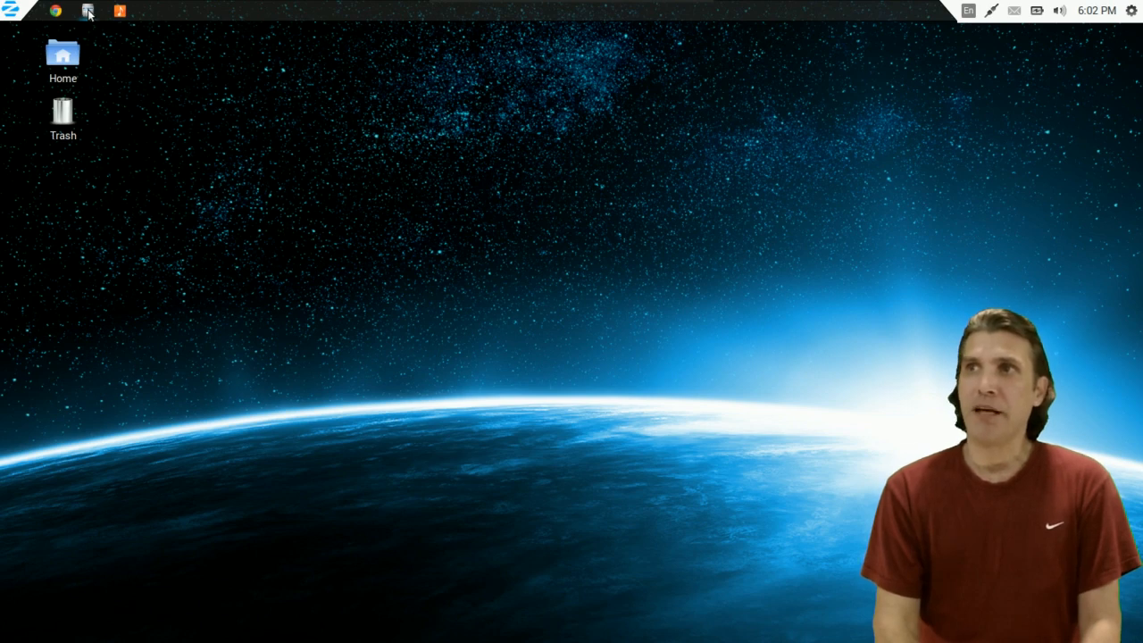
{"action": "left_click", "coordinate": [87, 9]}
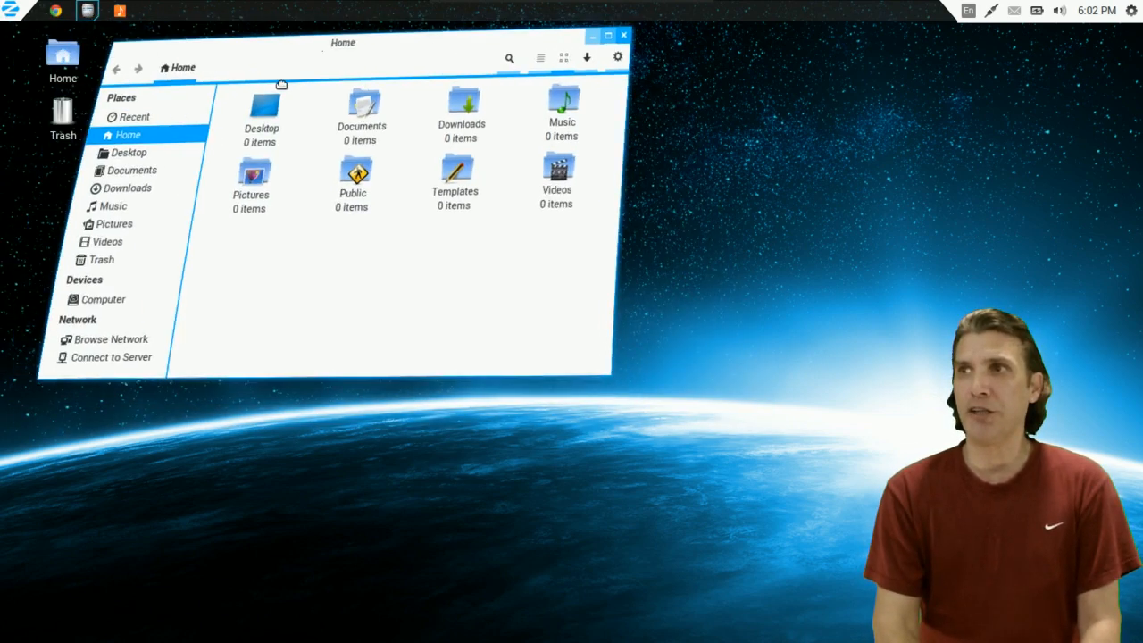
{"action": "left_click_drag", "start_coordinate": [343, 42], "coordinate": [507, 110]}
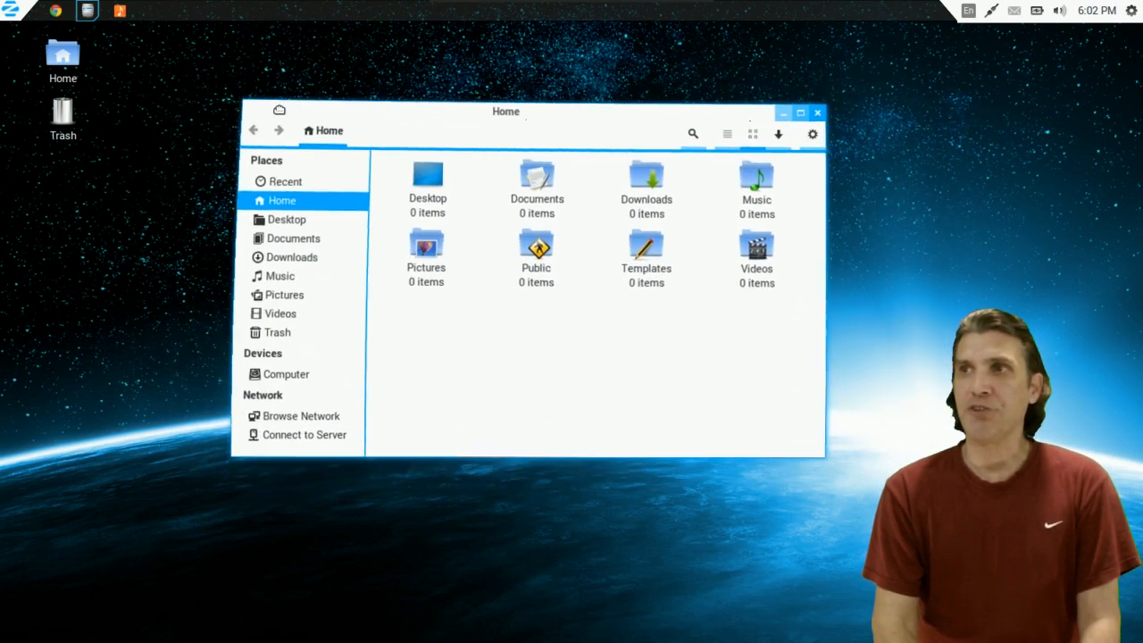
{"action": "left_click_drag", "start_coordinate": [506, 111], "coordinate": [513, 107]}
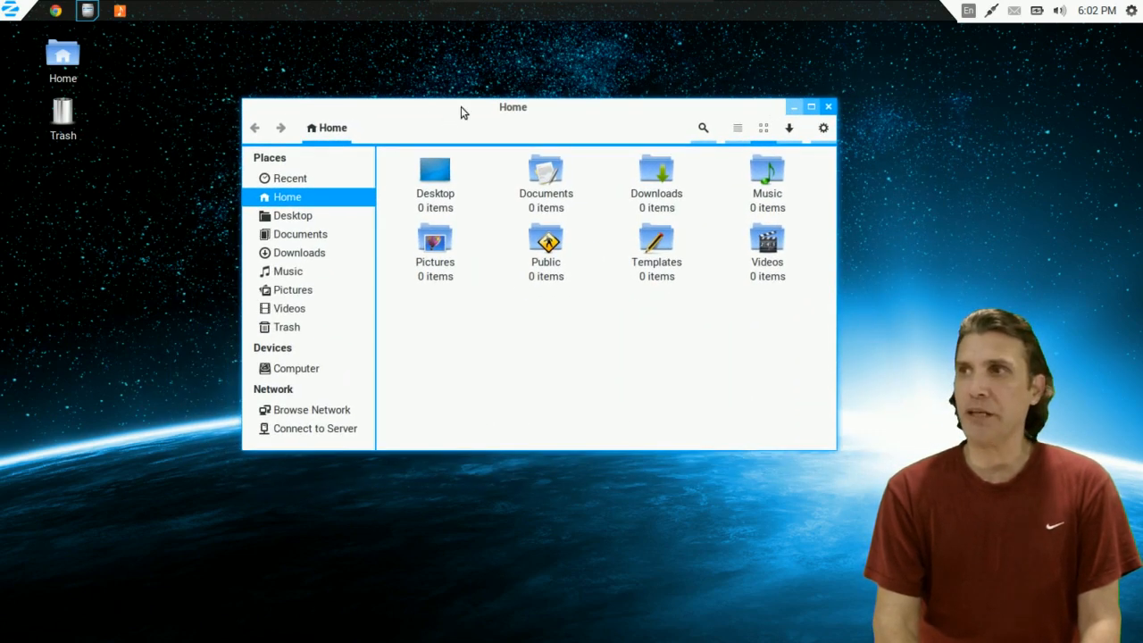
{"action": "left_click_drag", "start_coordinate": [513, 107], "coordinate": [443, 98]}
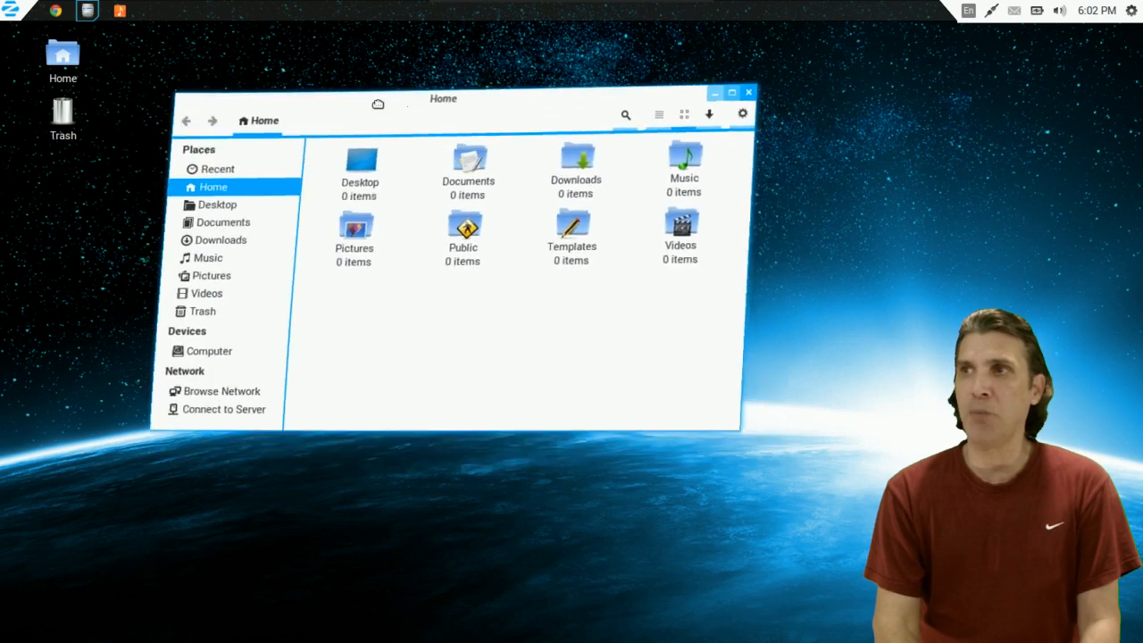
{"action": "left_click_drag", "start_coordinate": [444, 98], "coordinate": [423, 89]}
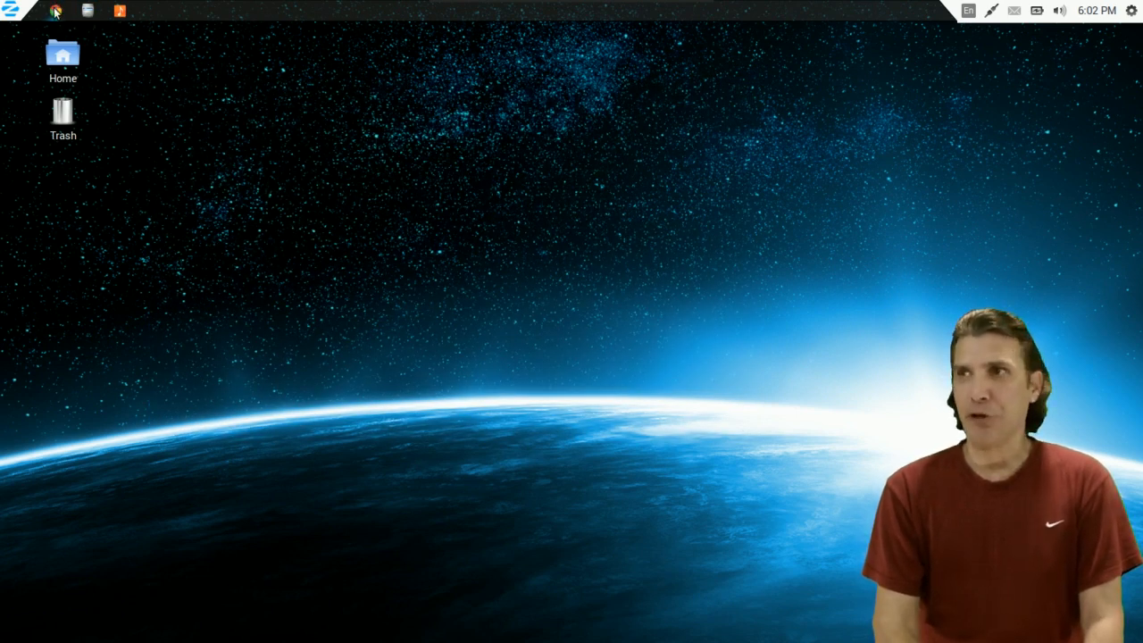
{"action": "left_click", "coordinate": [56, 10]}
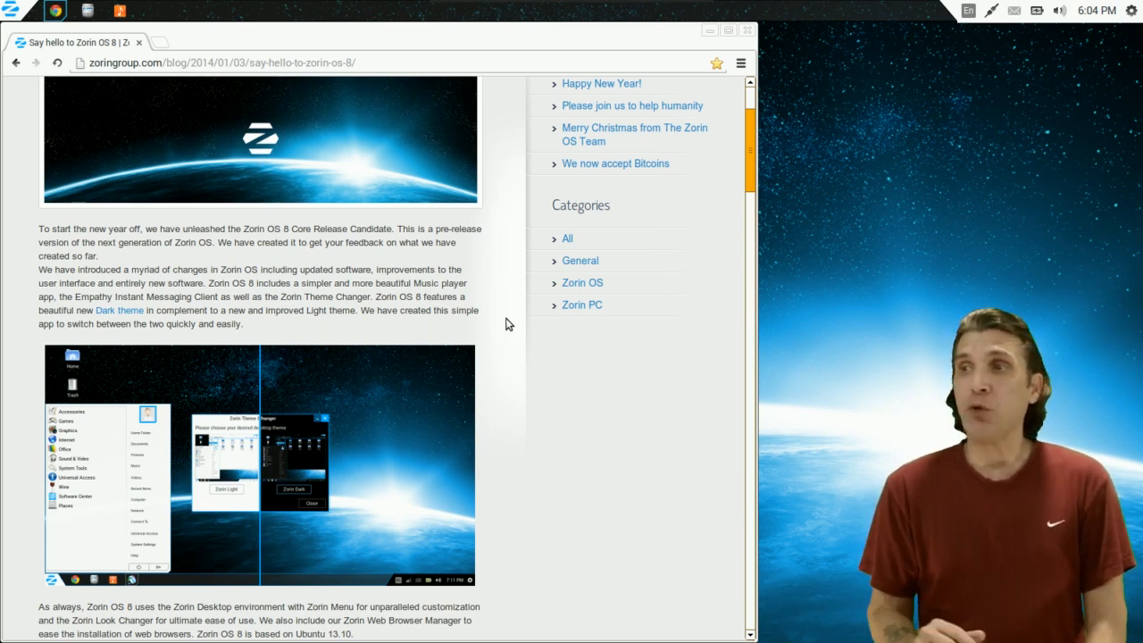
{"action": "mouse_move", "coordinate": [340, 489]}
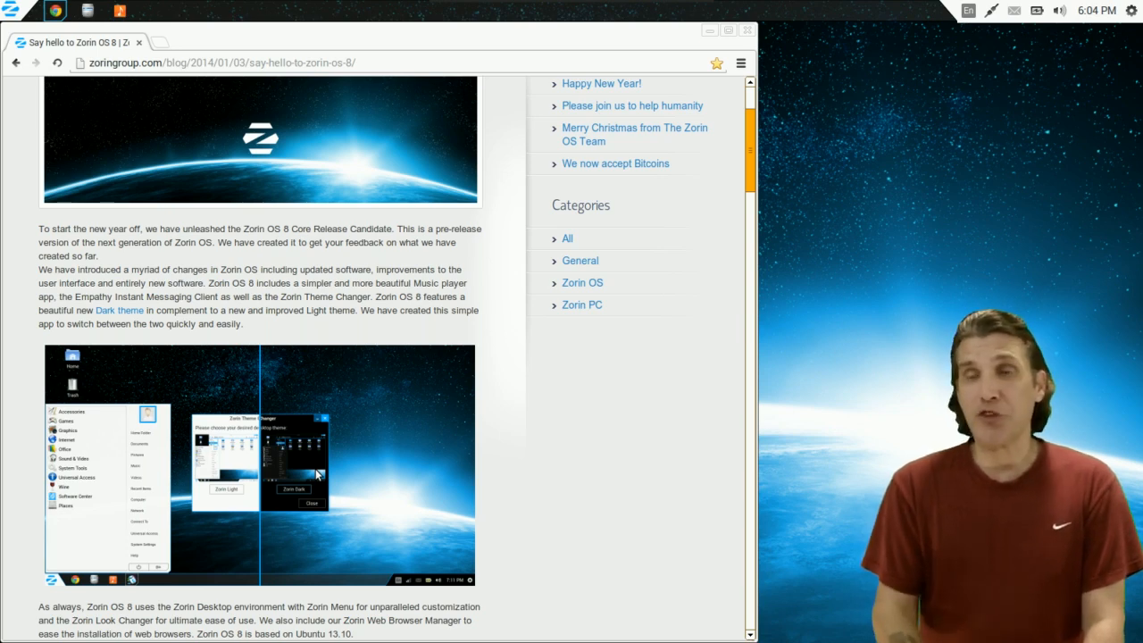
{"action": "scroll", "scroll_direction": "down", "scroll_amount": 3}
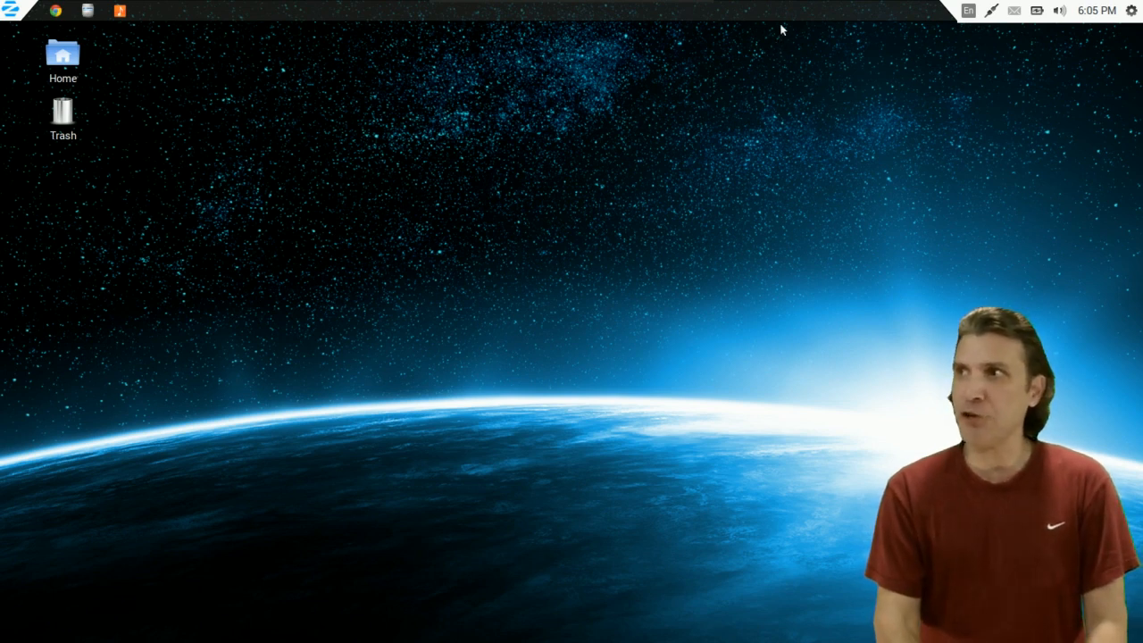
Set the Awn dock icon size to 26 pixels, then view the Task Manager and Applets tabs.
{"action": "left_click", "coordinate": [1130, 10]}
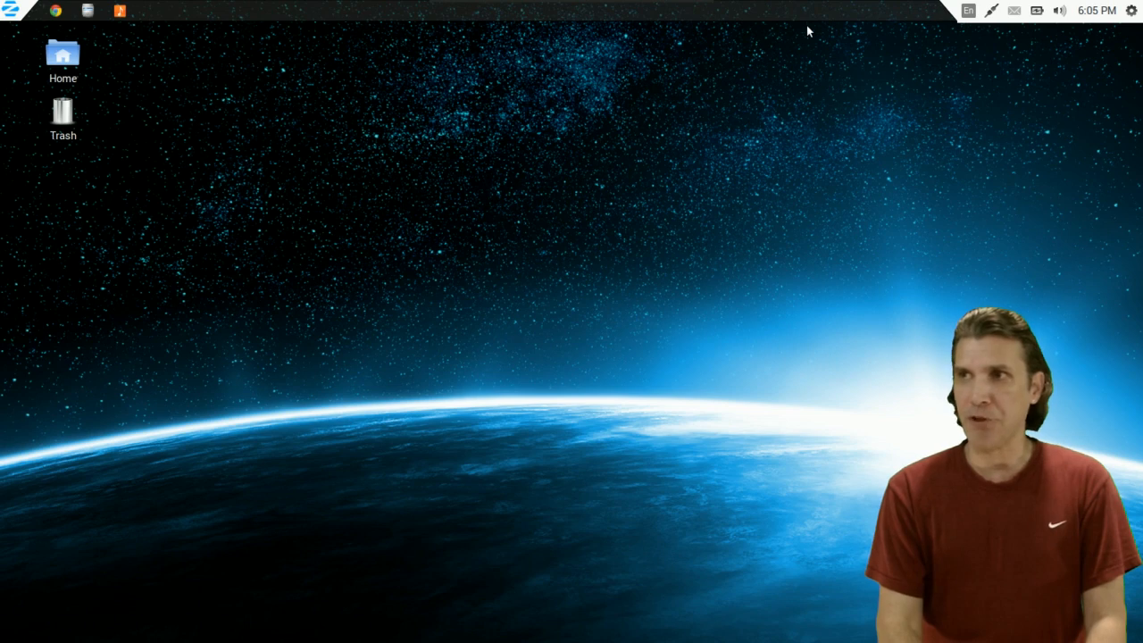
{"action": "left_click", "coordinate": [151, 10]}
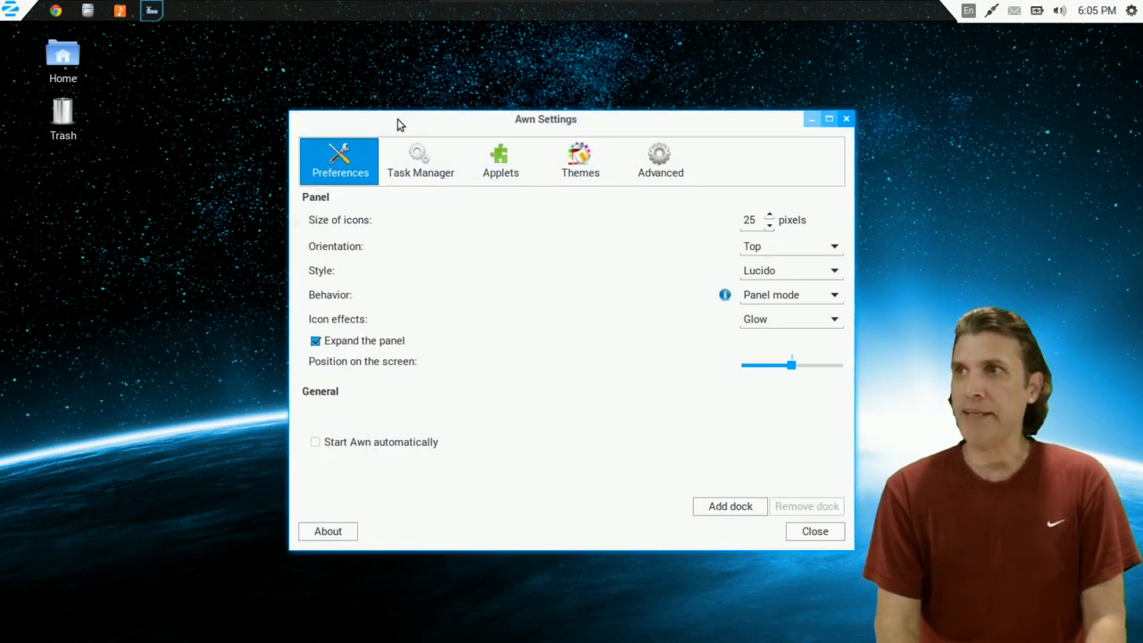
{"action": "mouse_move", "coordinate": [375, 230]}
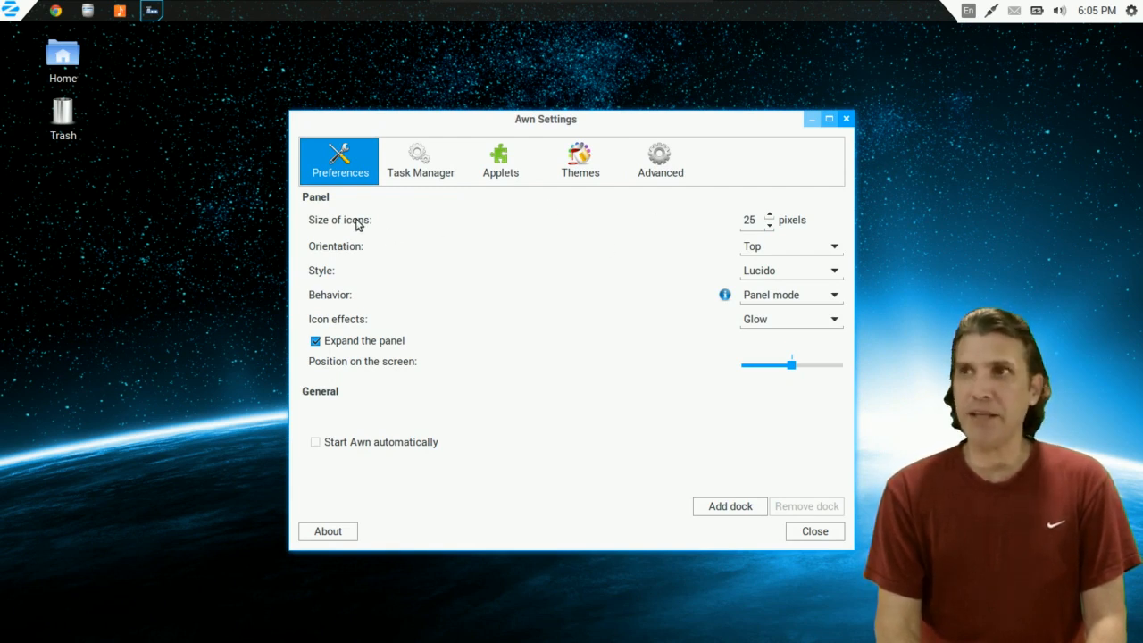
{"action": "mouse_move", "coordinate": [653, 222]}
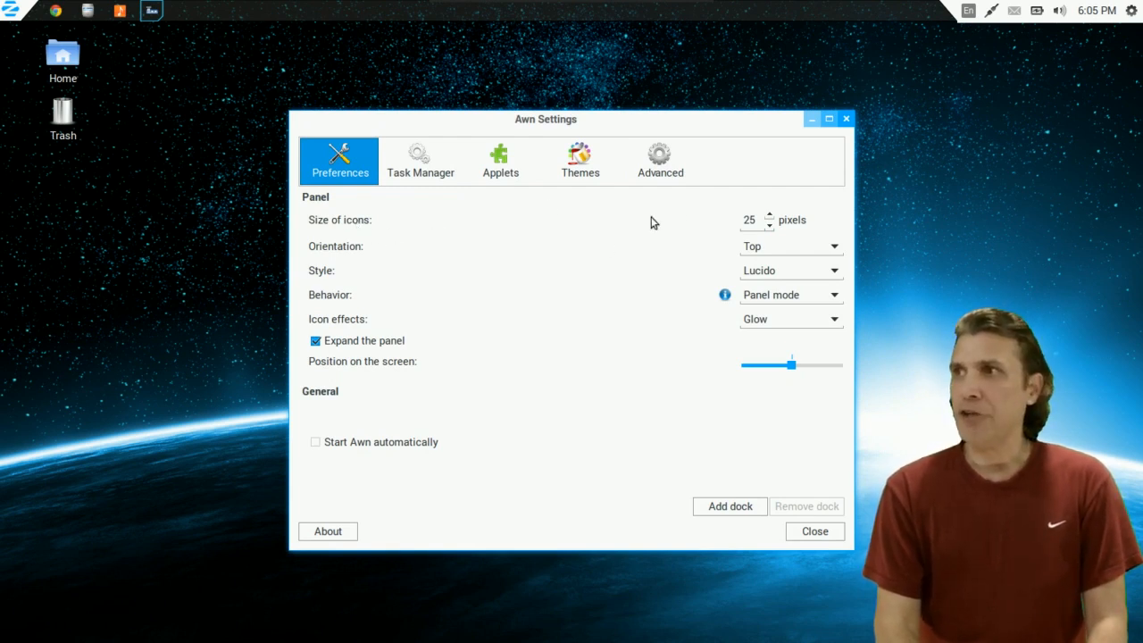
{"action": "mouse_move", "coordinate": [770, 219]}
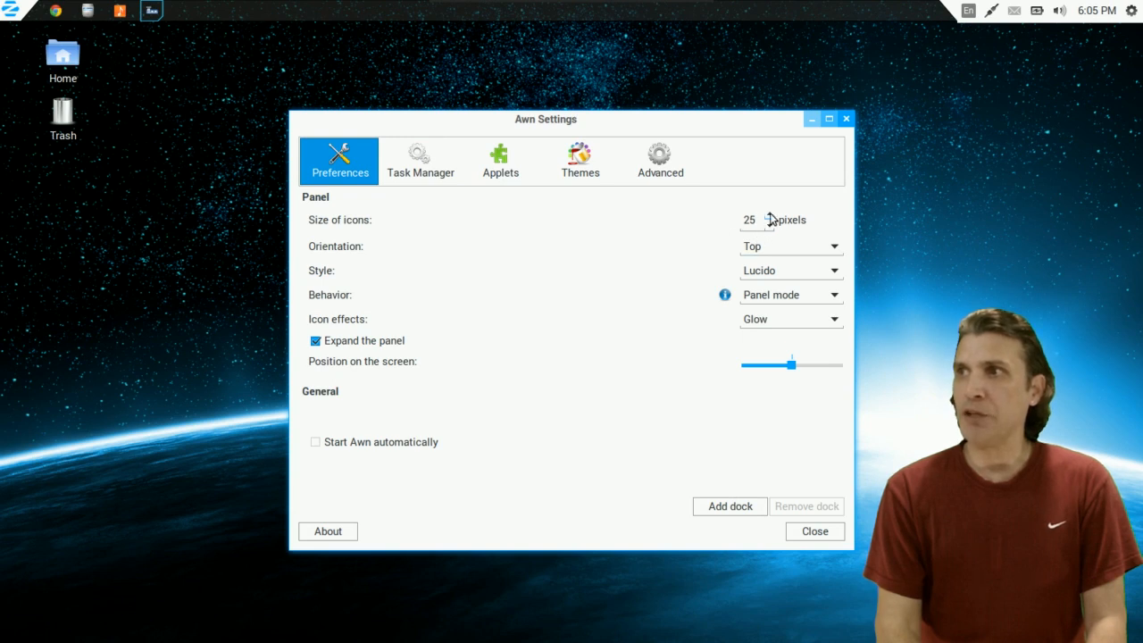
{"action": "left_click", "coordinate": [770, 215]}
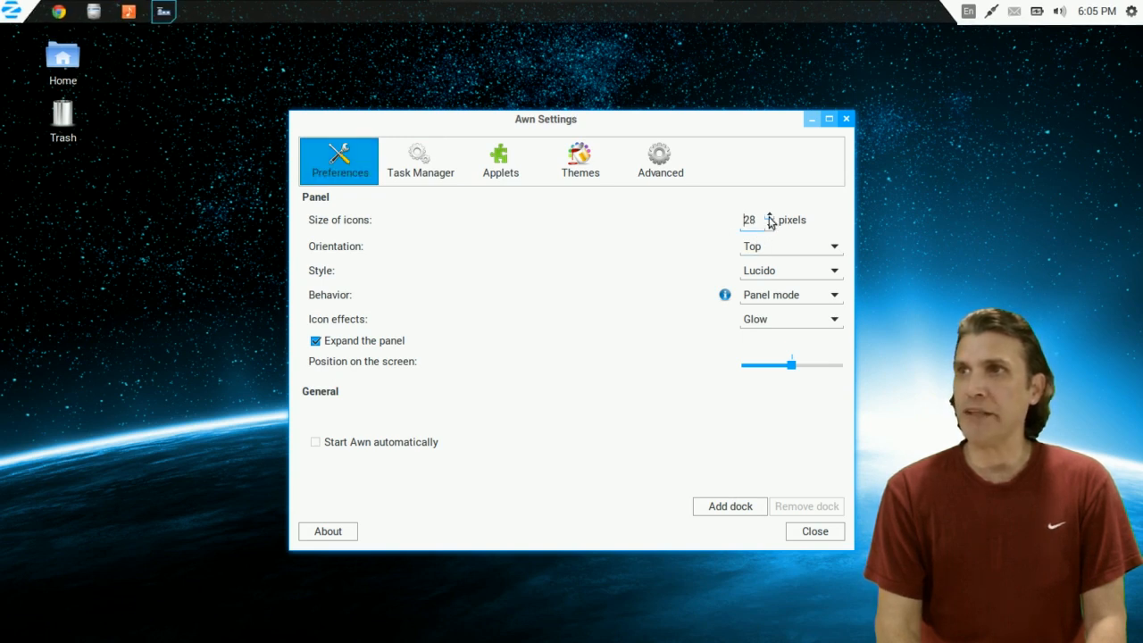
{"action": "left_click", "coordinate": [769, 216]}
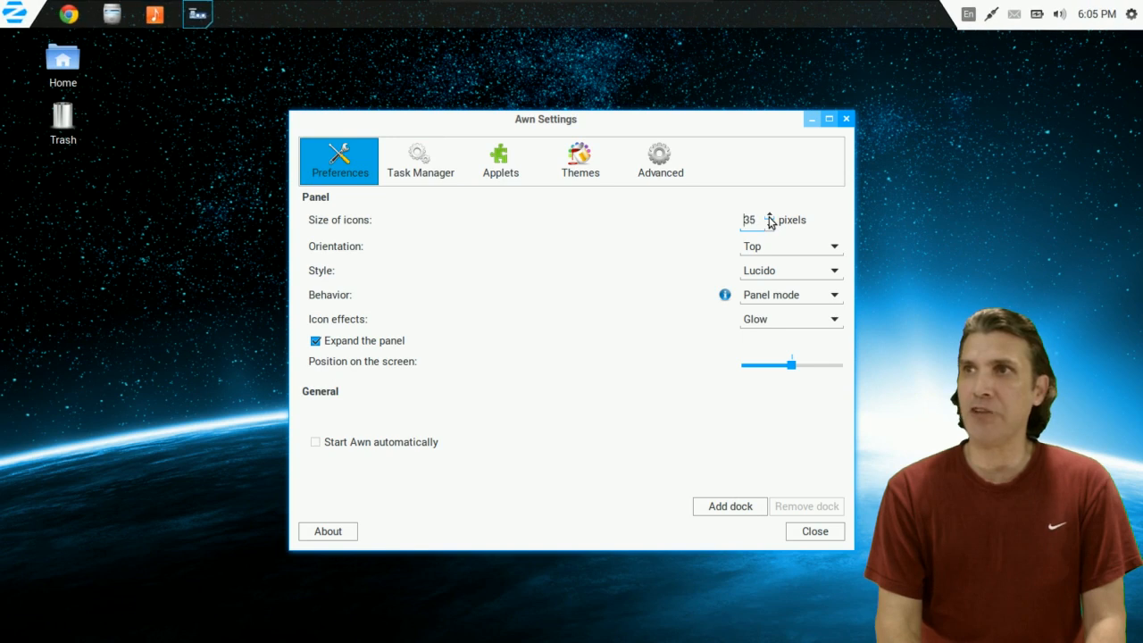
{"action": "left_click", "coordinate": [769, 217]}
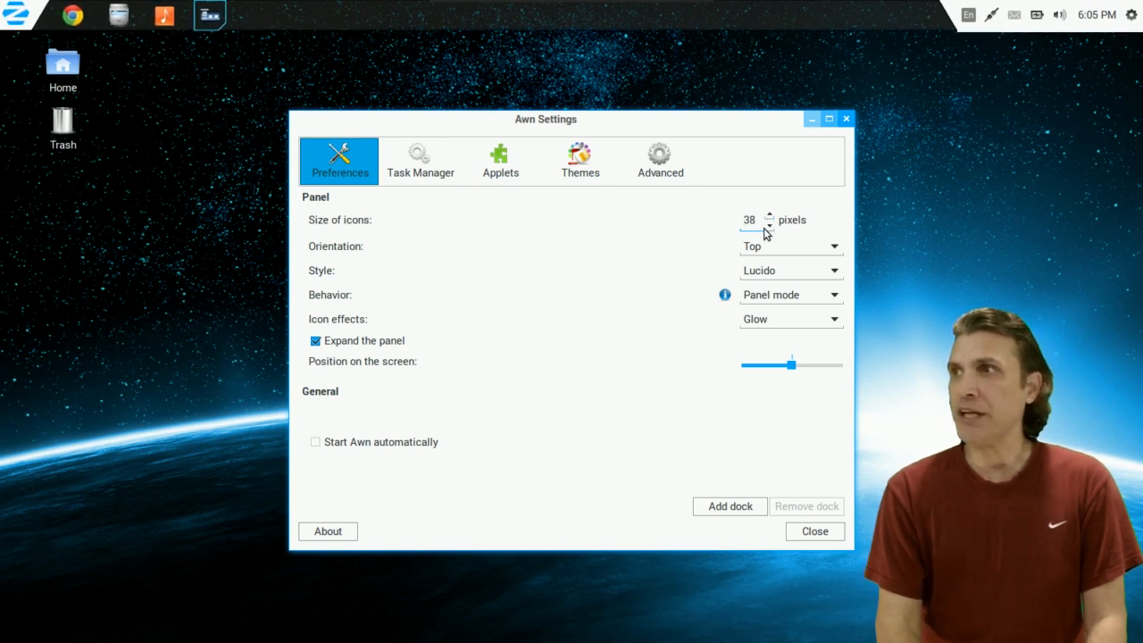
{"action": "left_click", "coordinate": [769, 224]}
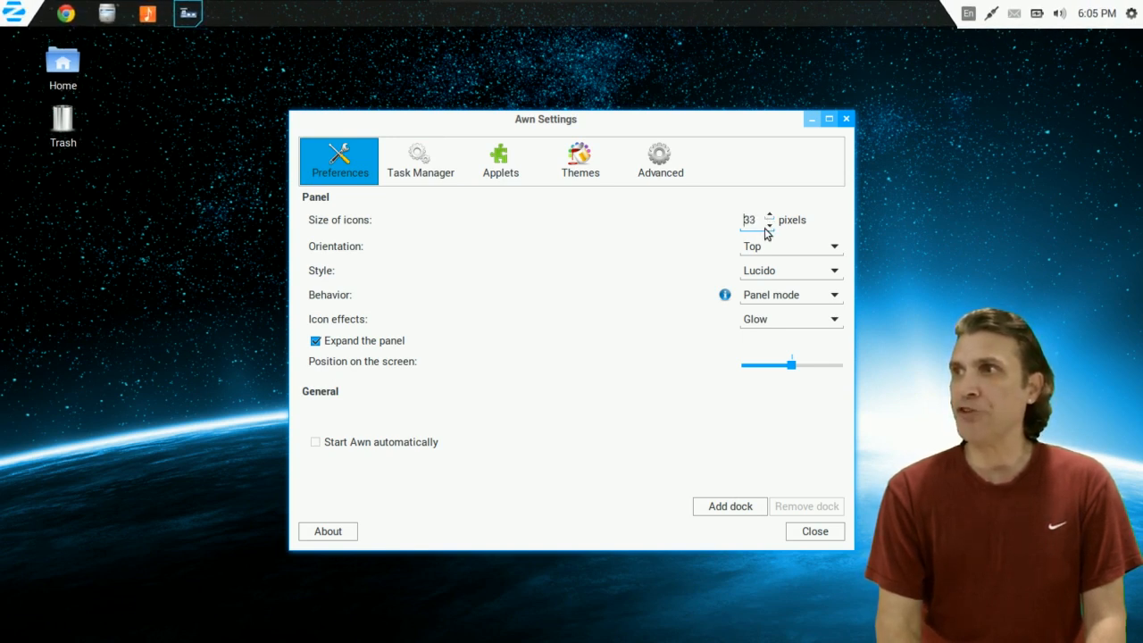
{"action": "left_click", "coordinate": [769, 224]}
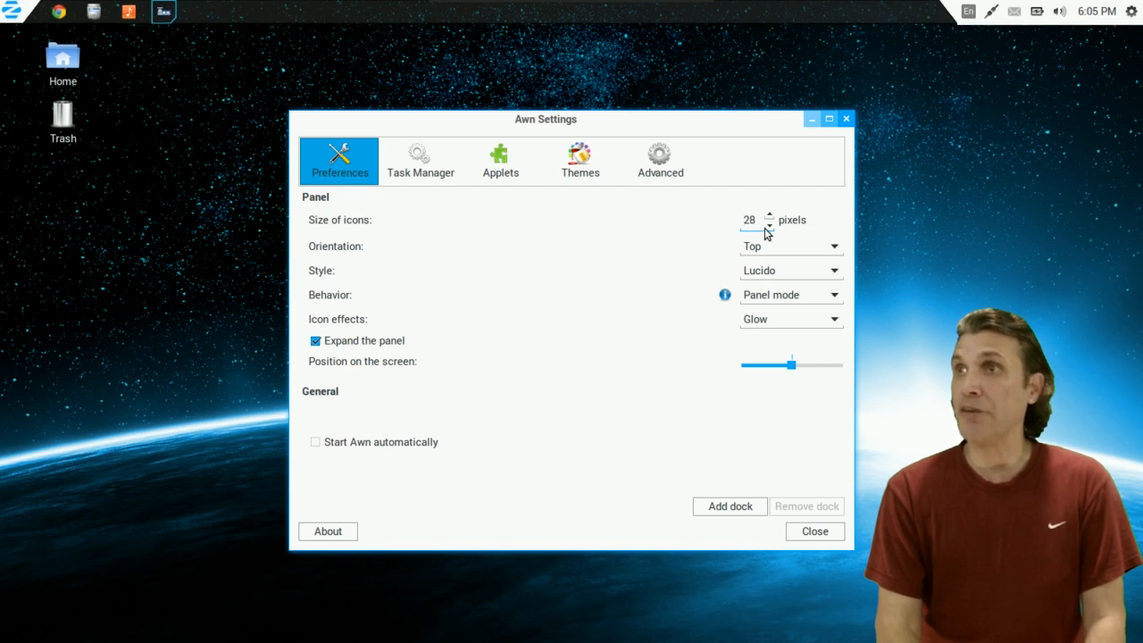
{"action": "left_click", "coordinate": [769, 223]}
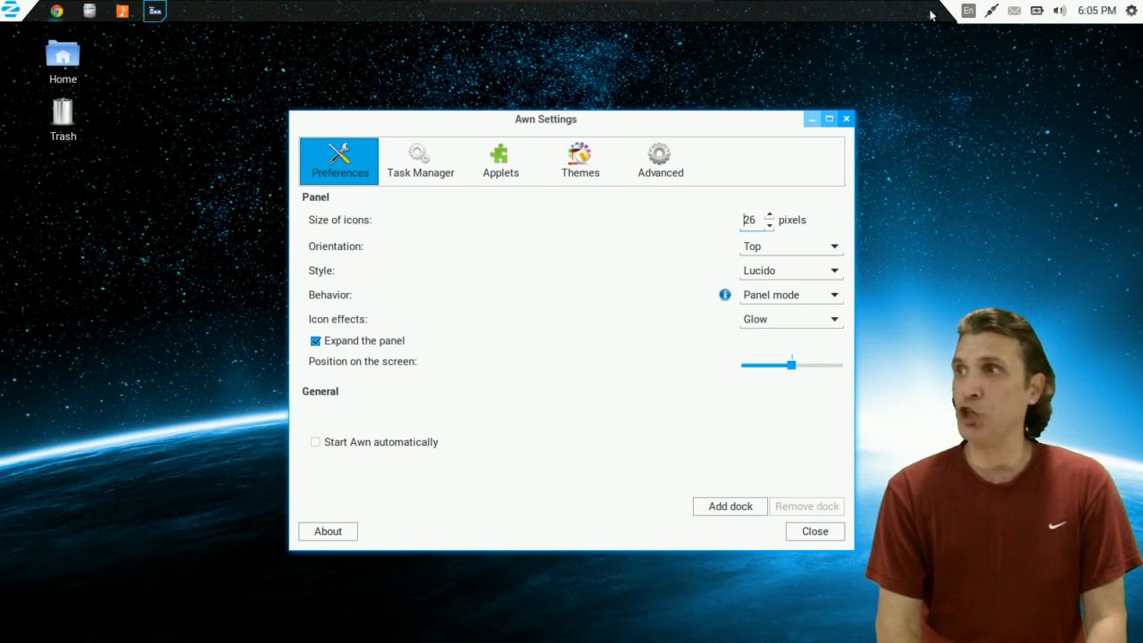
{"action": "left_click", "coordinate": [419, 161]}
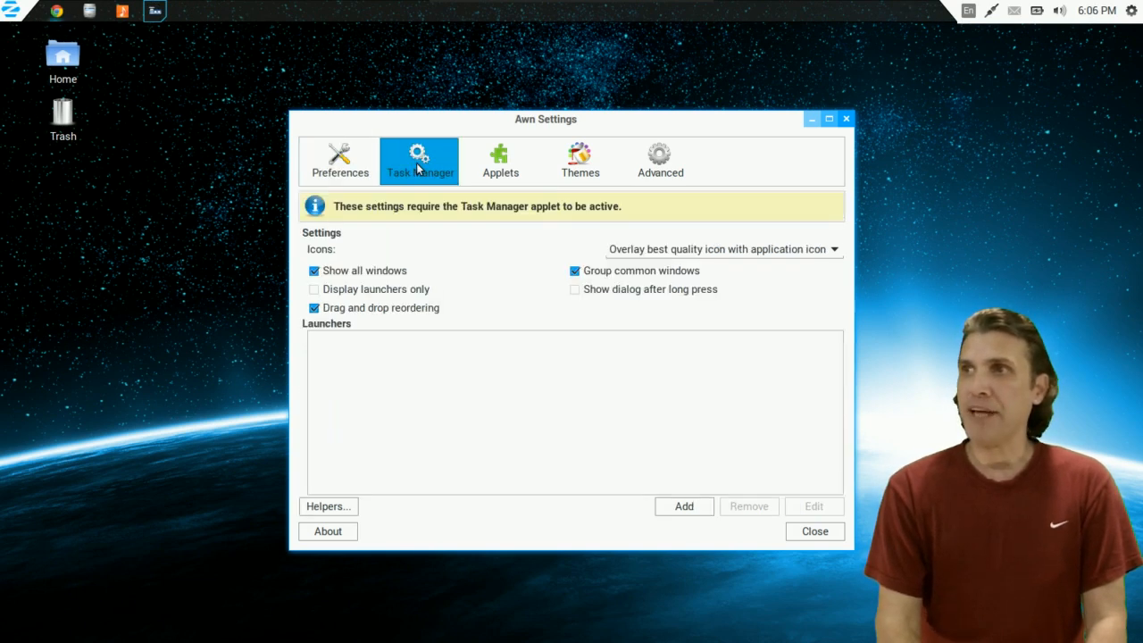
{"action": "mouse_move", "coordinate": [572, 252]}
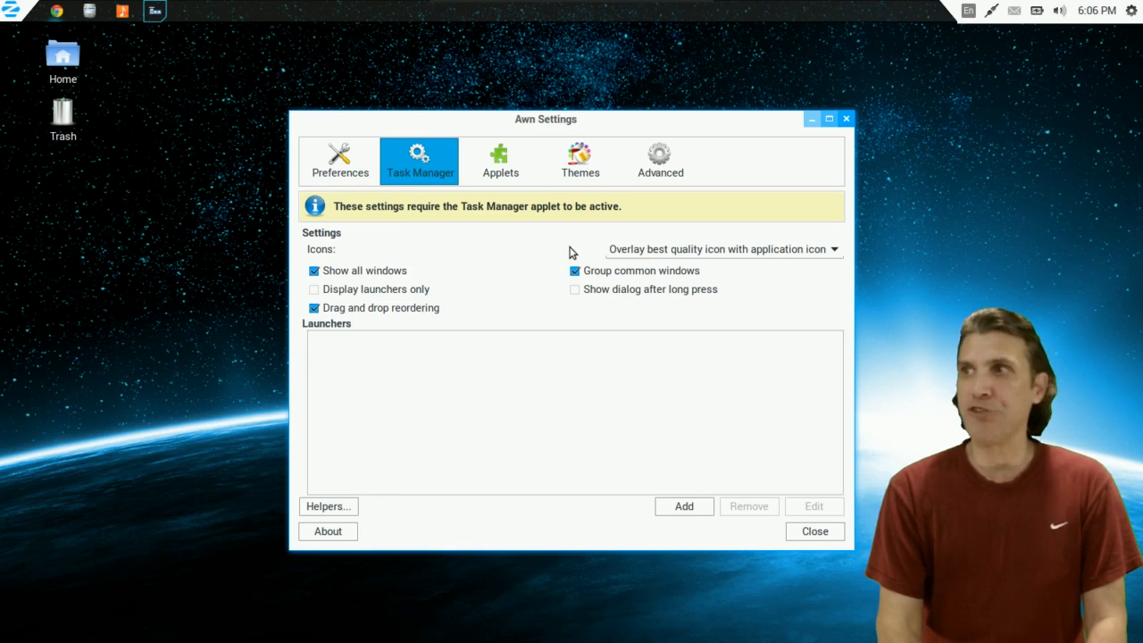
{"action": "left_click", "coordinate": [499, 161]}
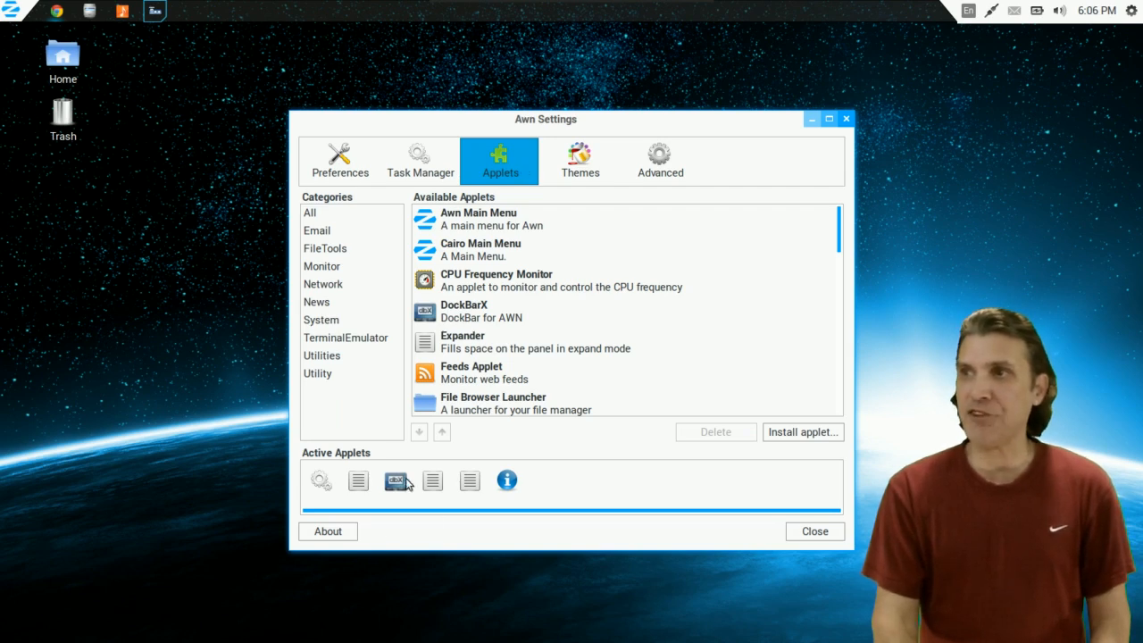
{"action": "mouse_move", "coordinate": [396, 481]}
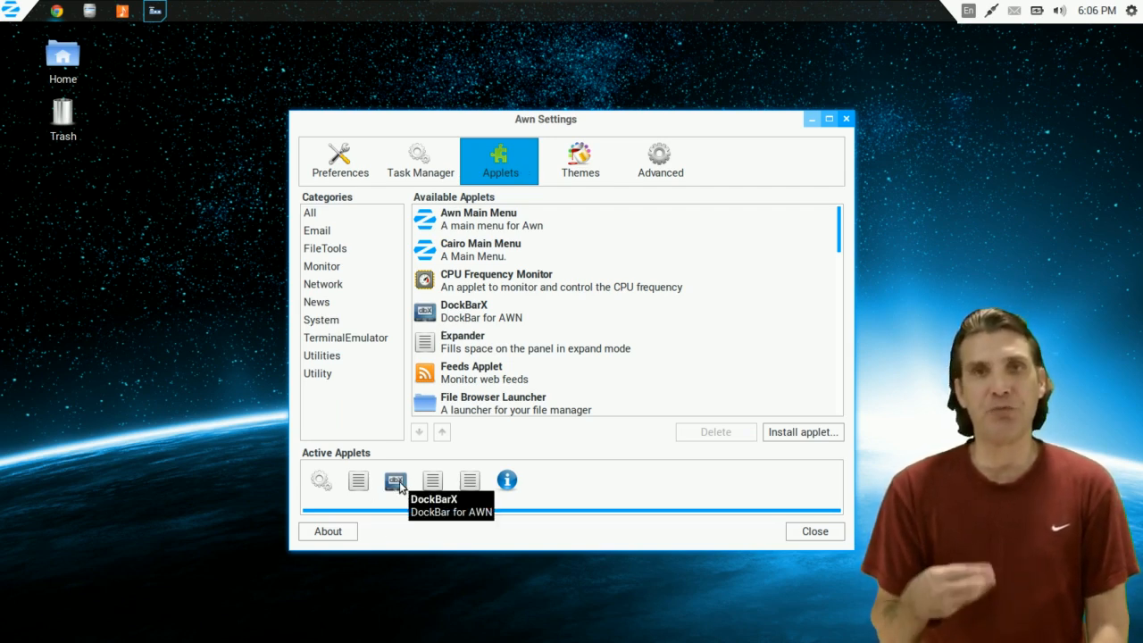
{"action": "mouse_move", "coordinate": [184, 72]}
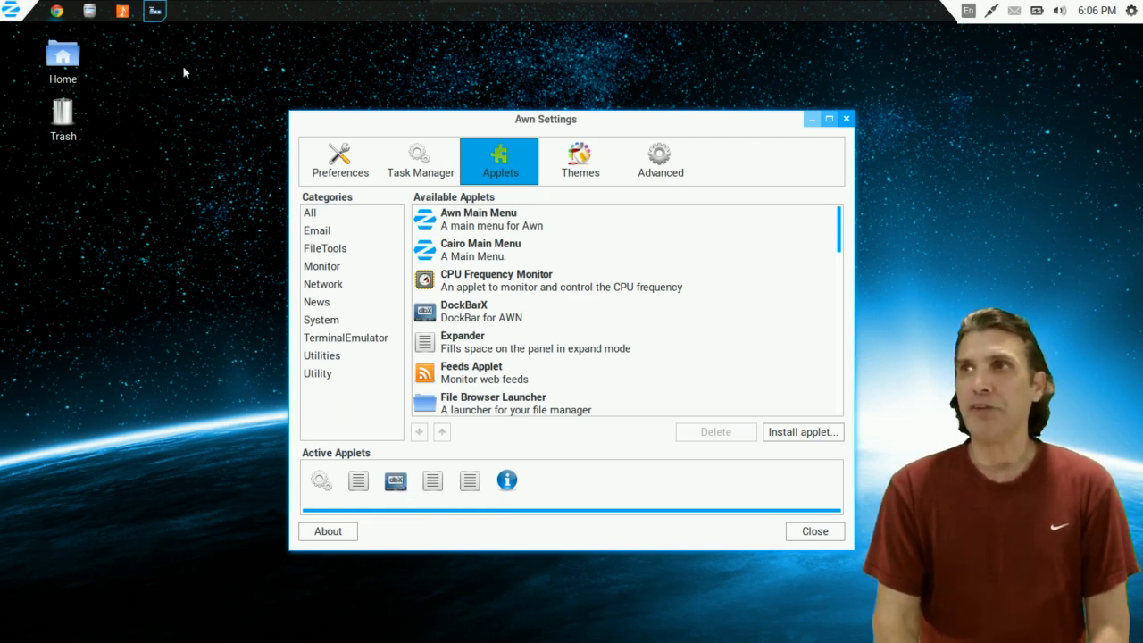
{"action": "mouse_move", "coordinate": [155, 10]}
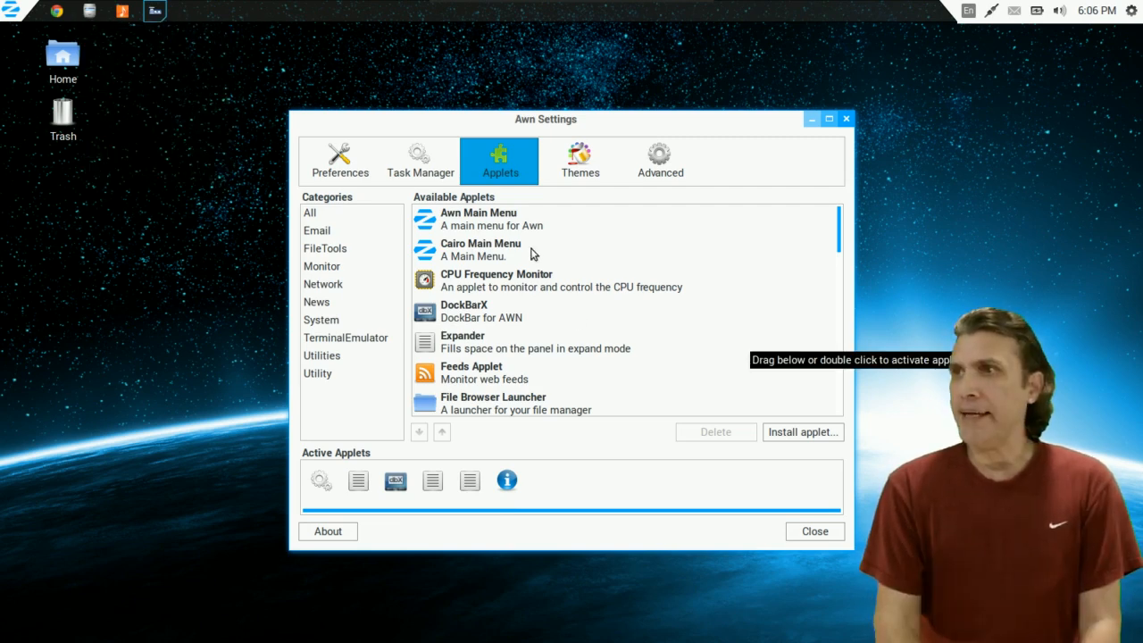
Scroll the available applets and add To-Do List to the dock's active applets.
{"action": "scroll", "scroll_direction": "down", "scroll_amount": 3}
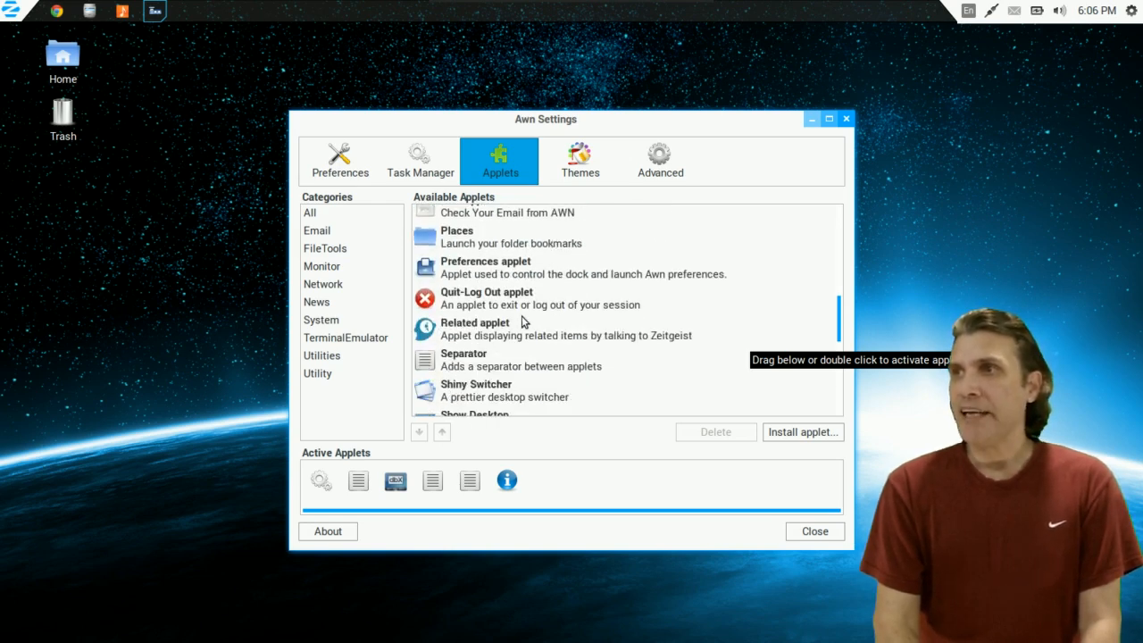
{"action": "scroll", "scroll_direction": "down", "scroll_amount": 3}
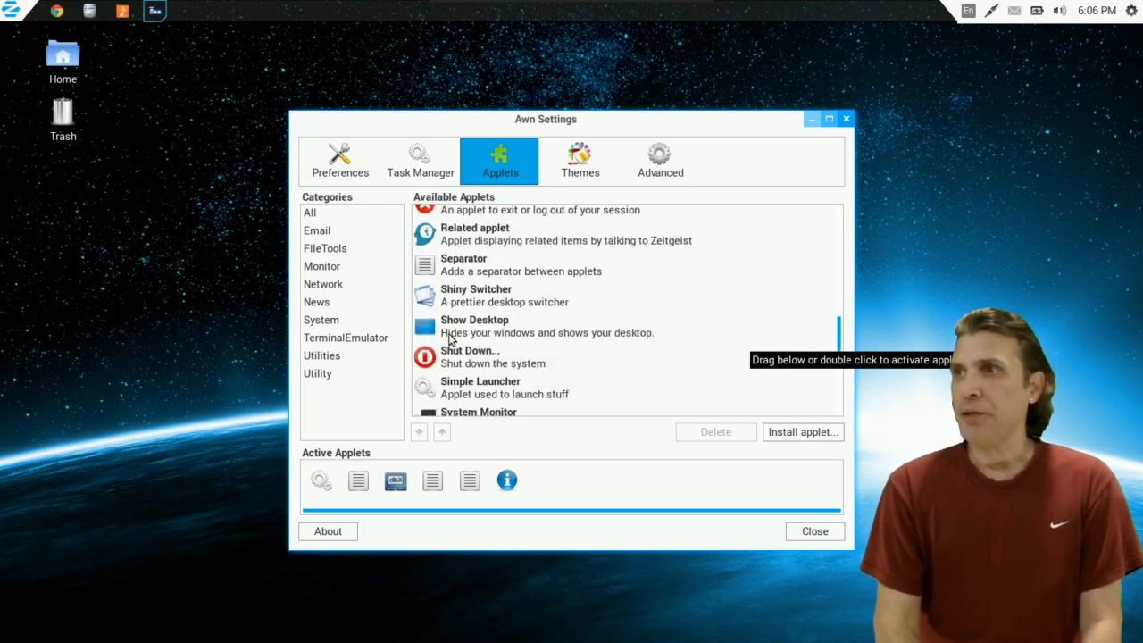
{"action": "scroll", "scroll_direction": "down", "scroll_amount": 3}
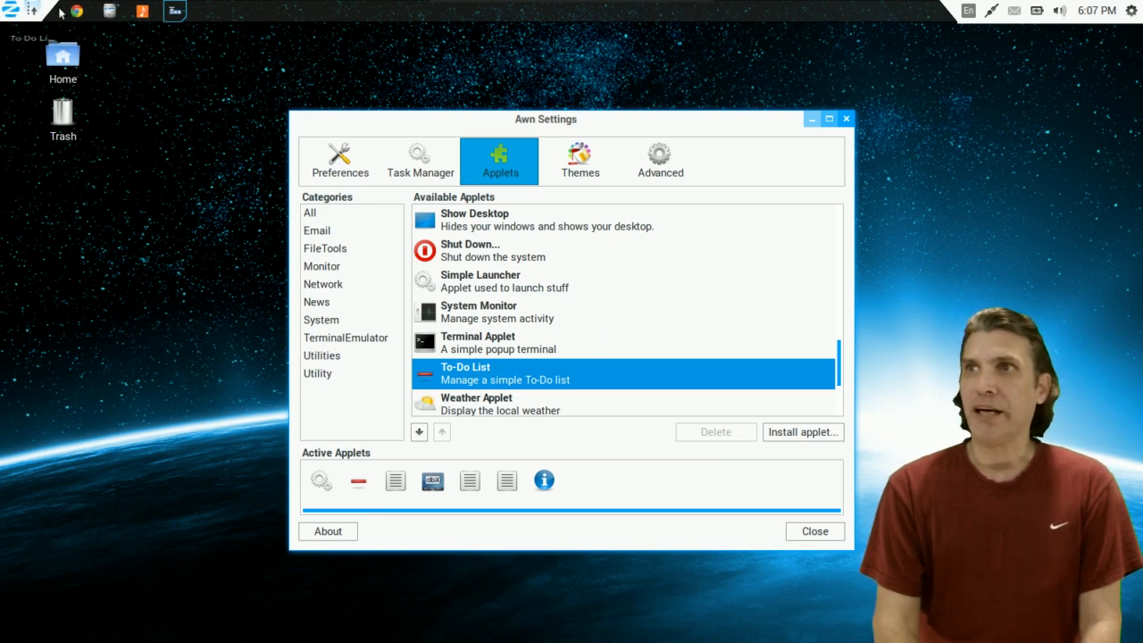
{"action": "left_click", "coordinate": [579, 161]}
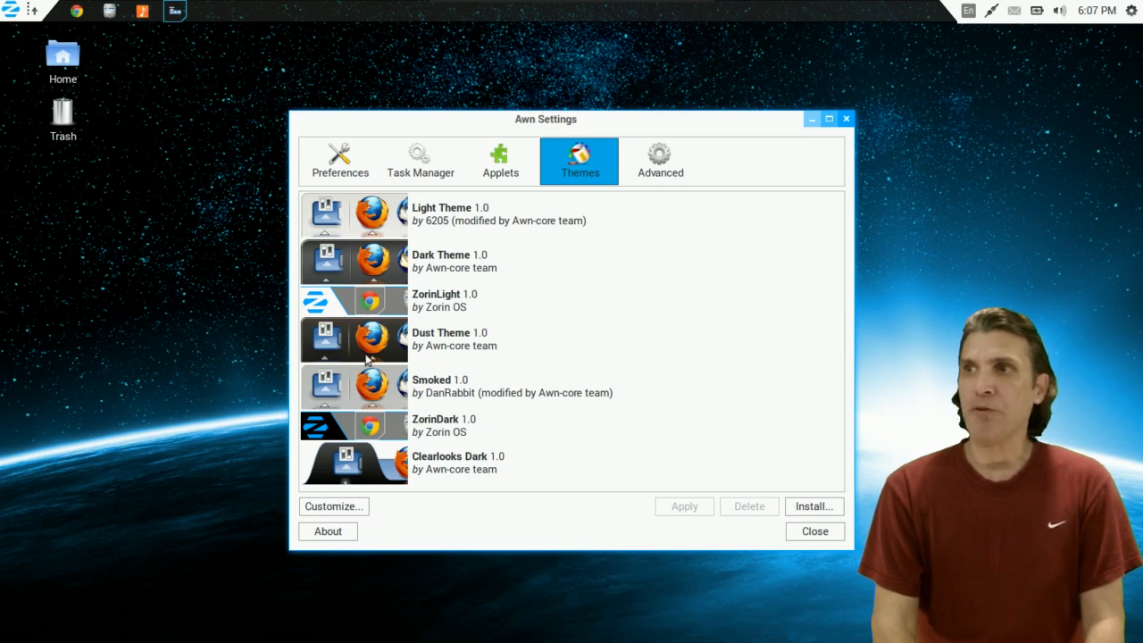
{"action": "mouse_move", "coordinate": [380, 245]}
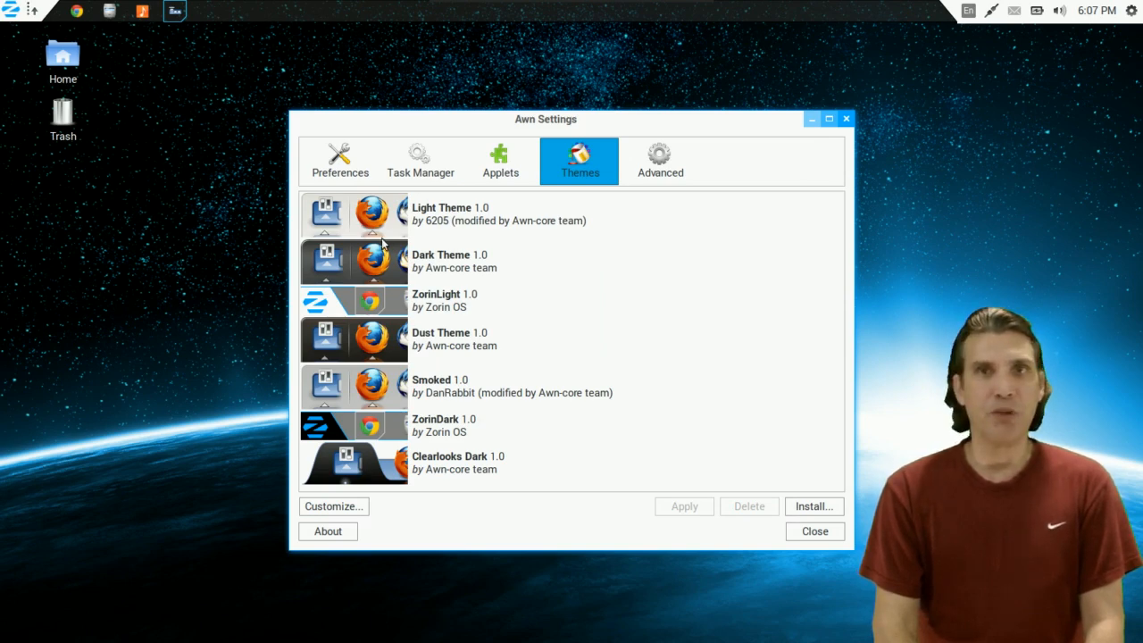
{"action": "mouse_move", "coordinate": [333, 226]}
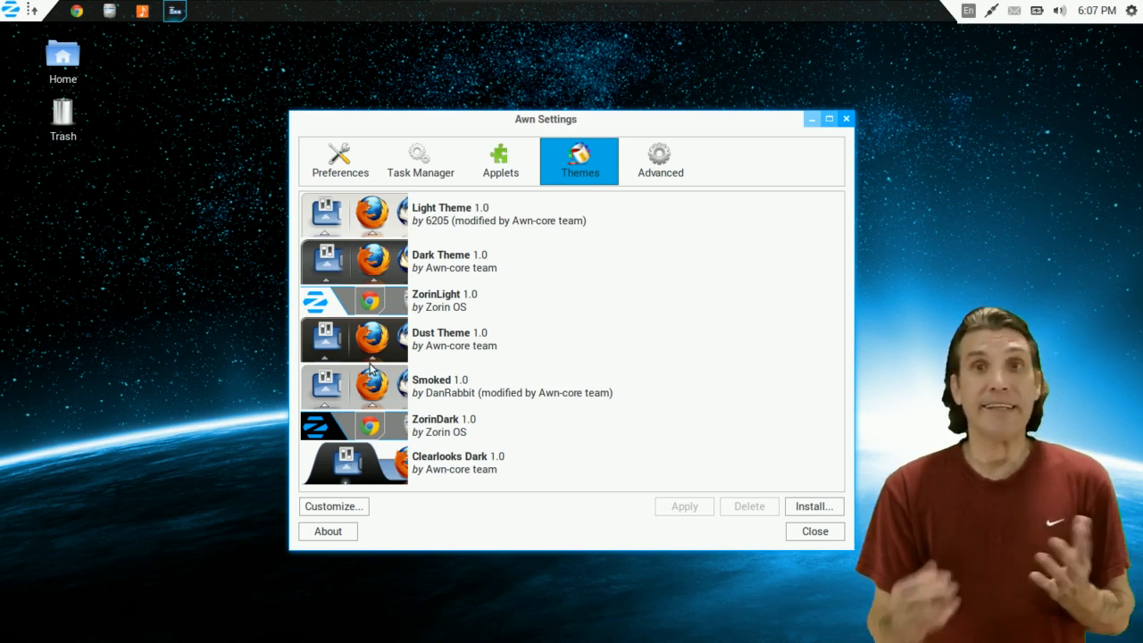
{"action": "mouse_move", "coordinate": [326, 562]}
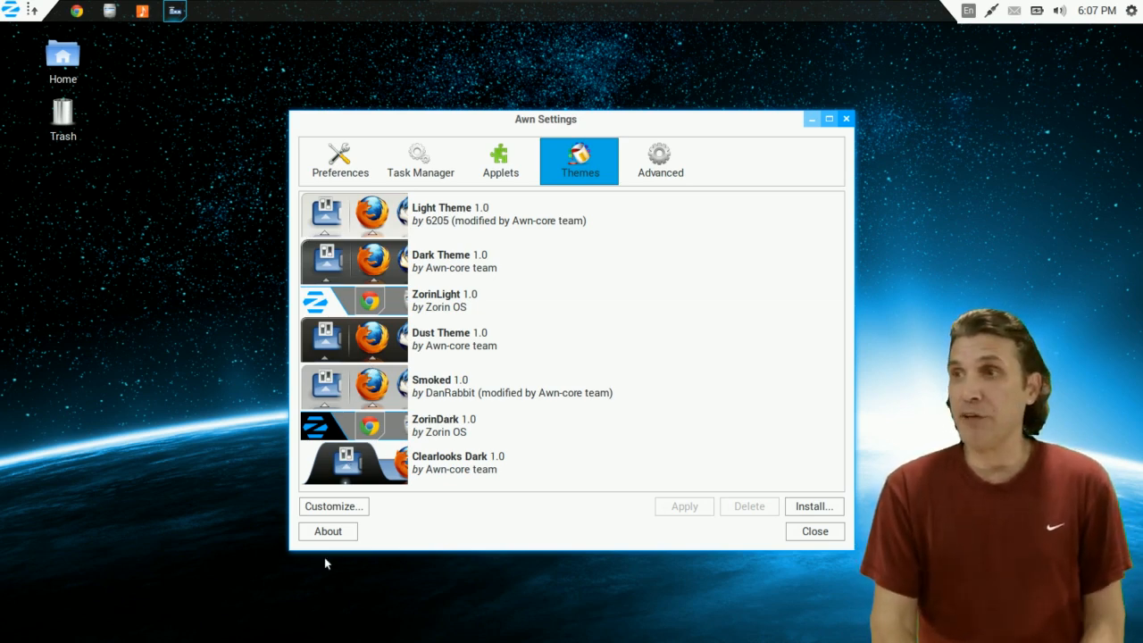
Review the theme's panel colours, numeric settings and tooltip font, then close Awn Settings.
{"action": "left_click", "coordinate": [333, 506]}
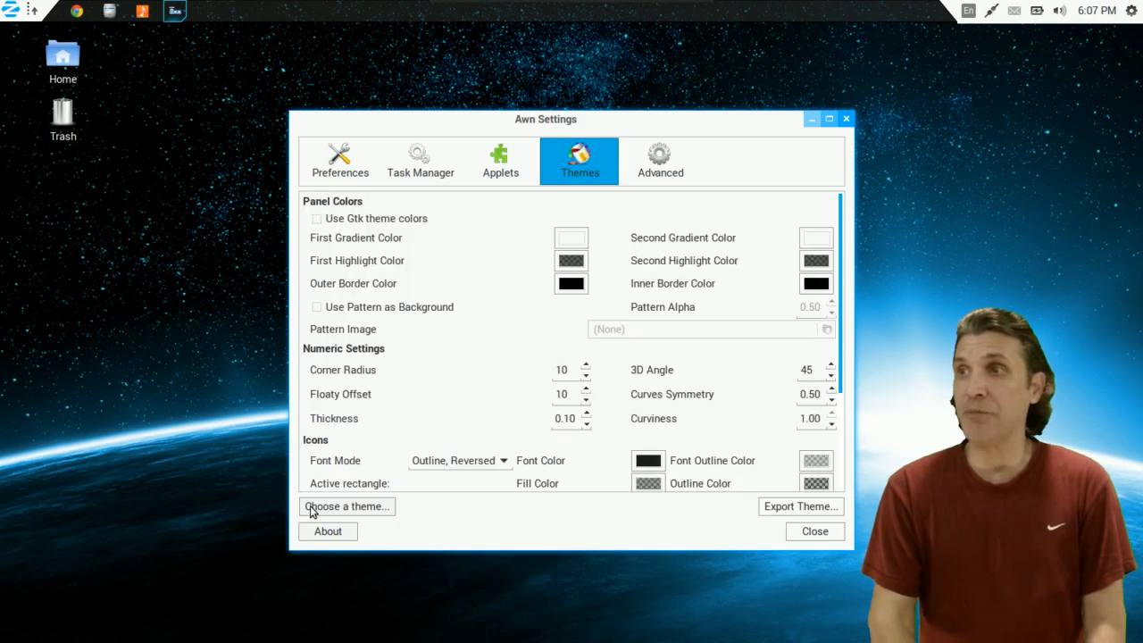
{"action": "mouse_move", "coordinate": [547, 286]}
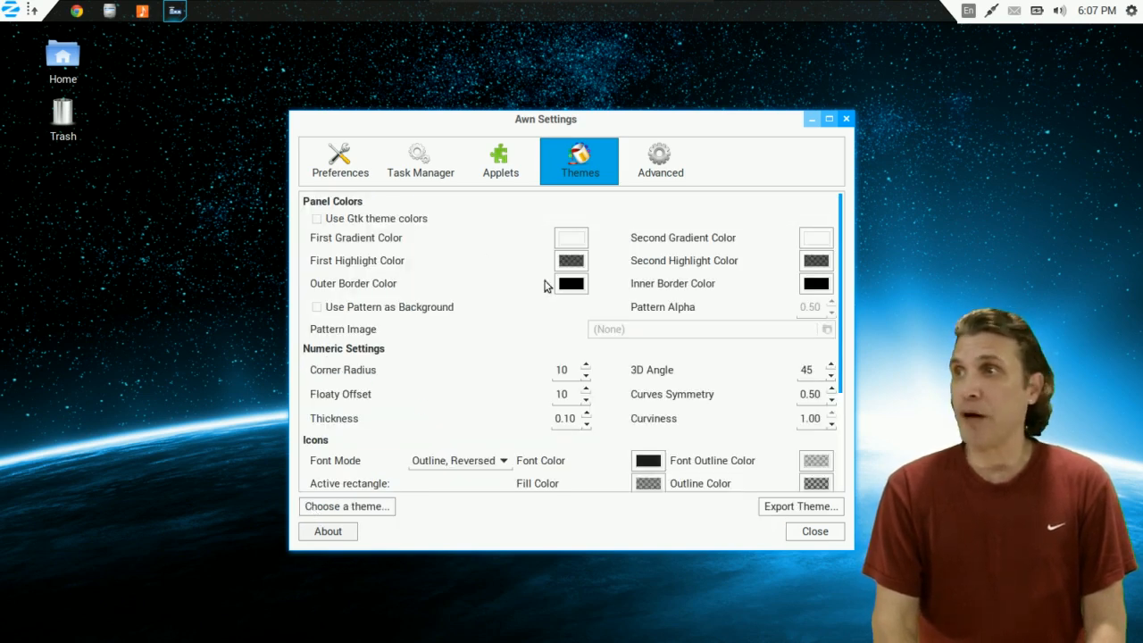
{"action": "scroll", "scroll_direction": "down", "scroll_amount": 3}
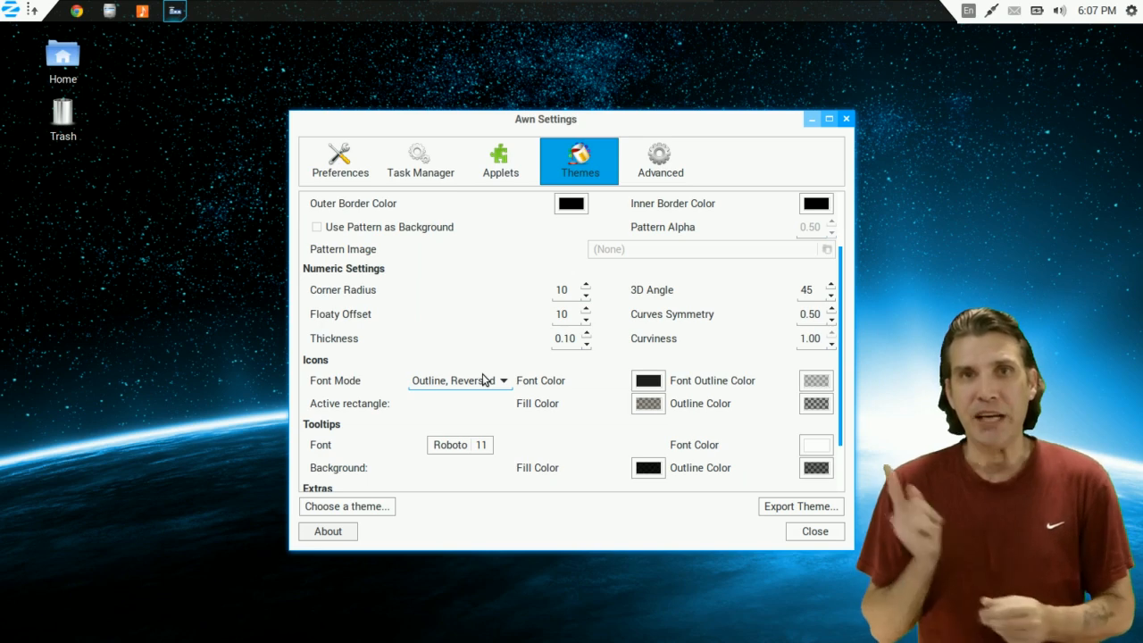
{"action": "mouse_move", "coordinate": [743, 143]}
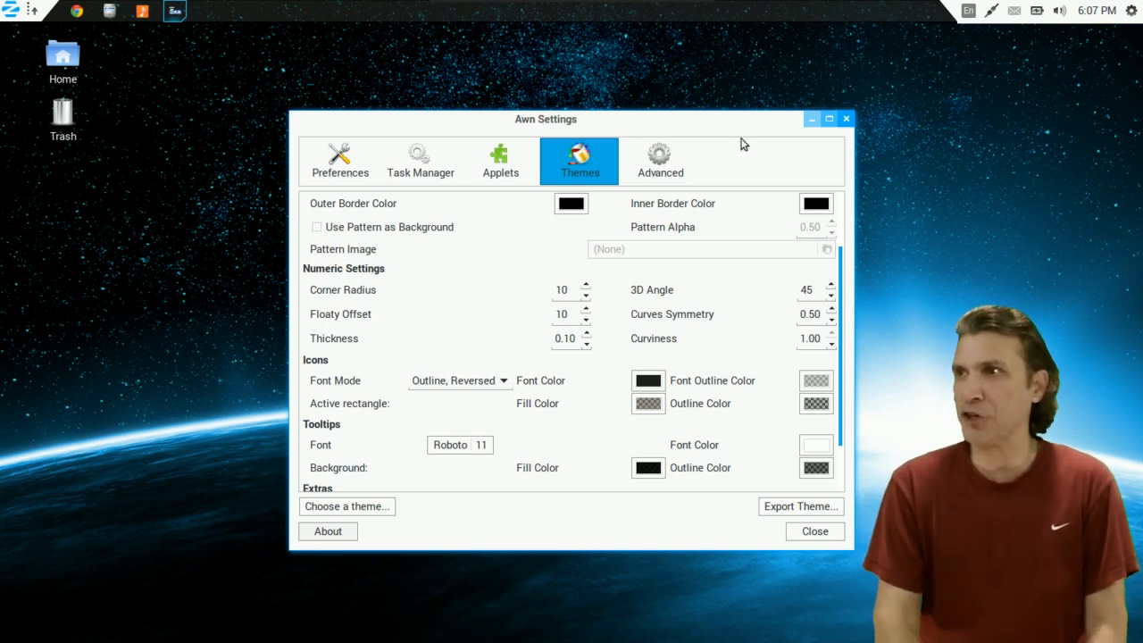
{"action": "left_click", "coordinate": [659, 160]}
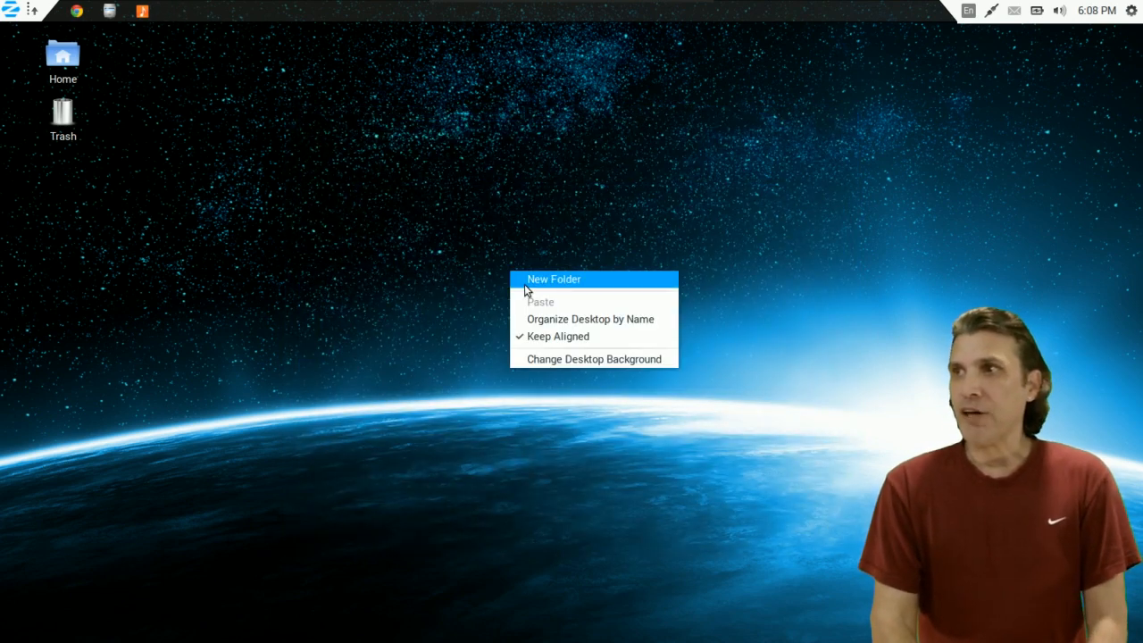
{"action": "mouse_move", "coordinate": [565, 358]}
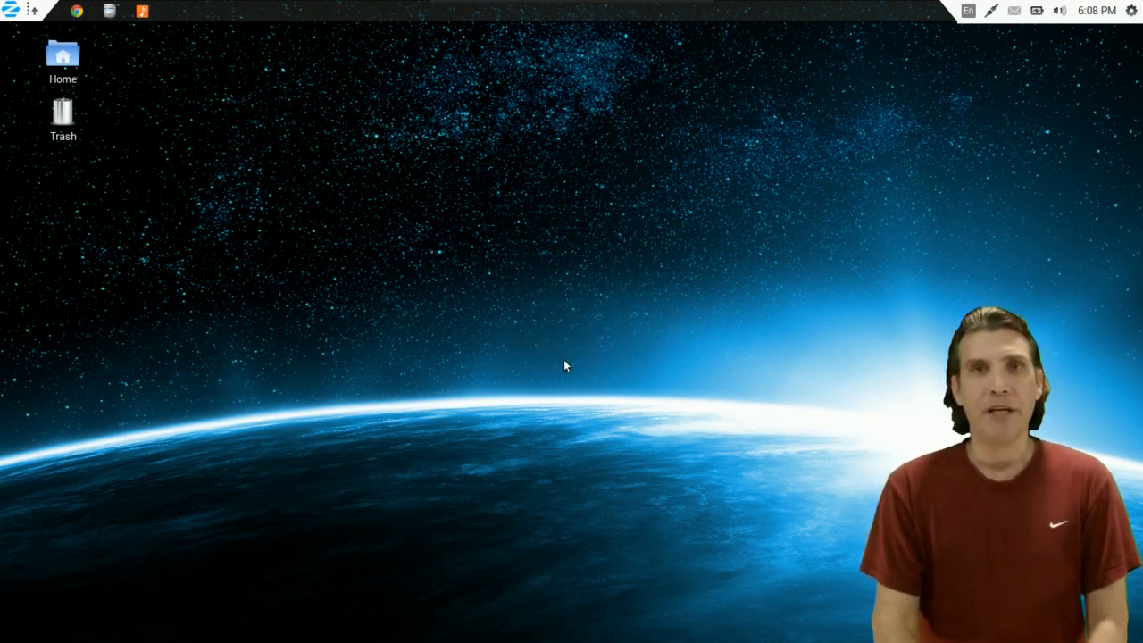
Open the Background settings showing the current starry wallpaper.
{"action": "left_click", "coordinate": [175, 11]}
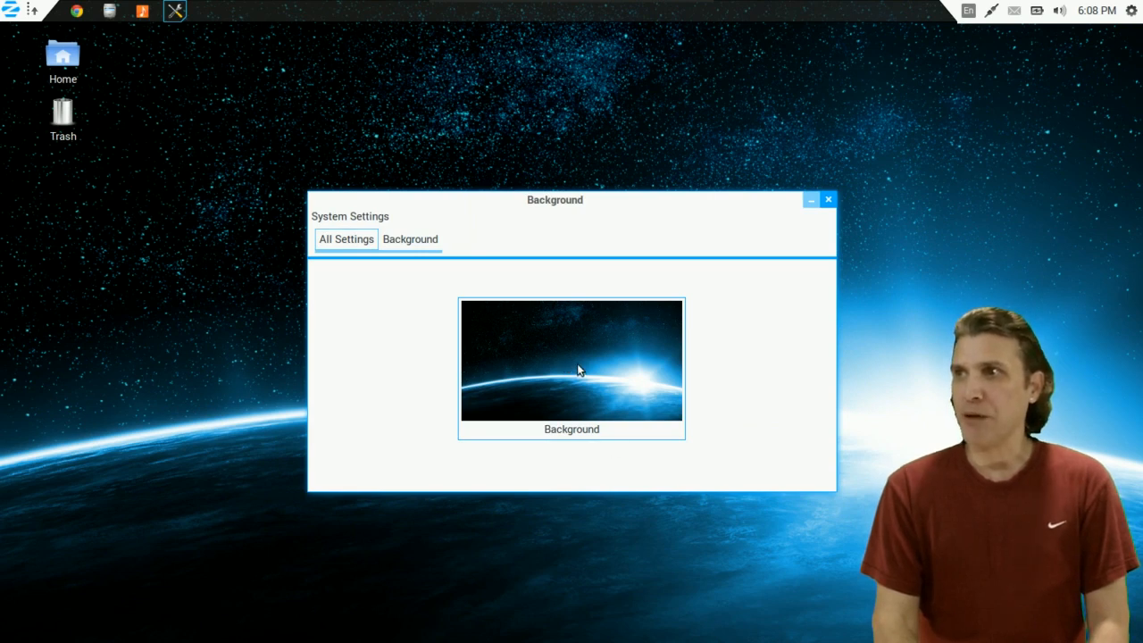
Set the wallpaper to the black-and-white photo of benches on a waterfront terrace.
{"action": "left_click", "coordinate": [572, 361]}
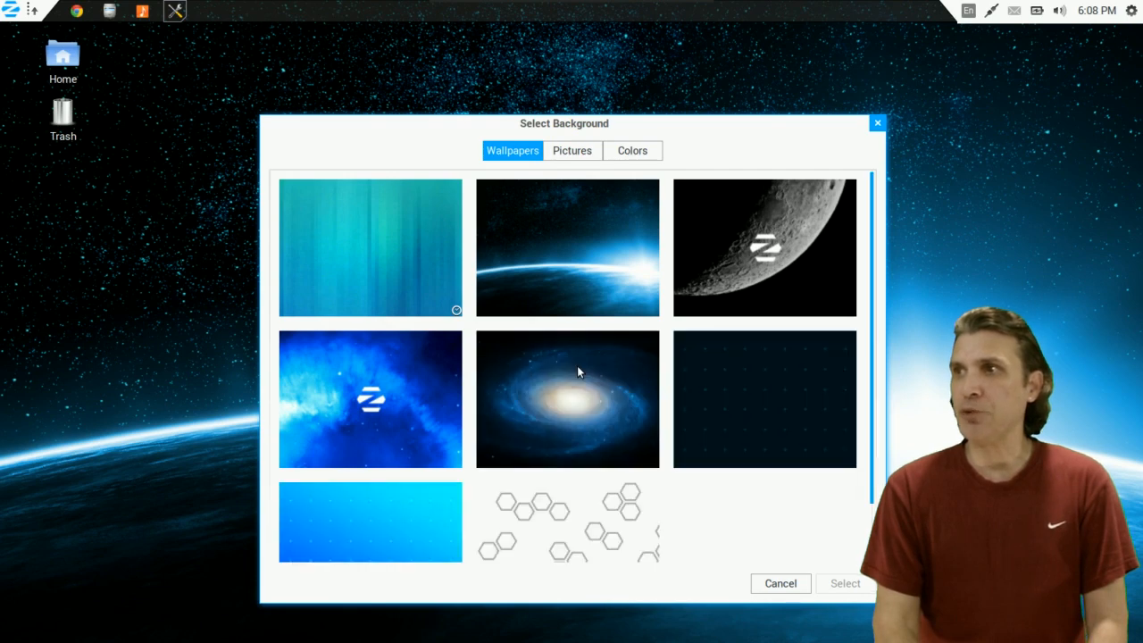
{"action": "scroll", "scroll_direction": "down", "scroll_amount": 3}
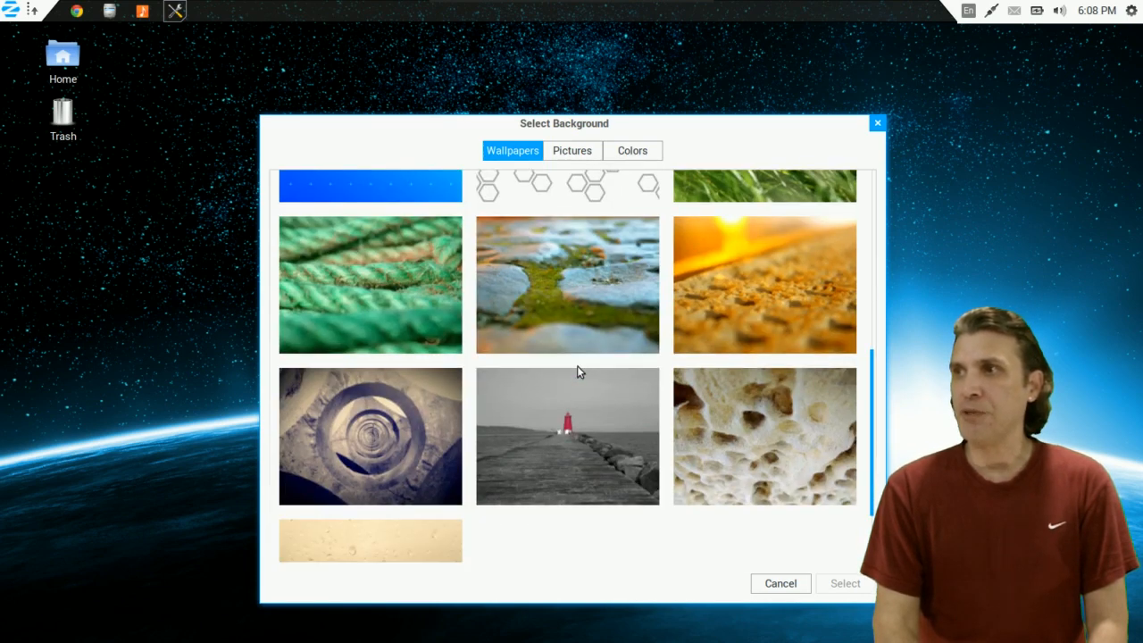
{"action": "scroll", "scroll_direction": "down", "scroll_amount": 3}
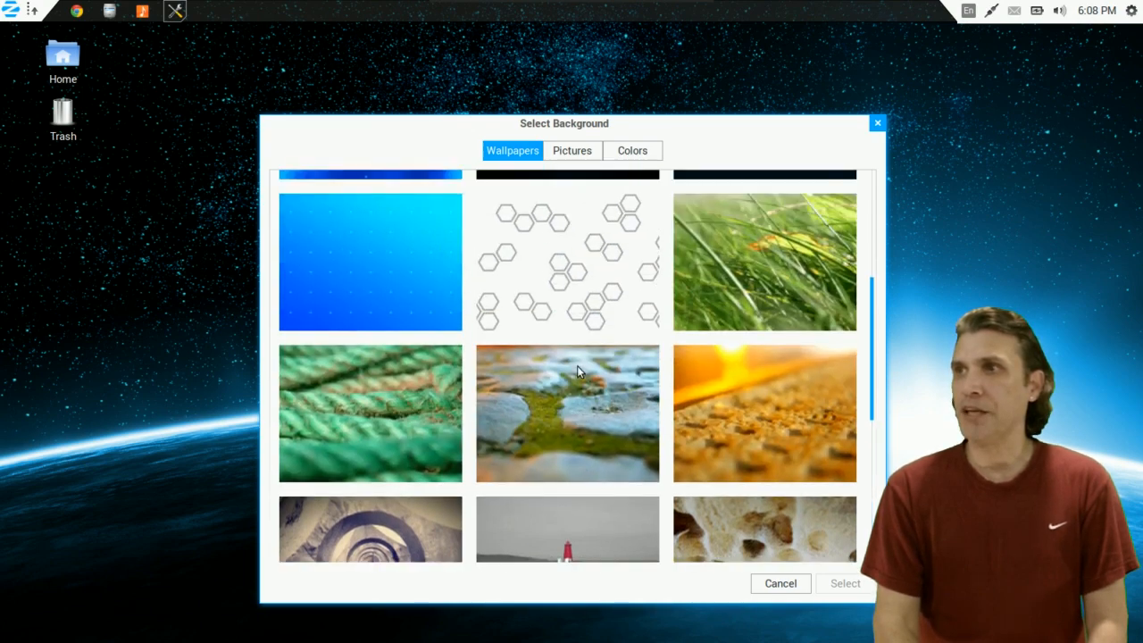
{"action": "scroll", "scroll_direction": "down", "scroll_amount": 3}
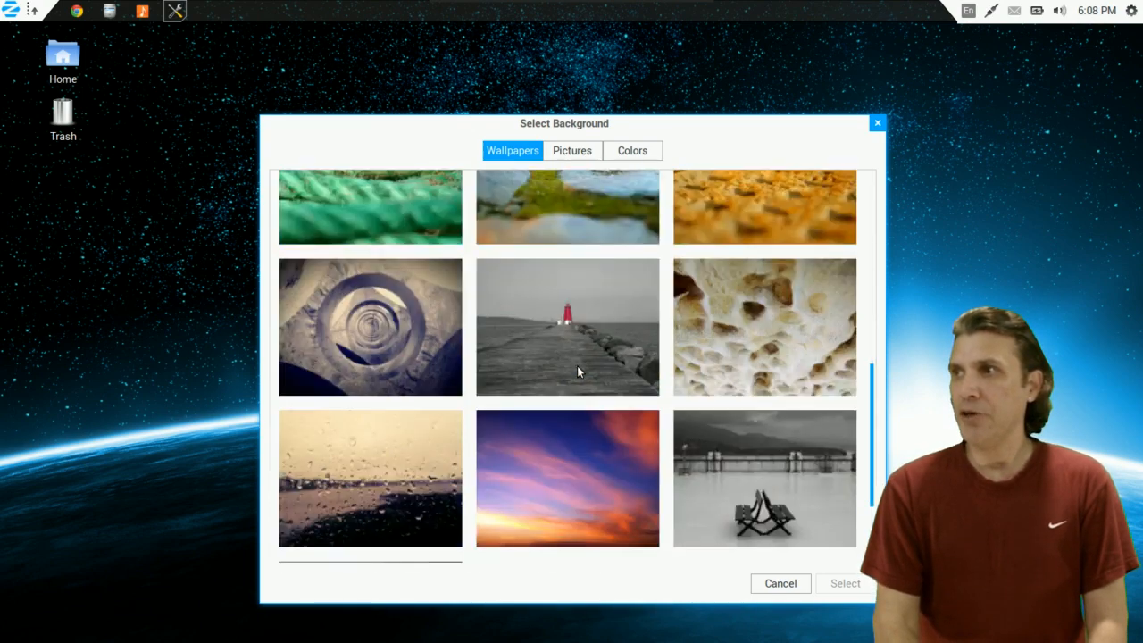
{"action": "left_click", "coordinate": [764, 333]}
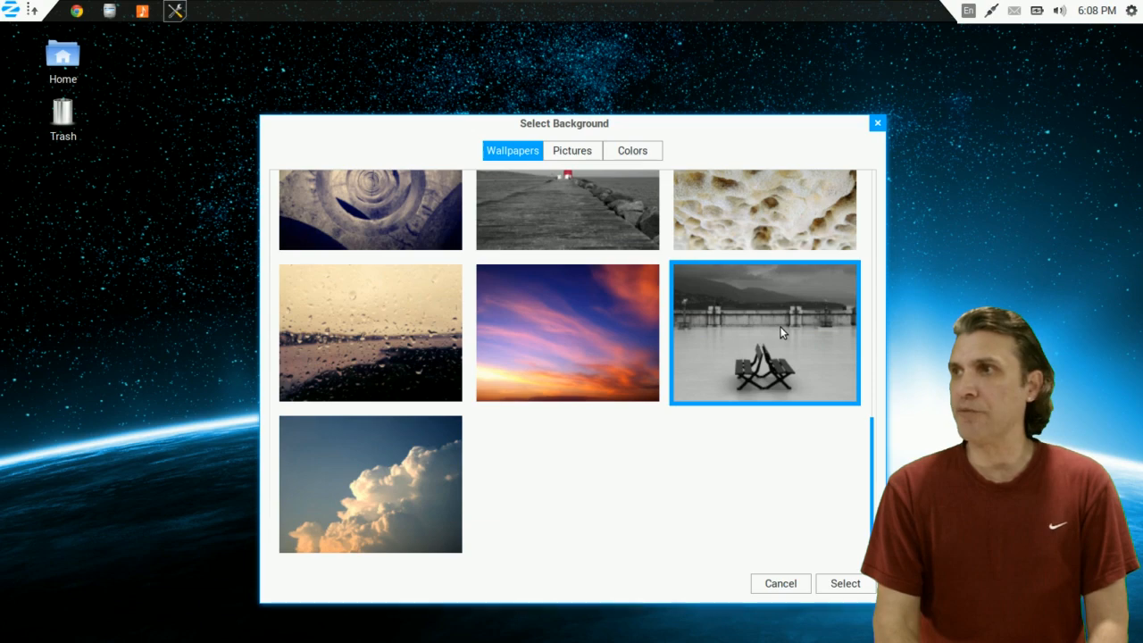
{"action": "mouse_move", "coordinate": [821, 499]}
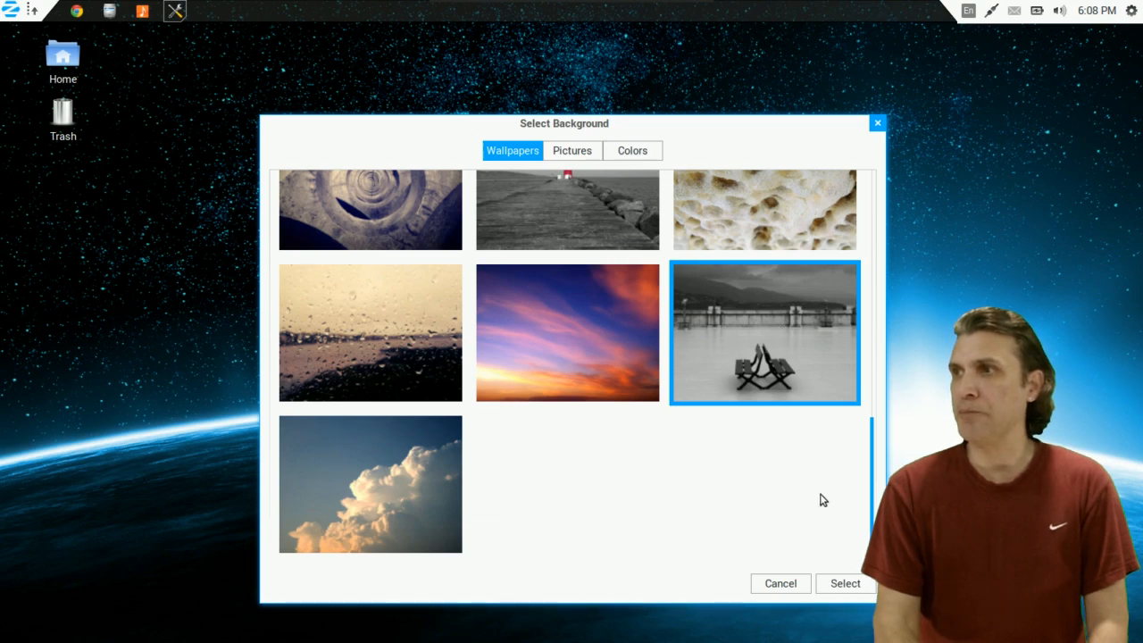
{"action": "left_click", "coordinate": [844, 583]}
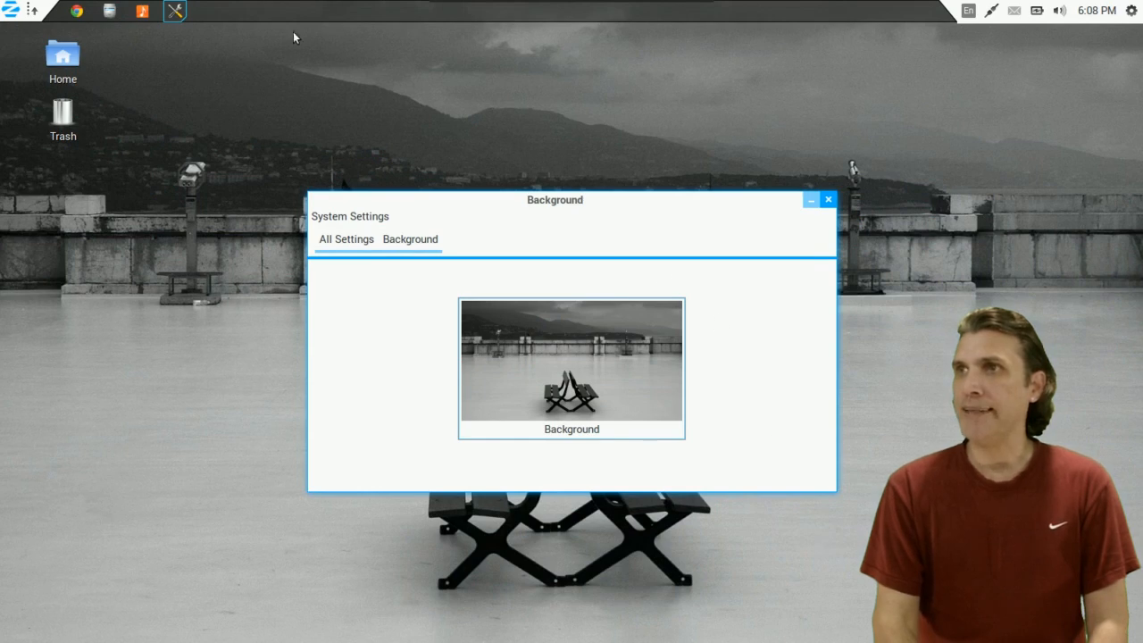
{"action": "mouse_move", "coordinate": [474, 249]}
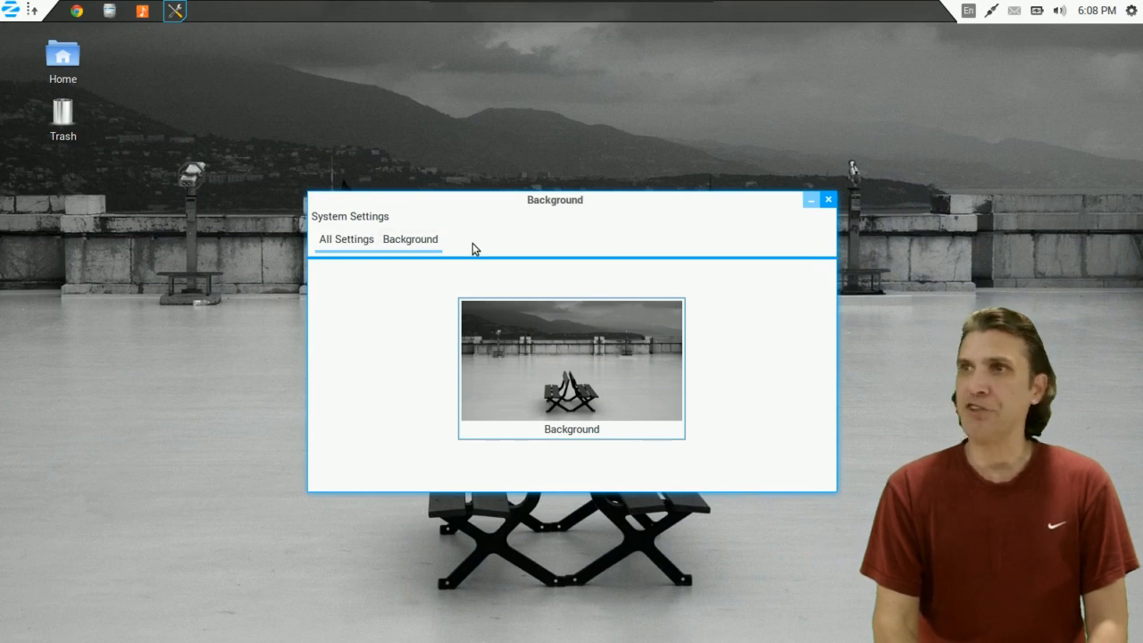
{"action": "mouse_move", "coordinate": [430, 267]}
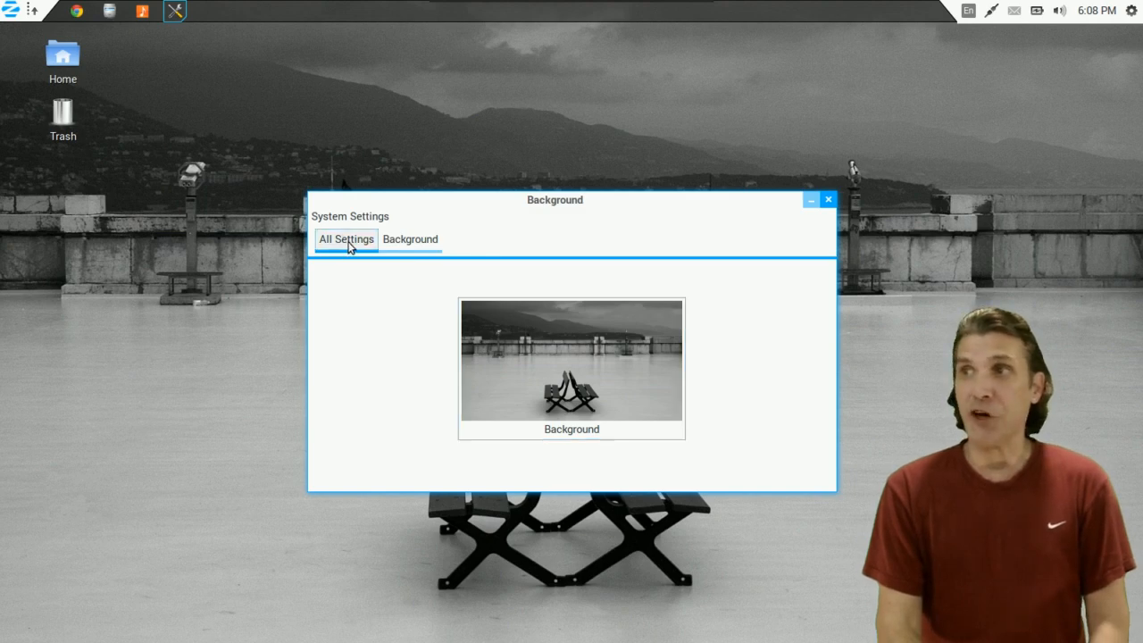
Return to the System Settings overview and open the gear system menu.
{"action": "left_click", "coordinate": [346, 239]}
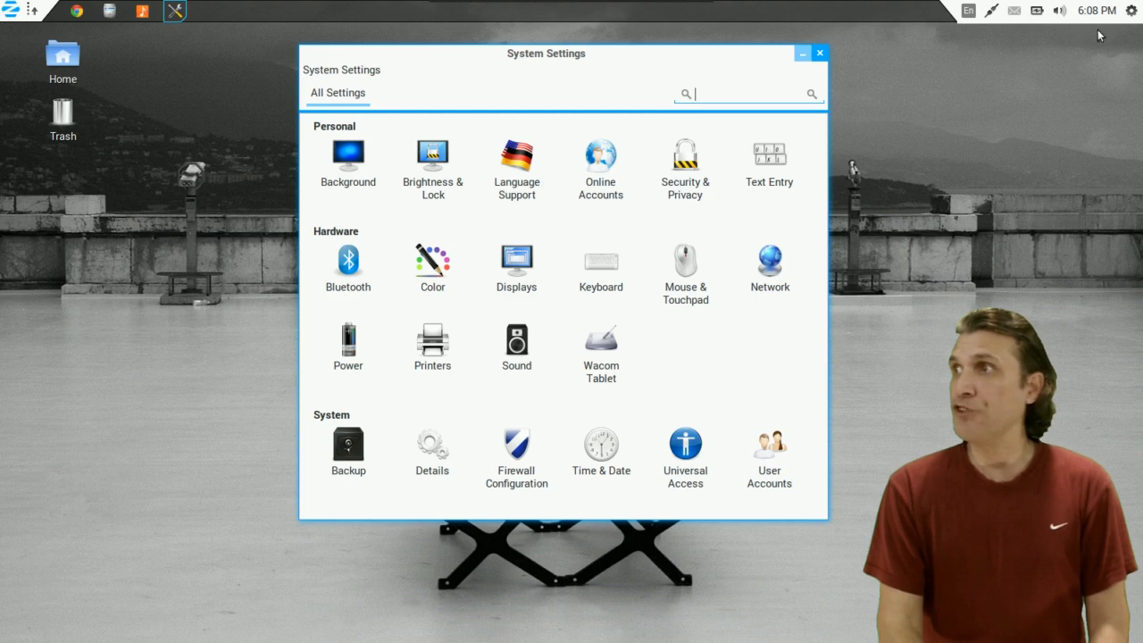
{"action": "left_click", "coordinate": [1130, 10]}
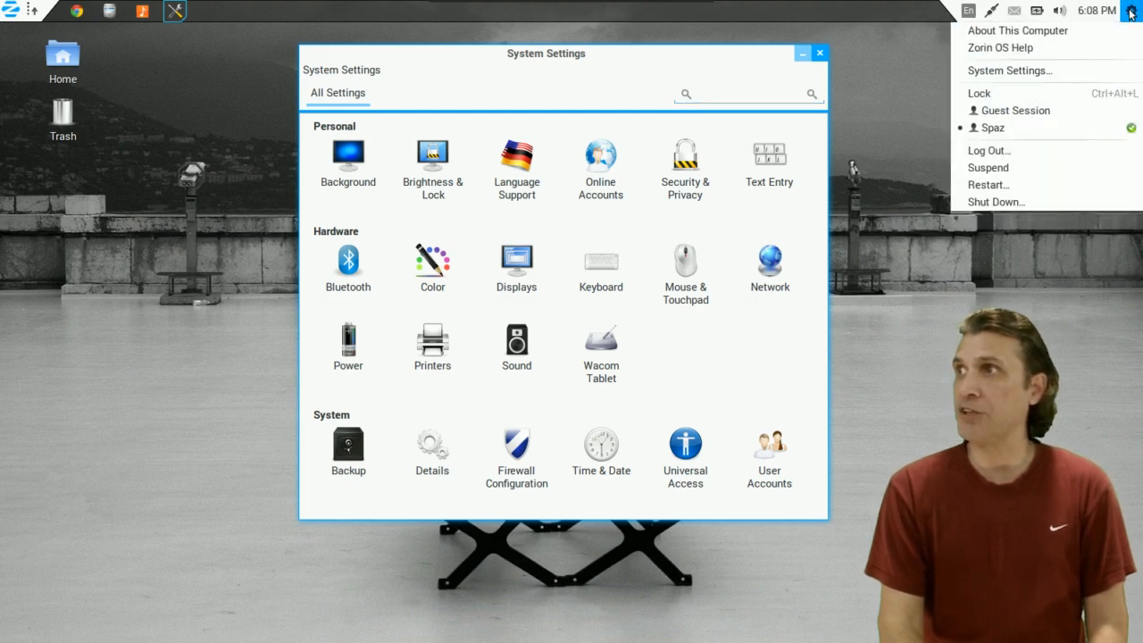
{"action": "mouse_move", "coordinate": [721, 259]}
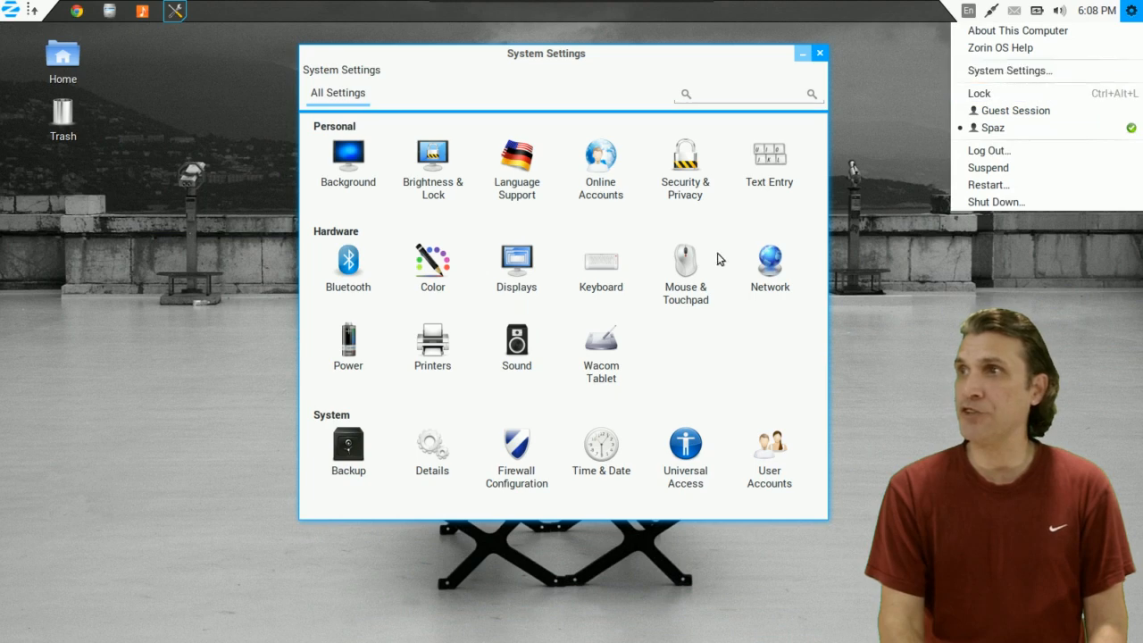
{"action": "mouse_move", "coordinate": [316, 159]}
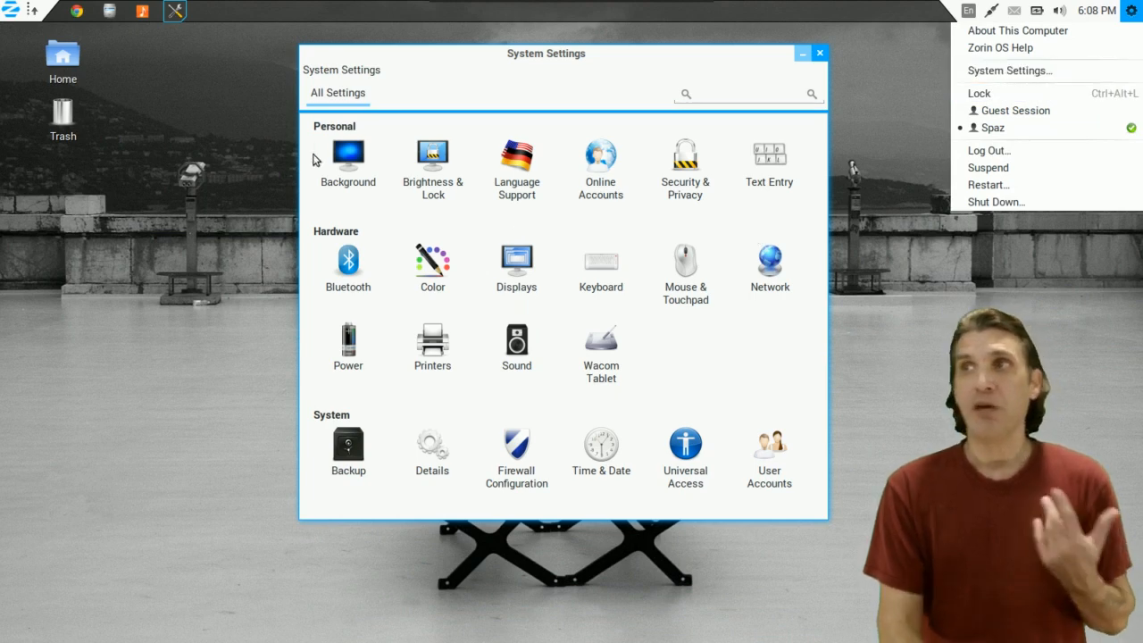
{"action": "mouse_move", "coordinate": [508, 176]}
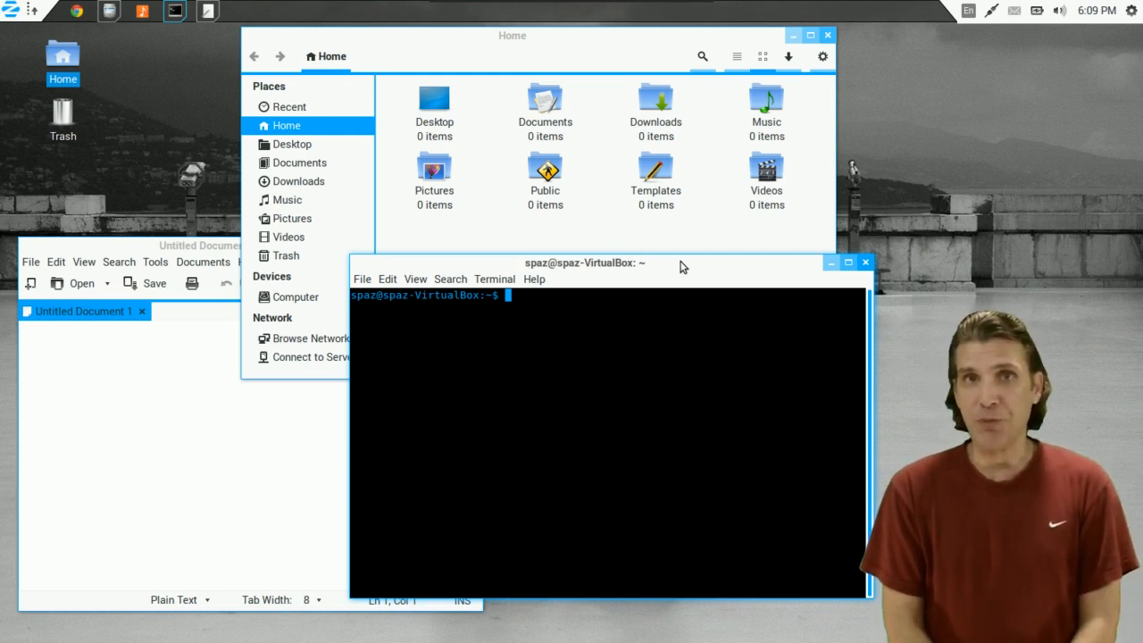
{"action": "mouse_move", "coordinate": [666, 287]}
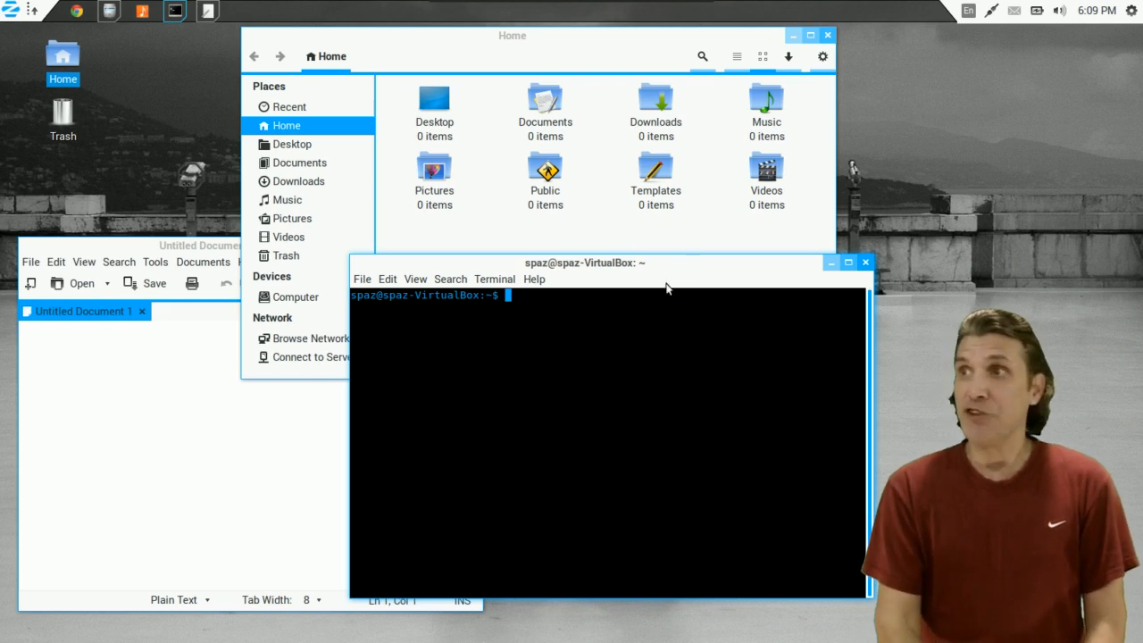
{"action": "mouse_move", "coordinate": [391, 223]}
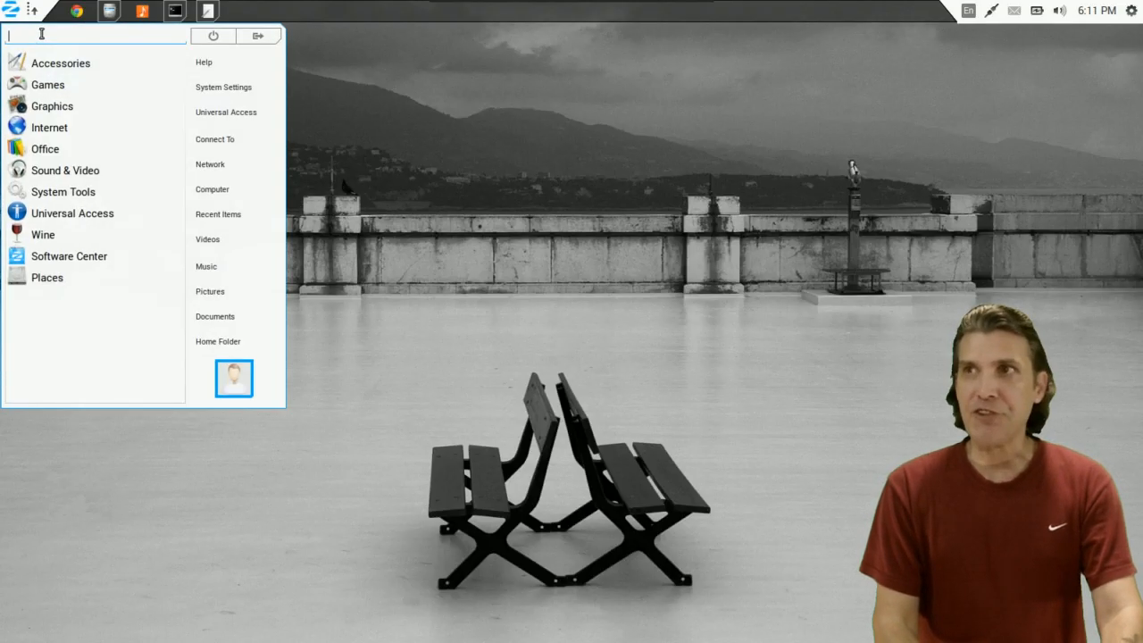
Search 'ccsm' in the Zorin Menu and launch CompizConfig Settings Manager.
{"action": "type", "text": "ccsm"}
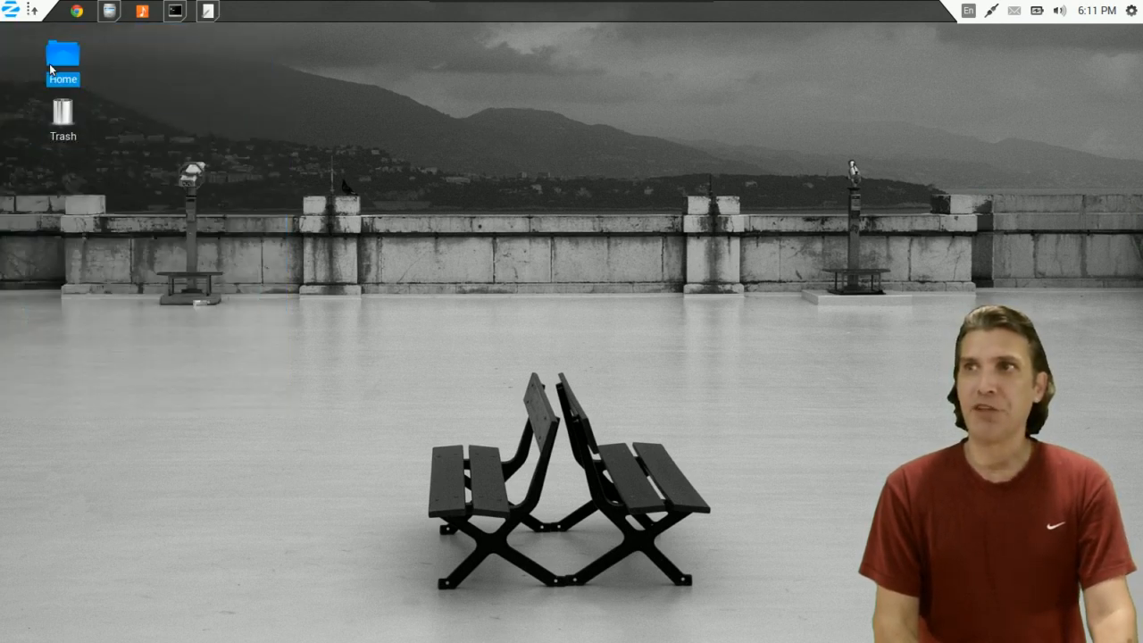
{"action": "left_click", "coordinate": [239, 11]}
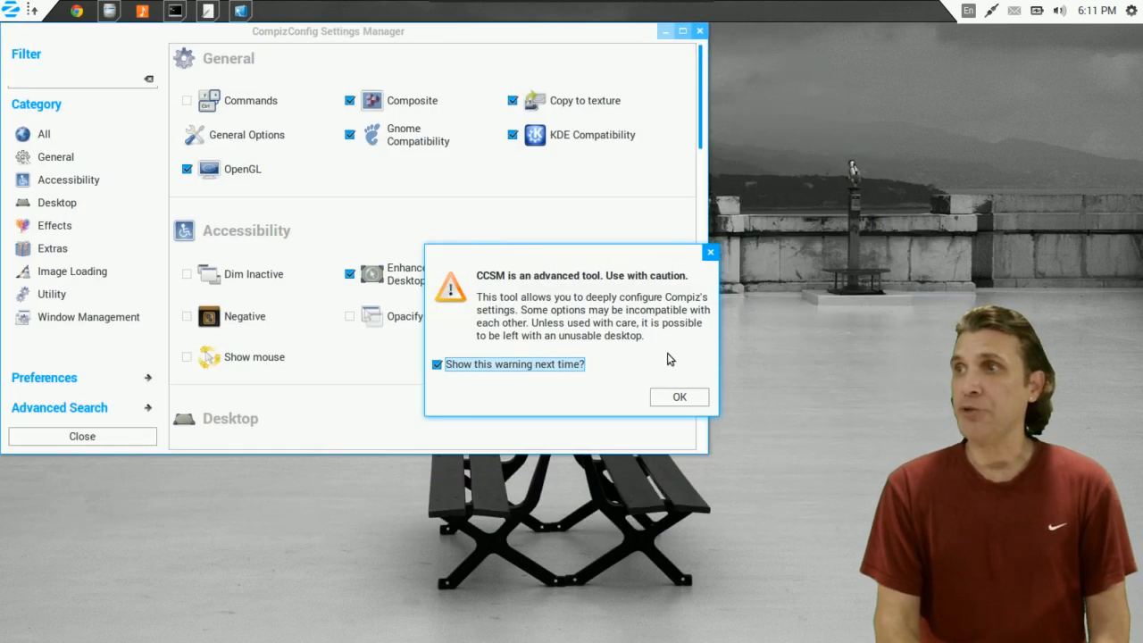
Dismiss the CCSM caution, browse the Desktop and Effects plugins, then close the manager.
{"action": "left_click", "coordinate": [678, 396]}
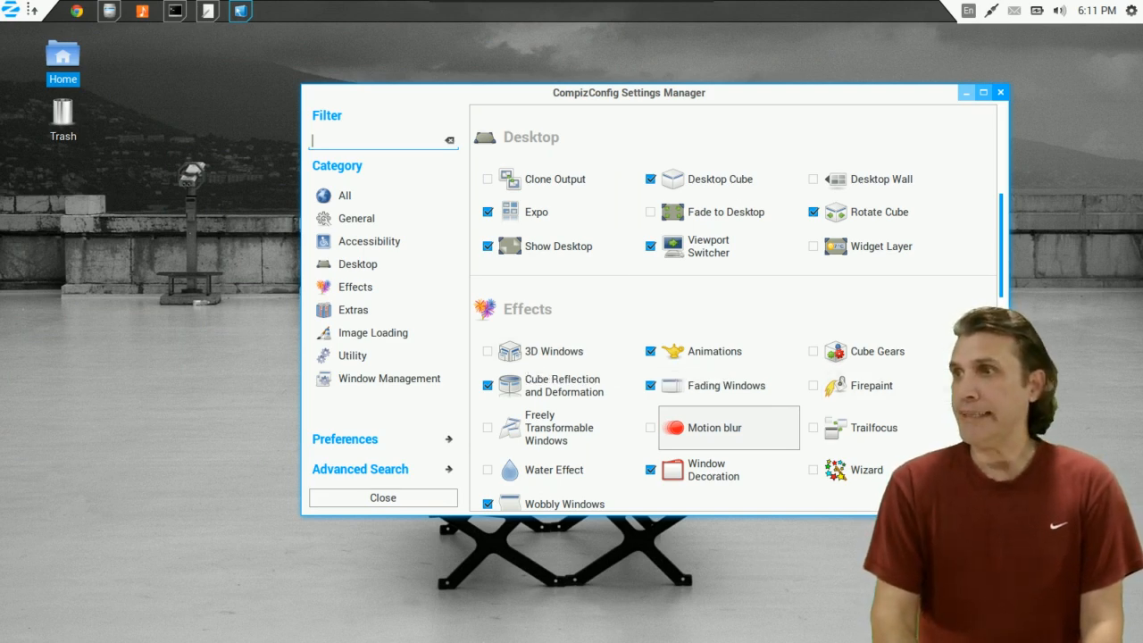
{"action": "scroll", "scroll_direction": "down", "scroll_amount": 3}
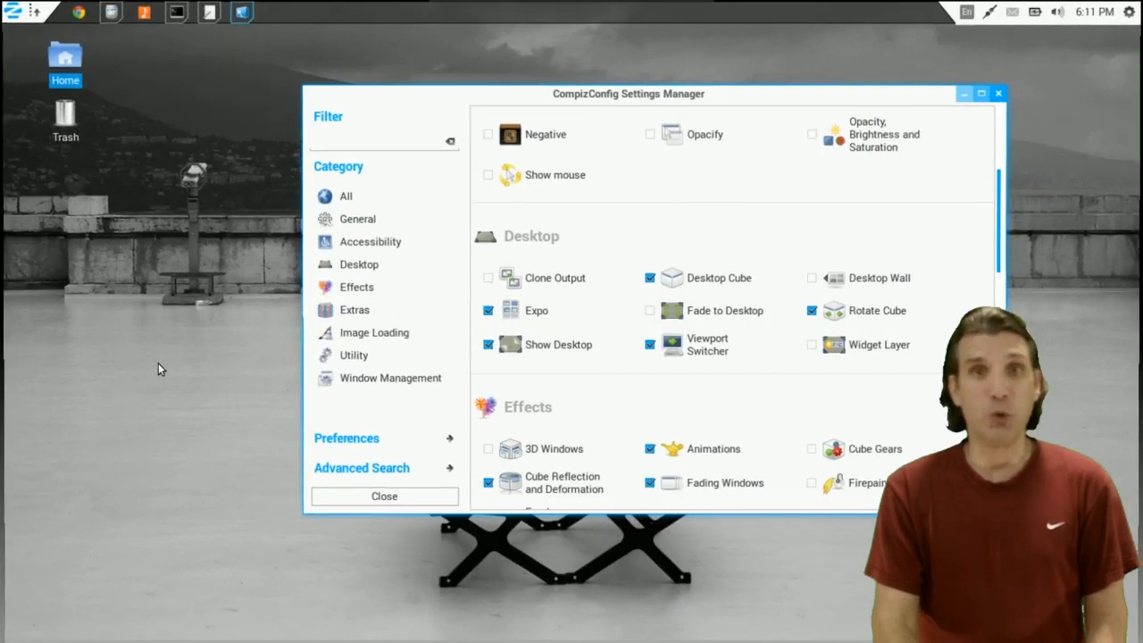
{"action": "scroll", "scroll_direction": "down", "scroll_amount": 3}
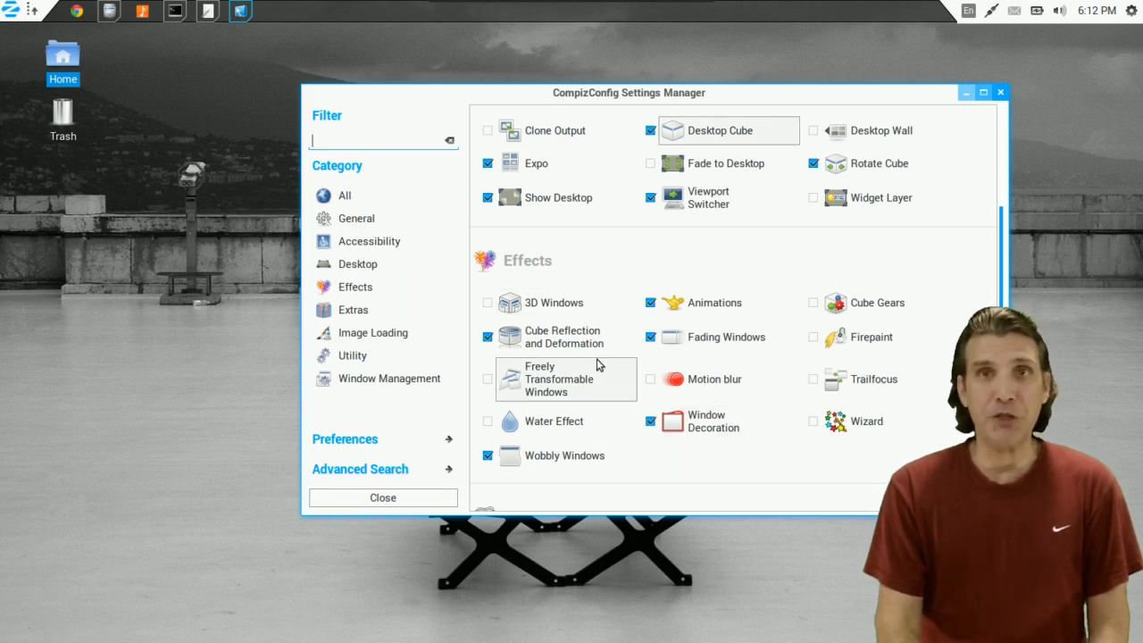
{"action": "left_click", "coordinate": [12, 10]}
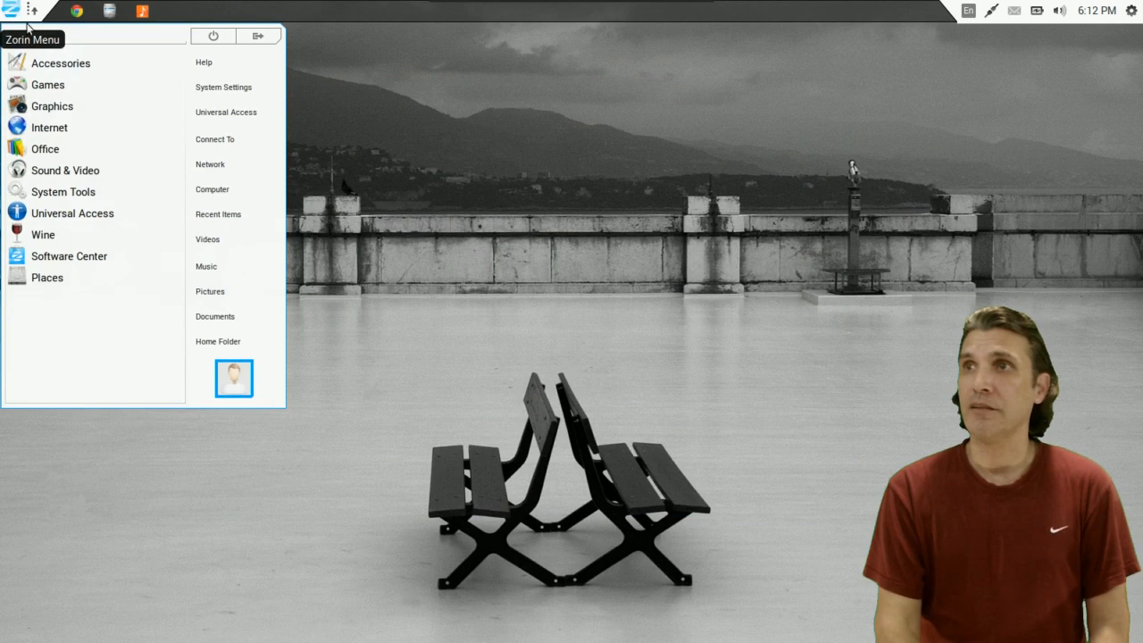
Browse the Accessories, Games and Internet menu lists, then launch Zorin Web Browser Manager.
{"action": "left_click", "coordinate": [60, 62]}
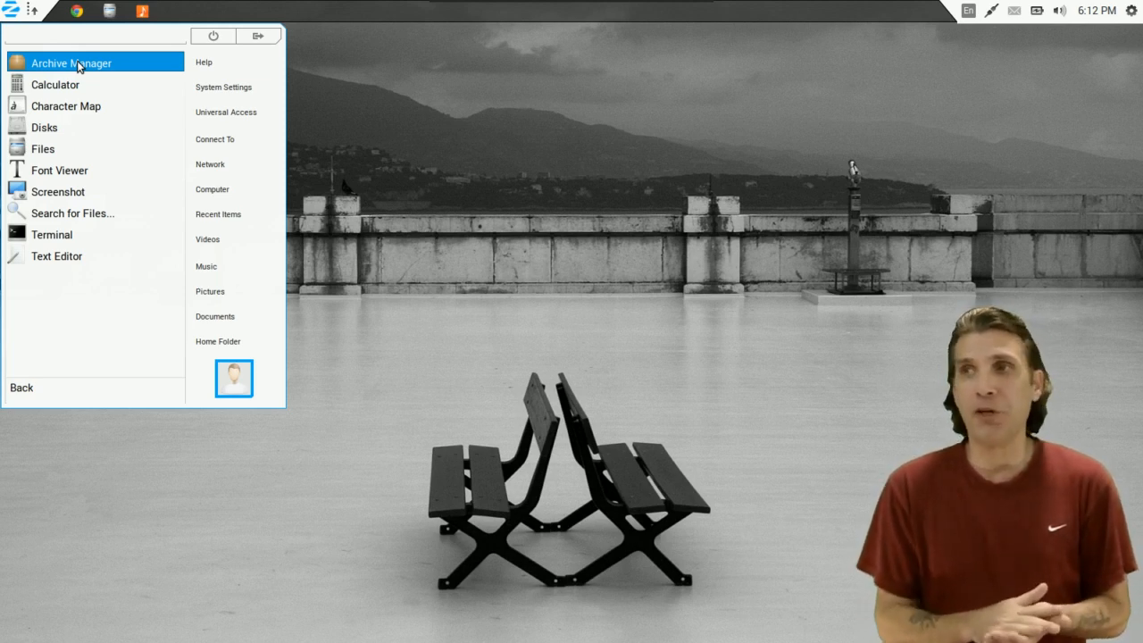
{"action": "mouse_move", "coordinate": [18, 13]}
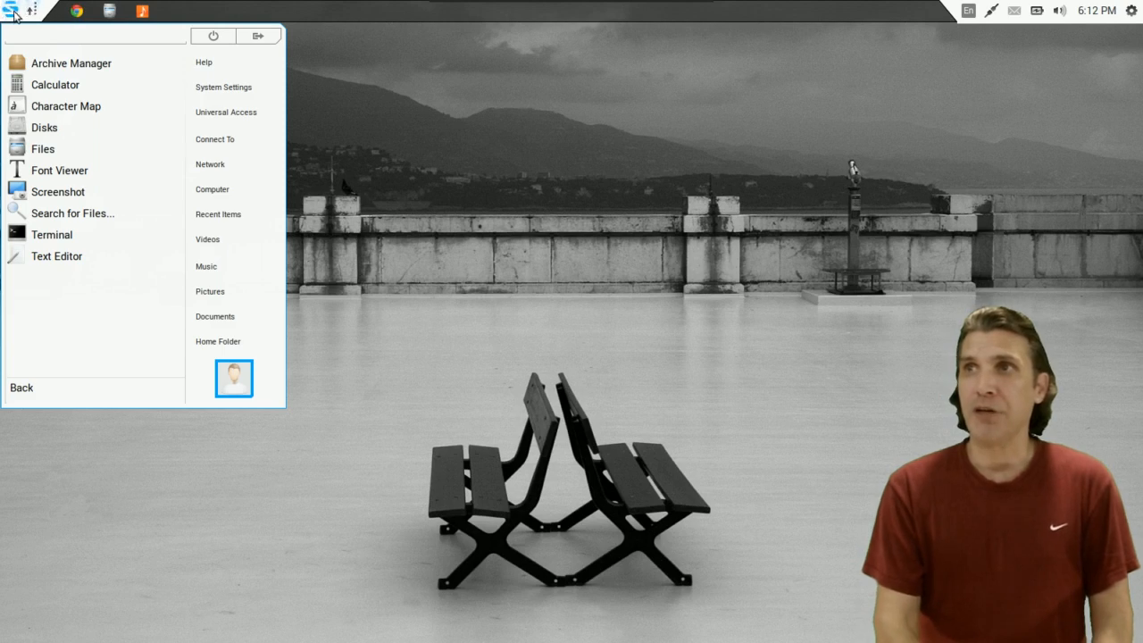
{"action": "left_click", "coordinate": [12, 10]}
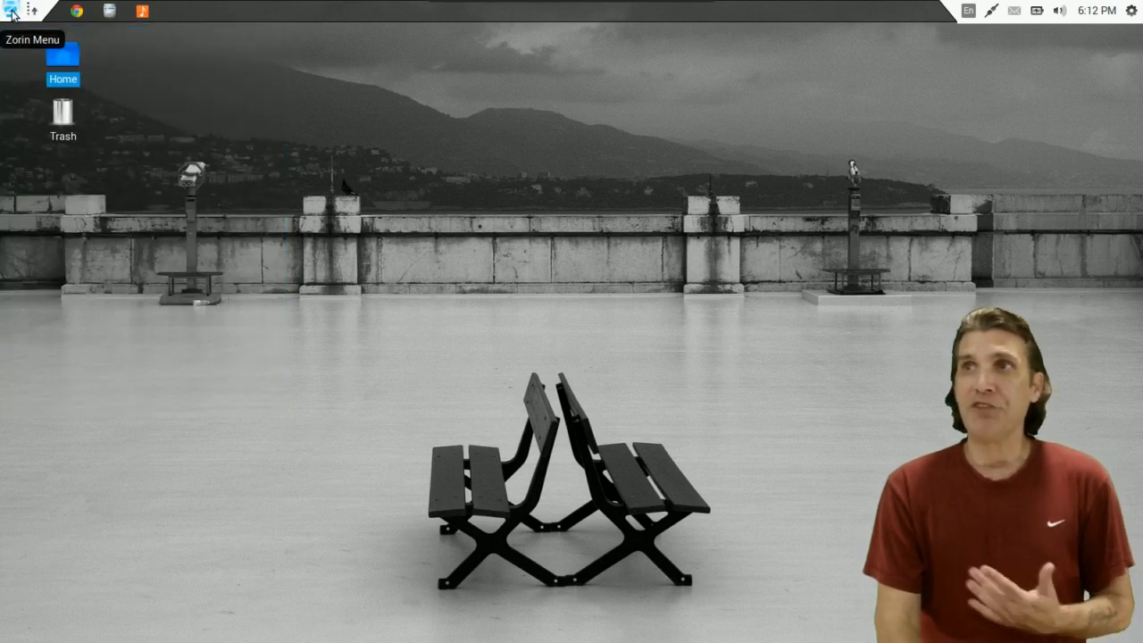
{"action": "left_click", "coordinate": [12, 10]}
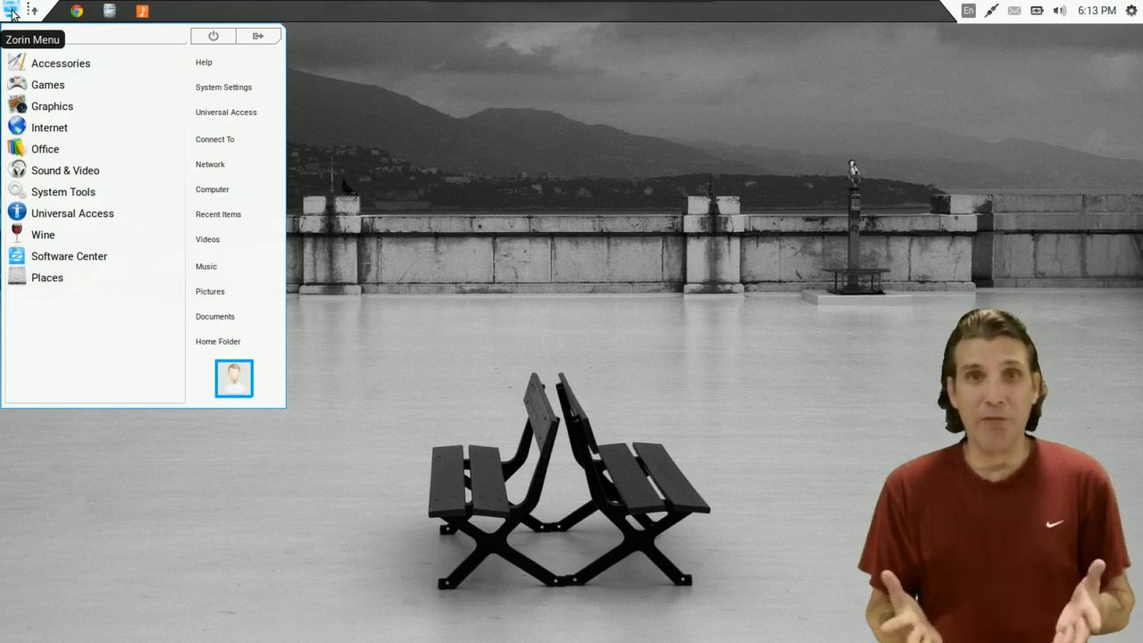
{"action": "mouse_move", "coordinate": [47, 84]}
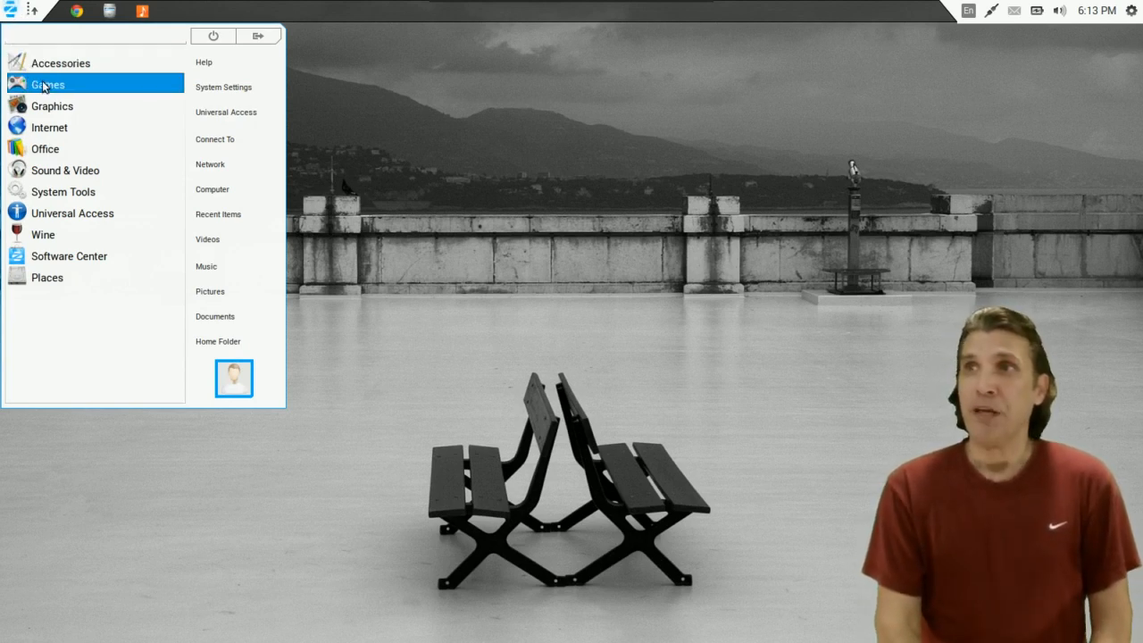
{"action": "left_click", "coordinate": [46, 84]}
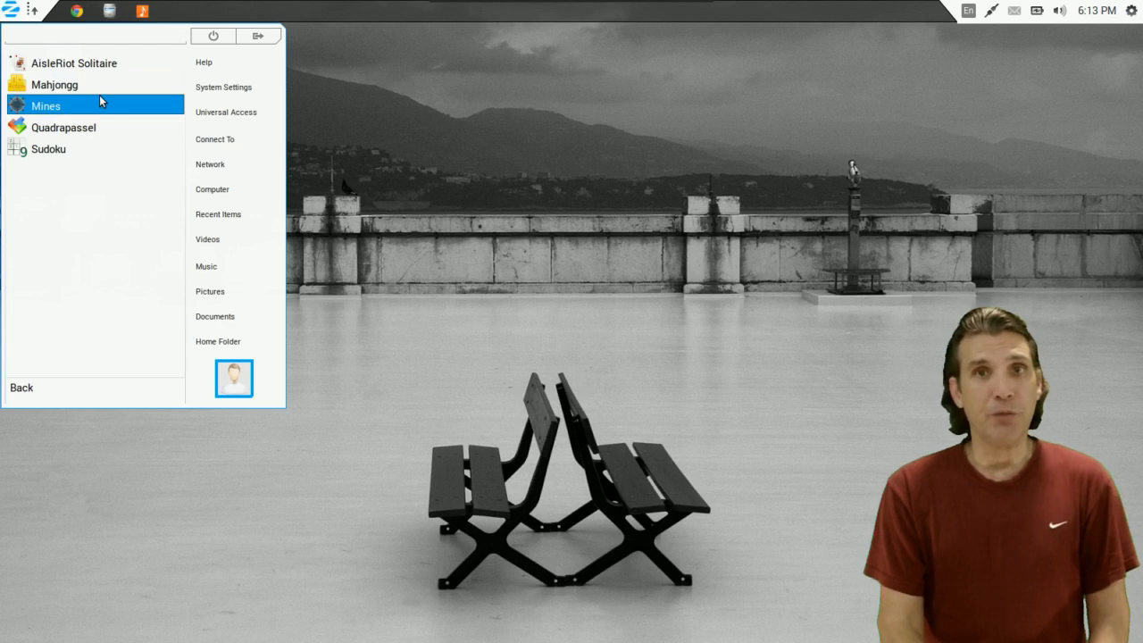
{"action": "mouse_move", "coordinate": [62, 127]}
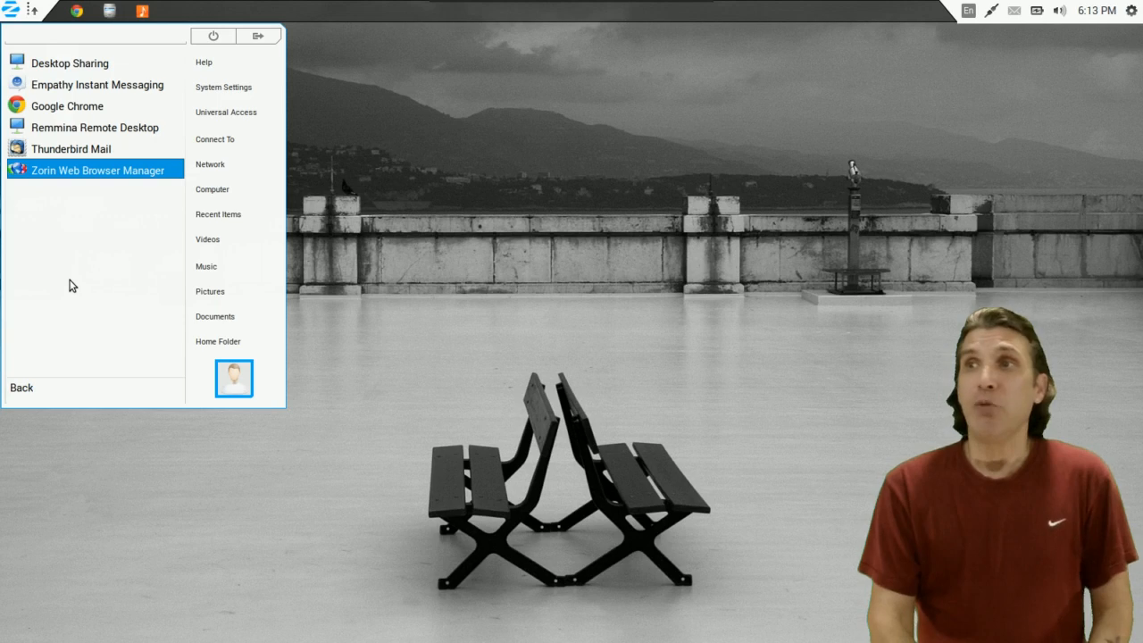
{"action": "mouse_move", "coordinate": [116, 164]}
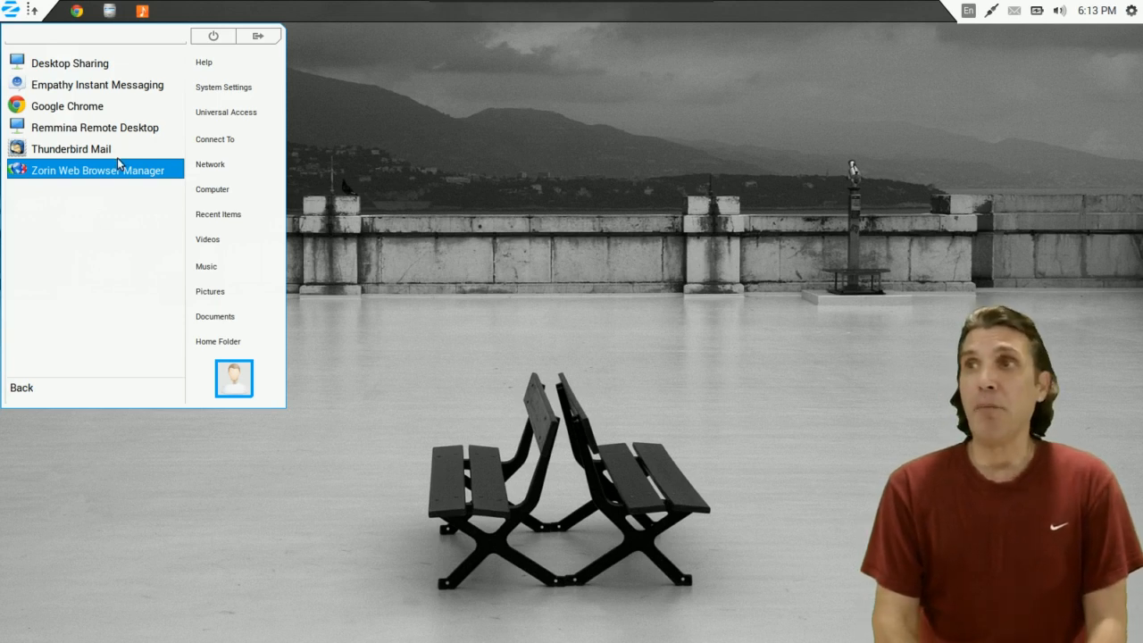
{"action": "left_click", "coordinate": [96, 169]}
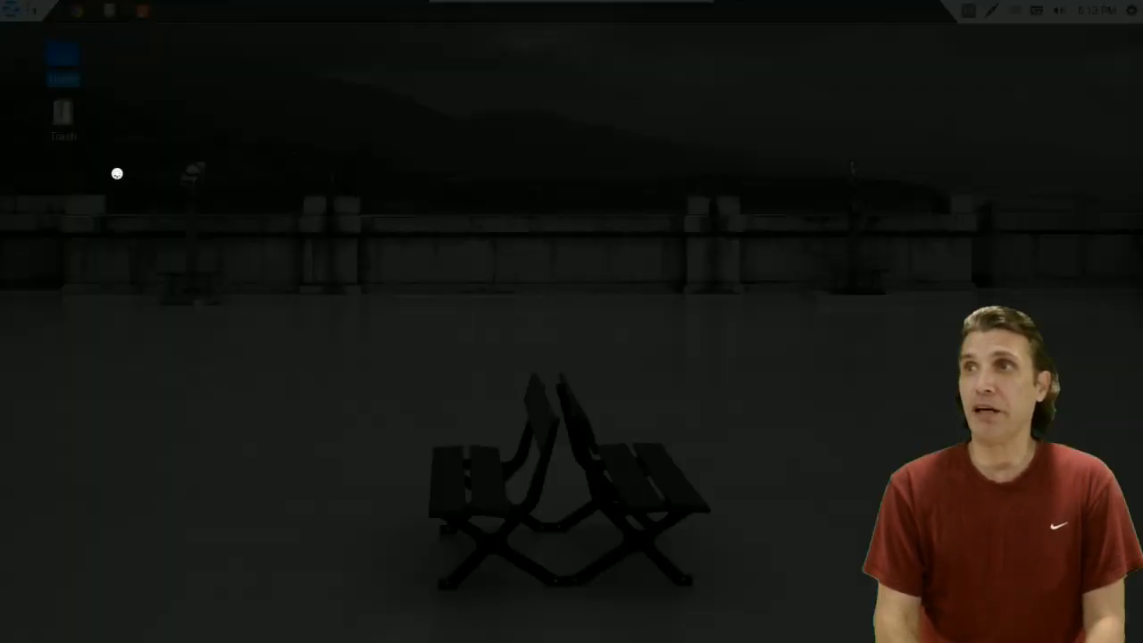
Enter the admin password to list Firefox, Google Chrome, Opera and Midori with install buttons.
{"action": "type", "text": "••"}
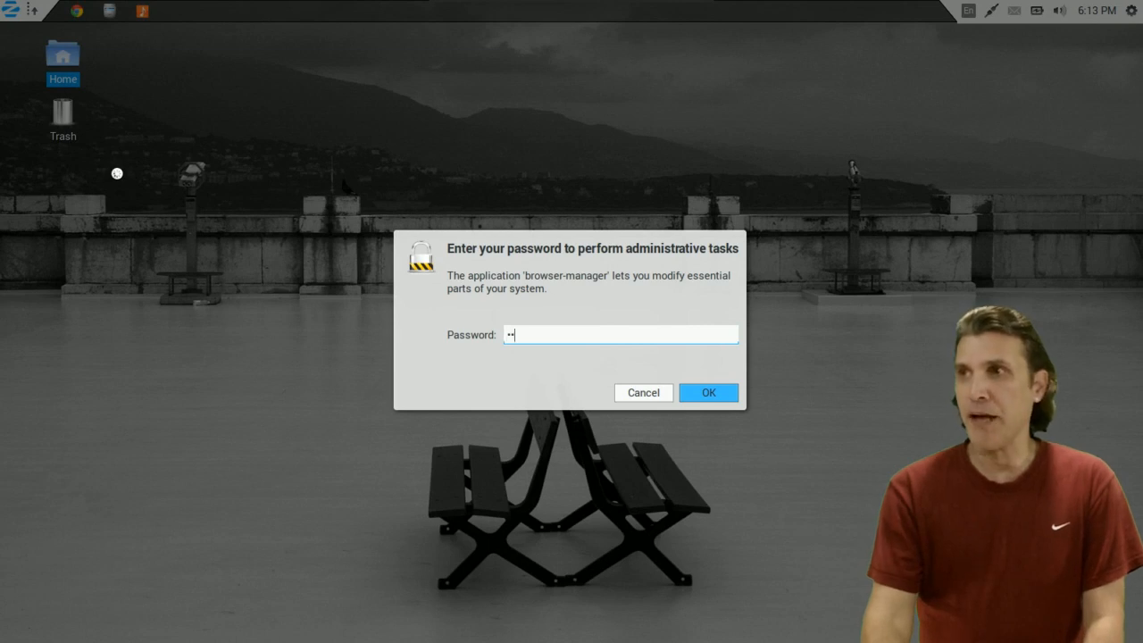
{"action": "left_click", "coordinate": [708, 393]}
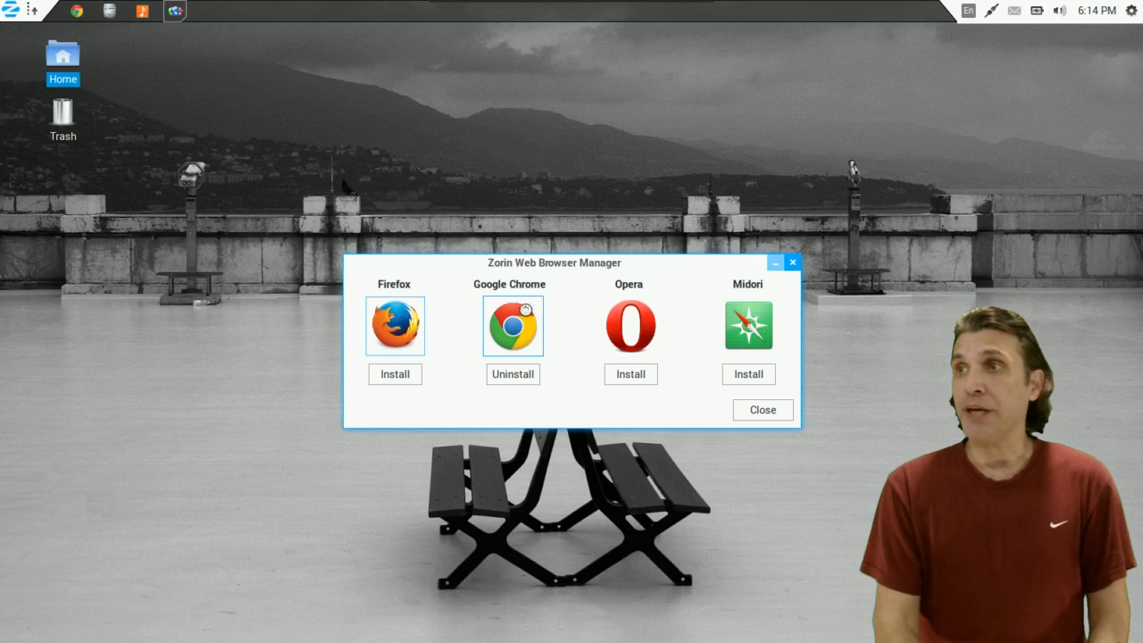
{"action": "left_click", "coordinate": [395, 326]}
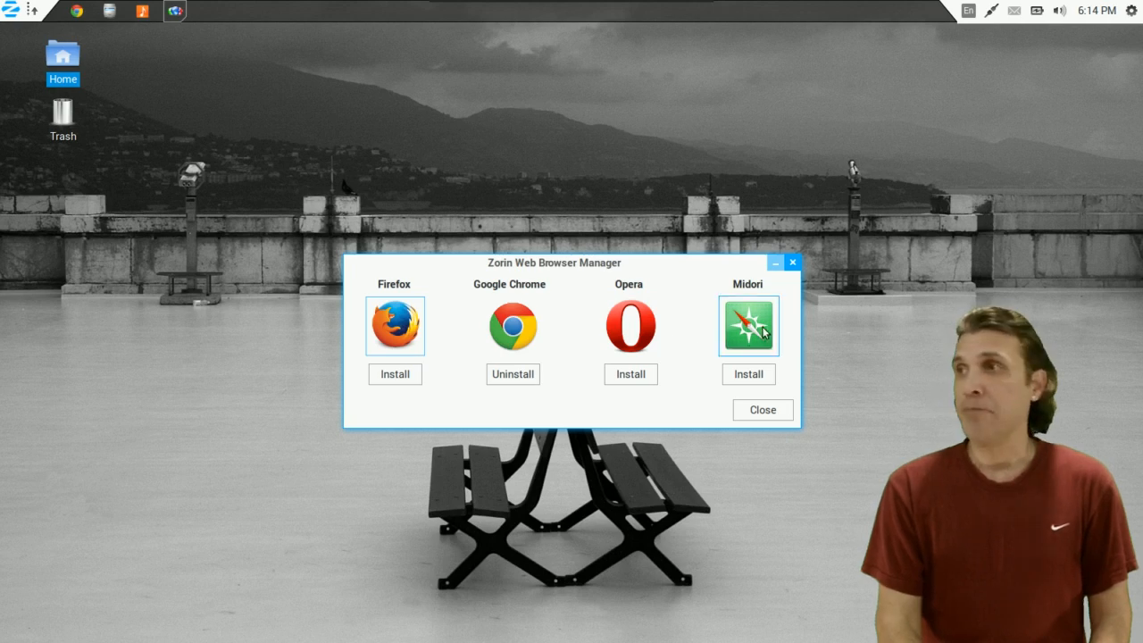
{"action": "mouse_move", "coordinate": [748, 326]}
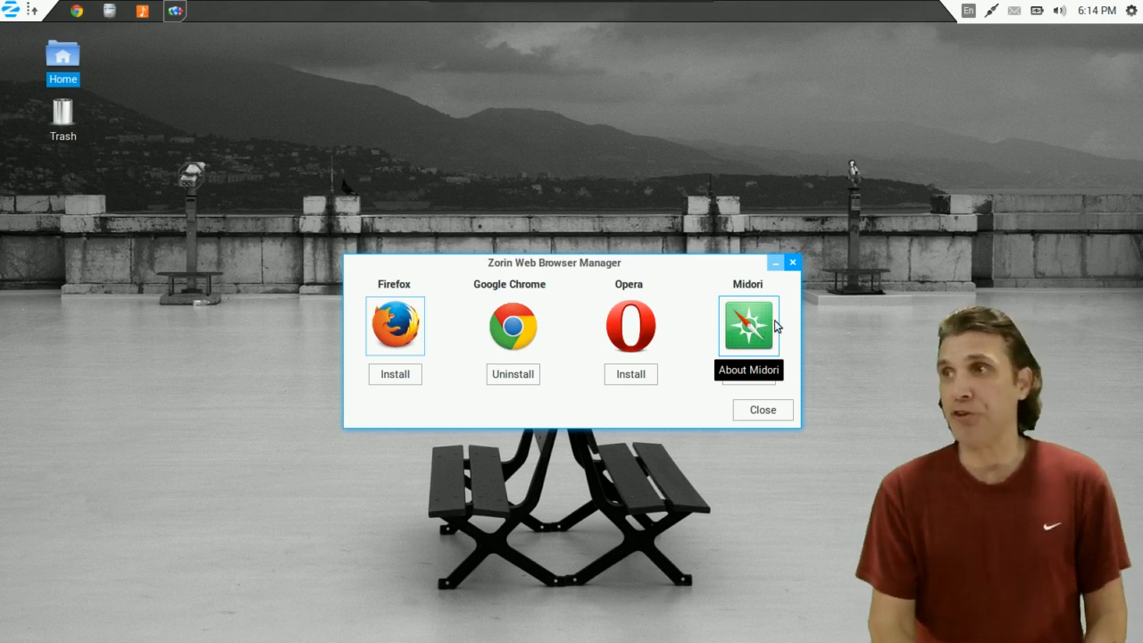
{"action": "mouse_move", "coordinate": [487, 393]}
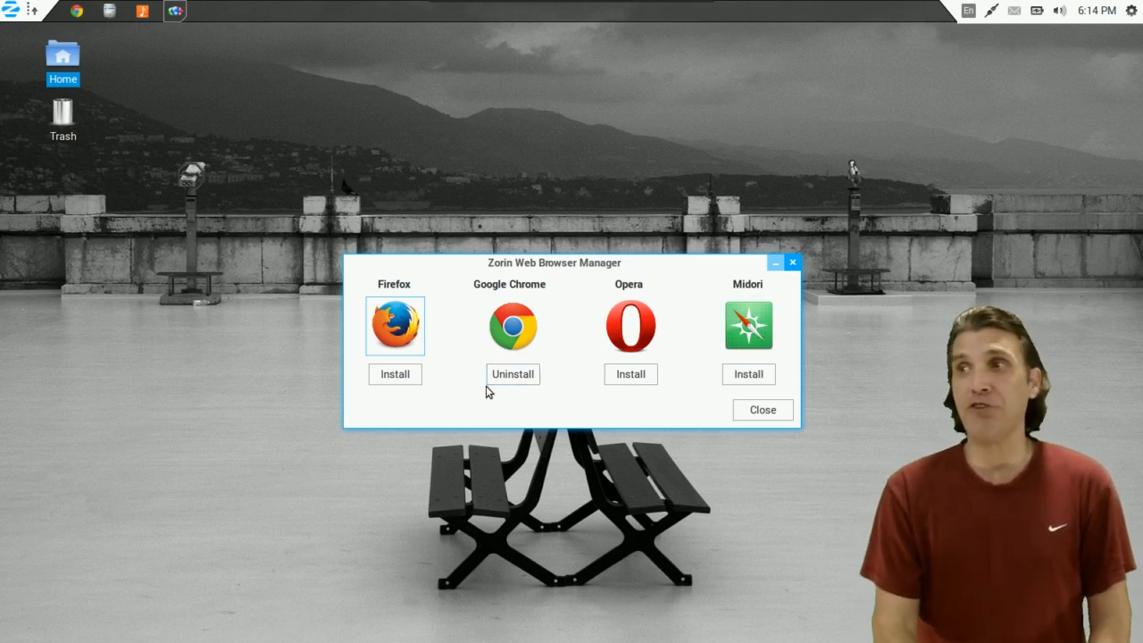
{"action": "mouse_move", "coordinate": [820, 262]}
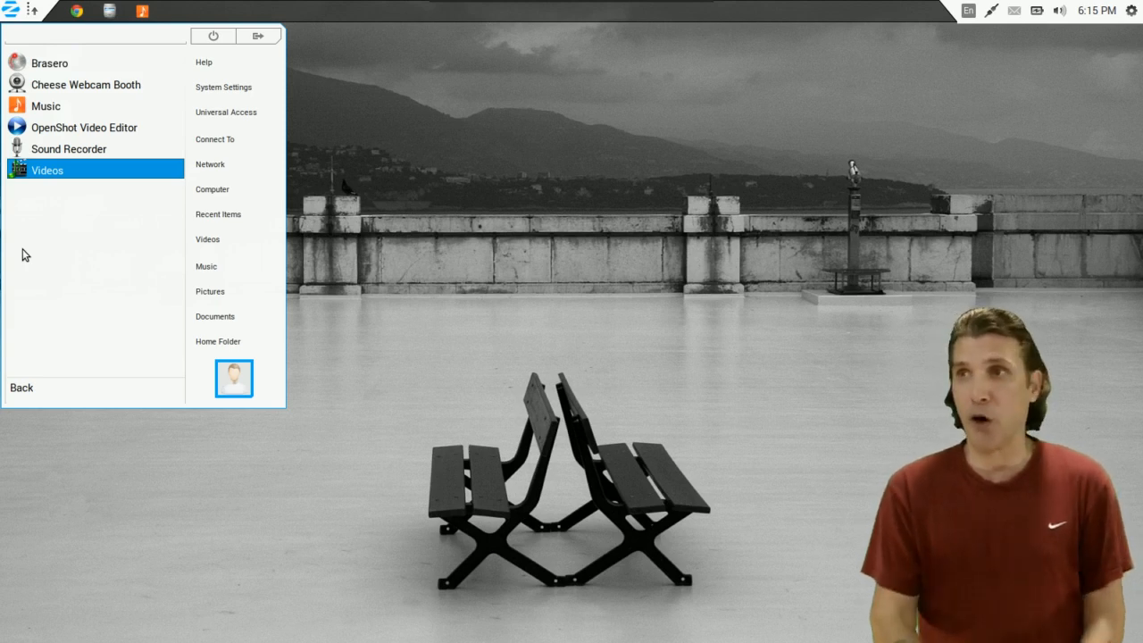
{"action": "mouse_move", "coordinate": [51, 179]}
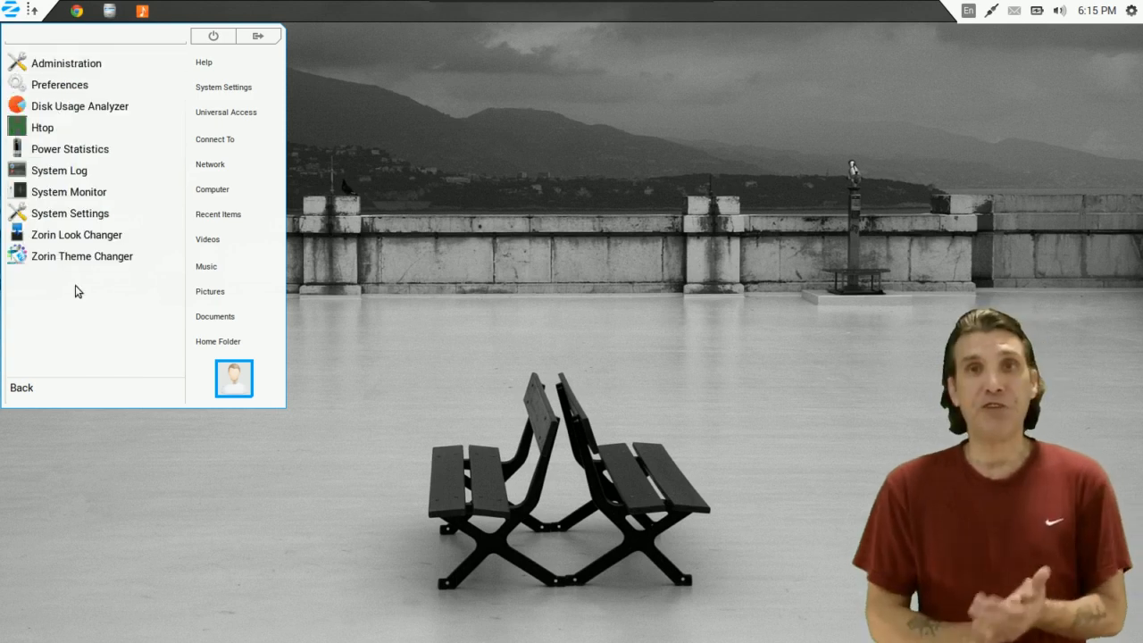
{"action": "mouse_move", "coordinate": [60, 170]}
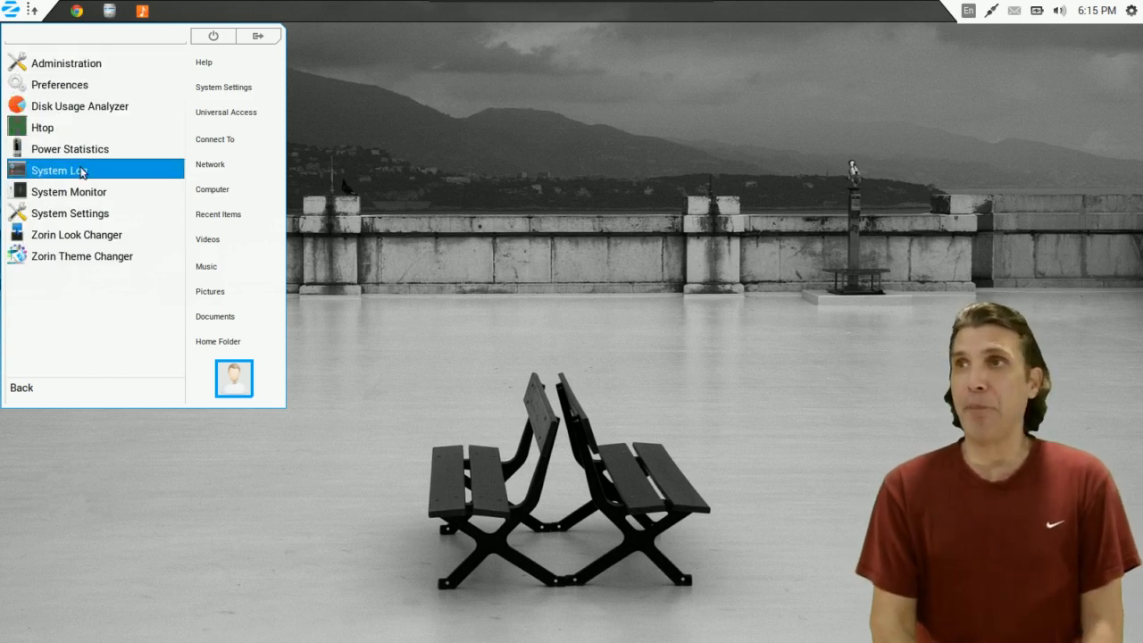
{"action": "mouse_move", "coordinate": [89, 63]}
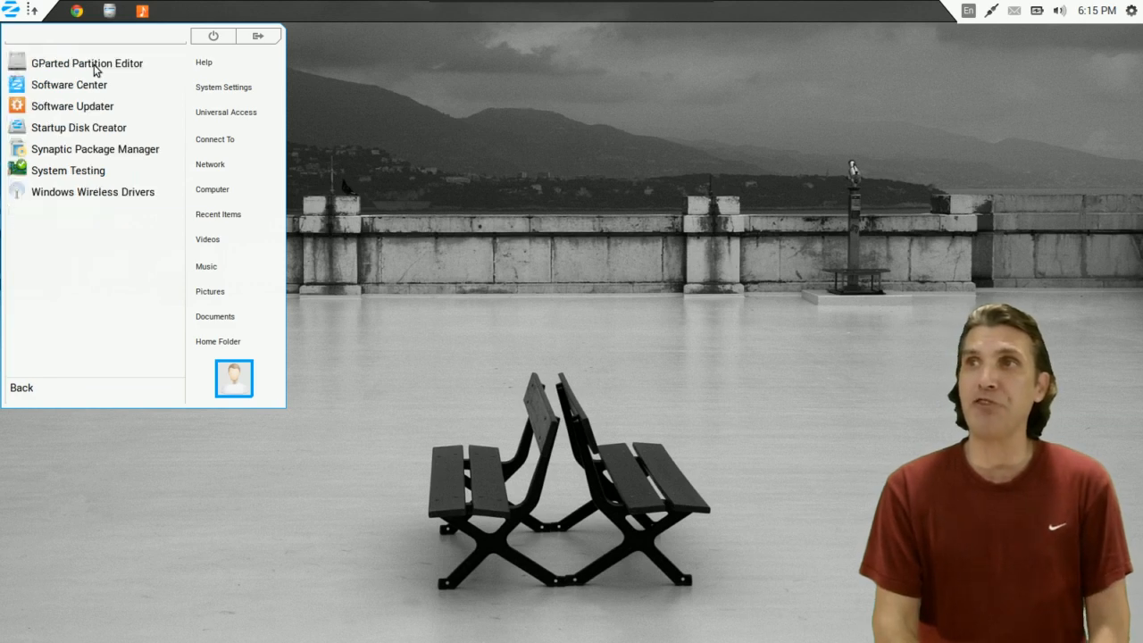
{"action": "mouse_move", "coordinate": [86, 62]}
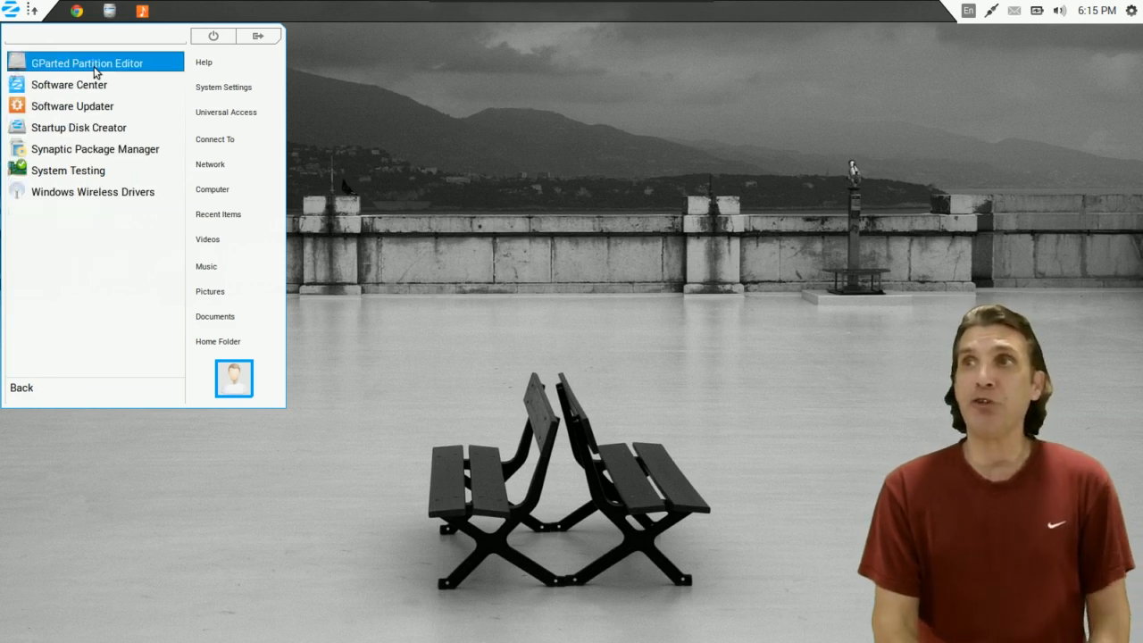
{"action": "mouse_move", "coordinate": [129, 73]}
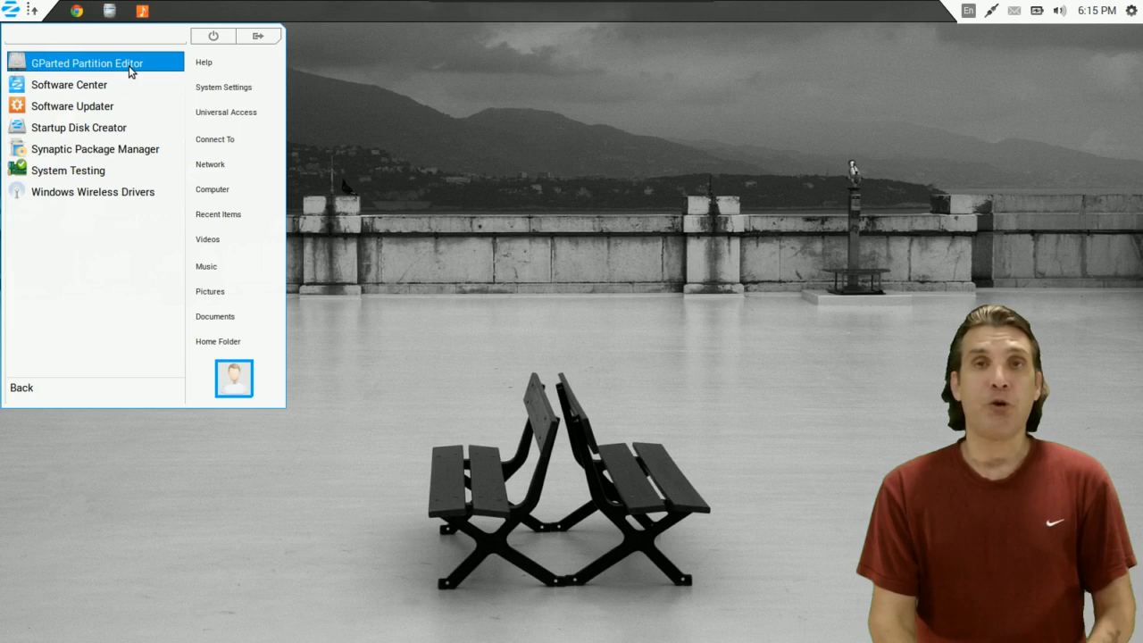
{"action": "mouse_move", "coordinate": [100, 85]}
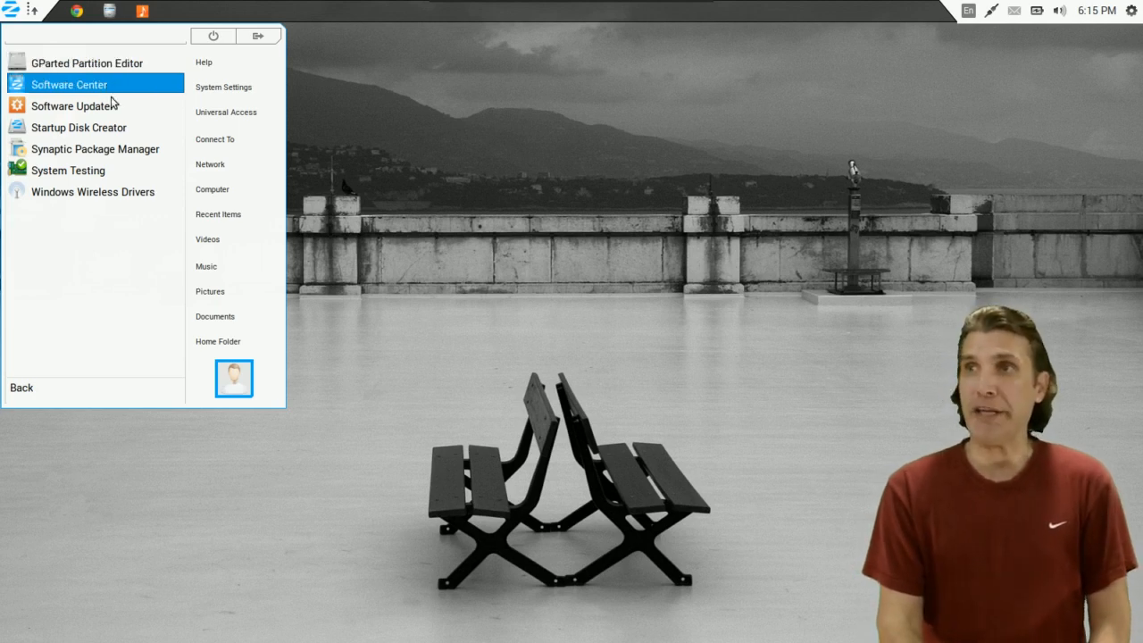
{"action": "mouse_move", "coordinate": [130, 94]}
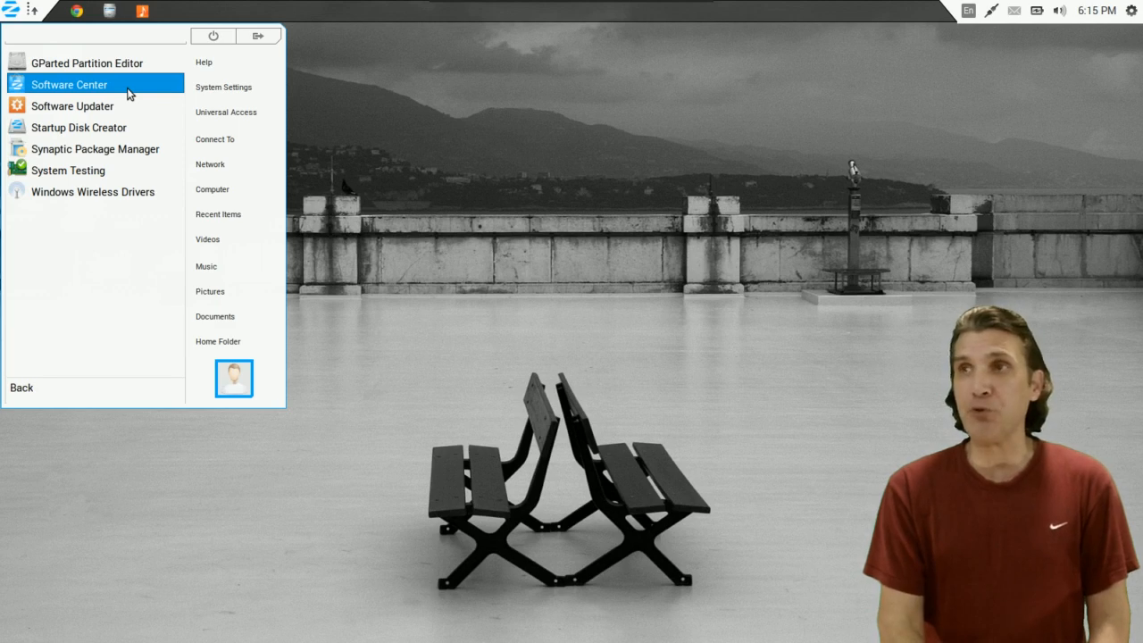
{"action": "mouse_move", "coordinate": [93, 106]}
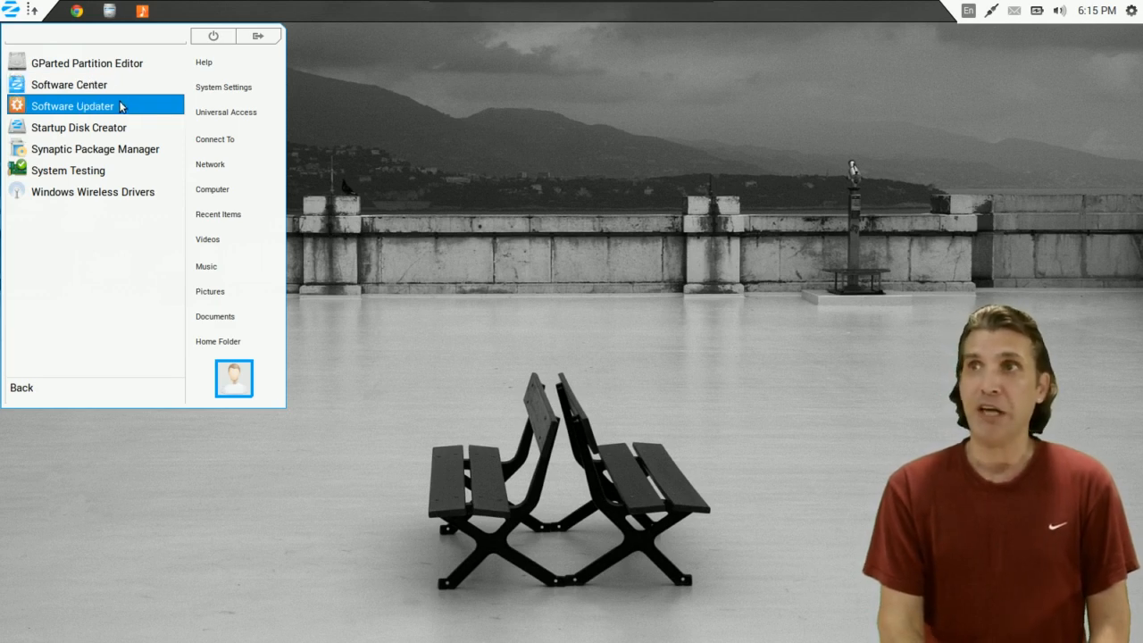
{"action": "mouse_move", "coordinate": [131, 109]}
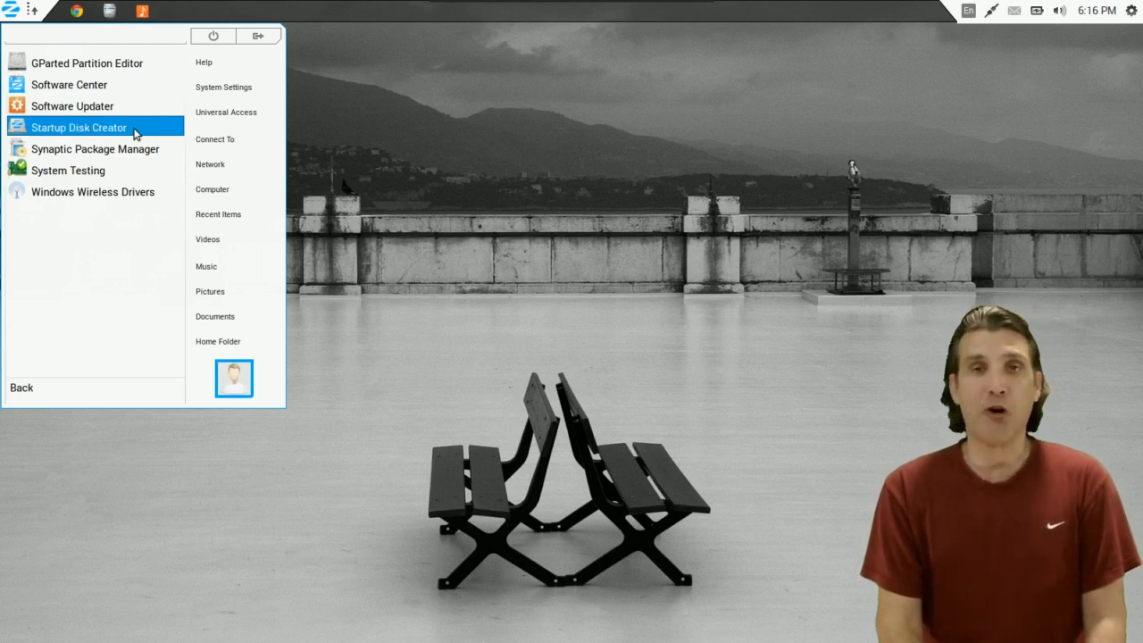
{"action": "mouse_move", "coordinate": [95, 148]}
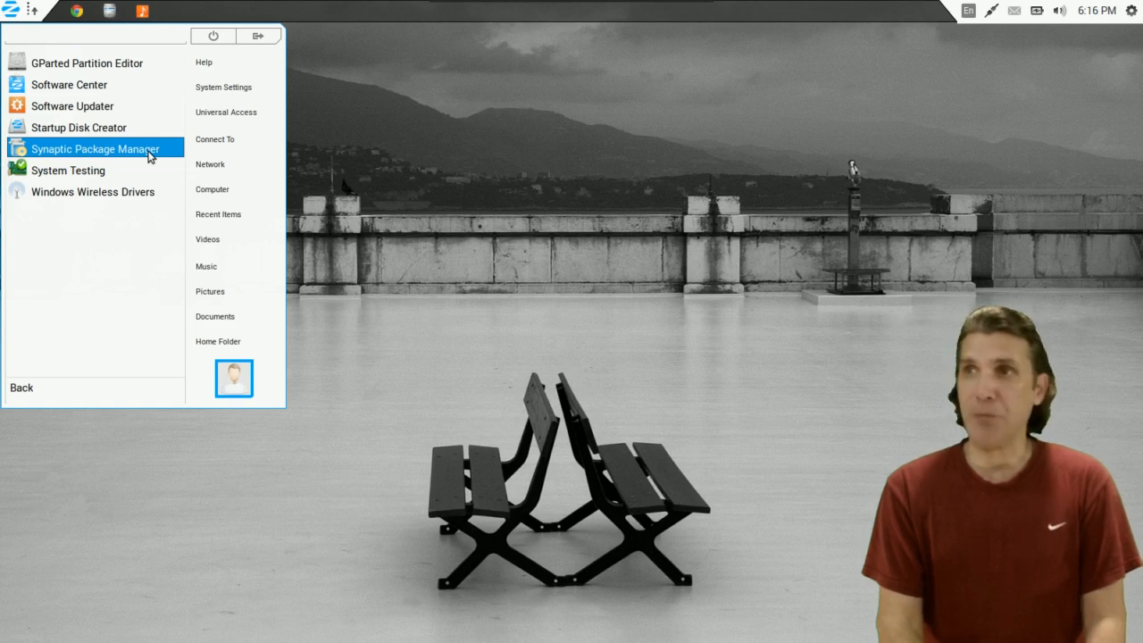
{"action": "mouse_move", "coordinate": [93, 191]}
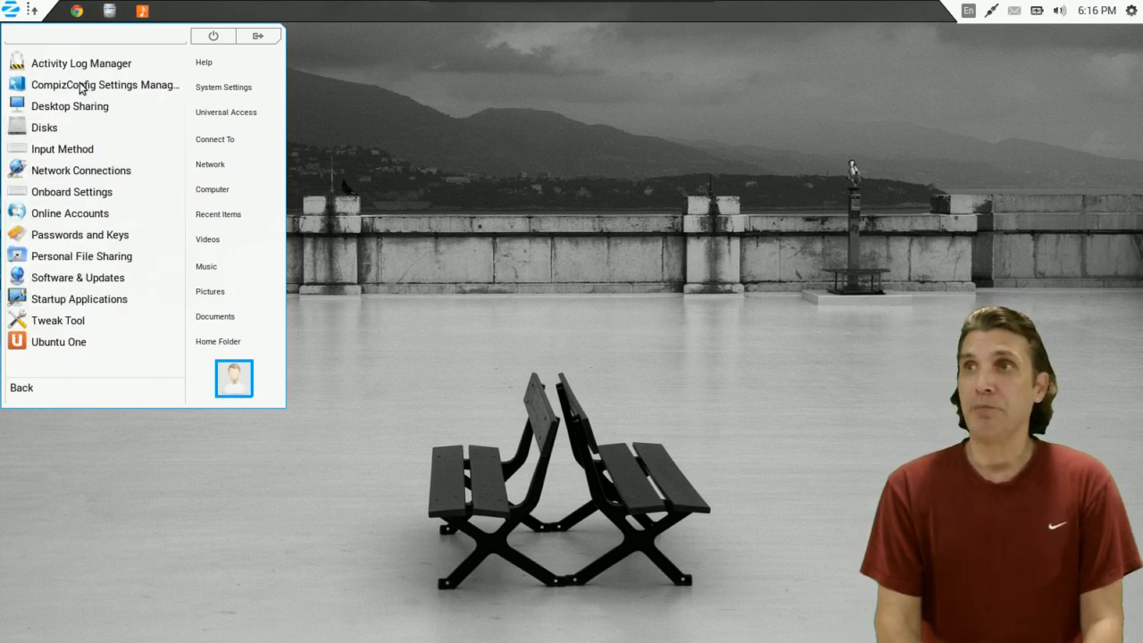
{"action": "mouse_move", "coordinate": [80, 62]}
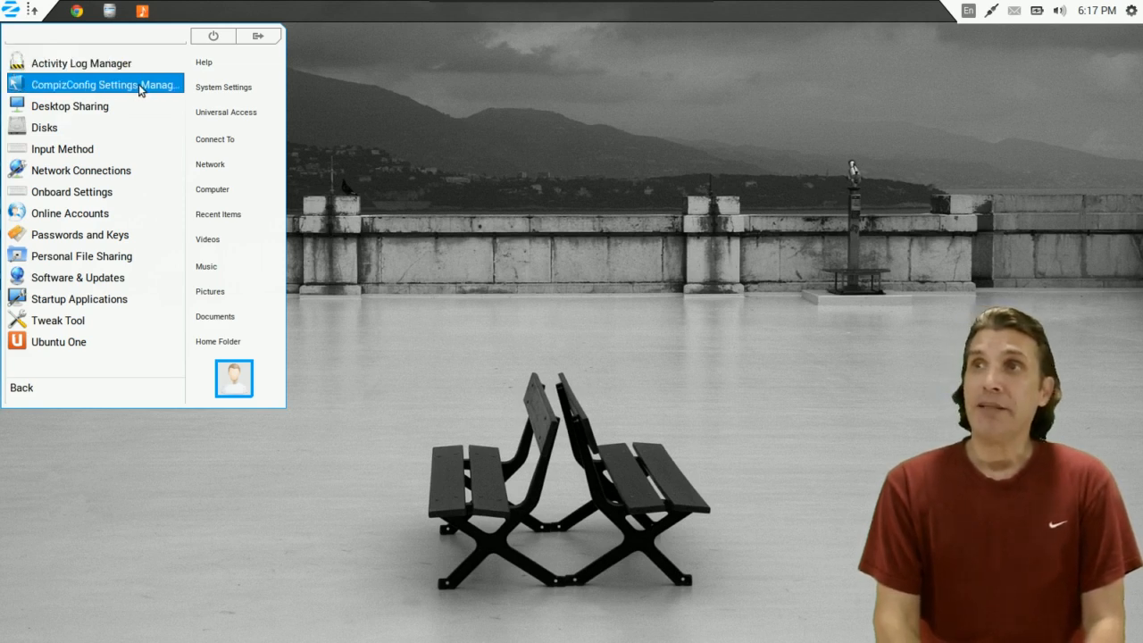
{"action": "mouse_move", "coordinate": [151, 89]}
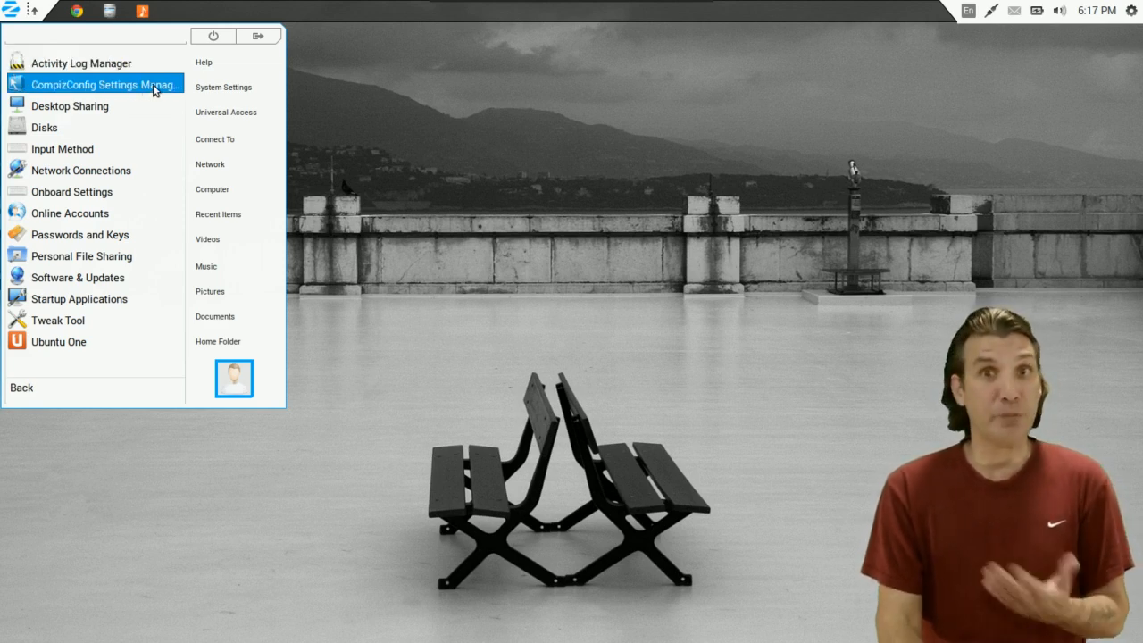
{"action": "mouse_move", "coordinate": [132, 106]}
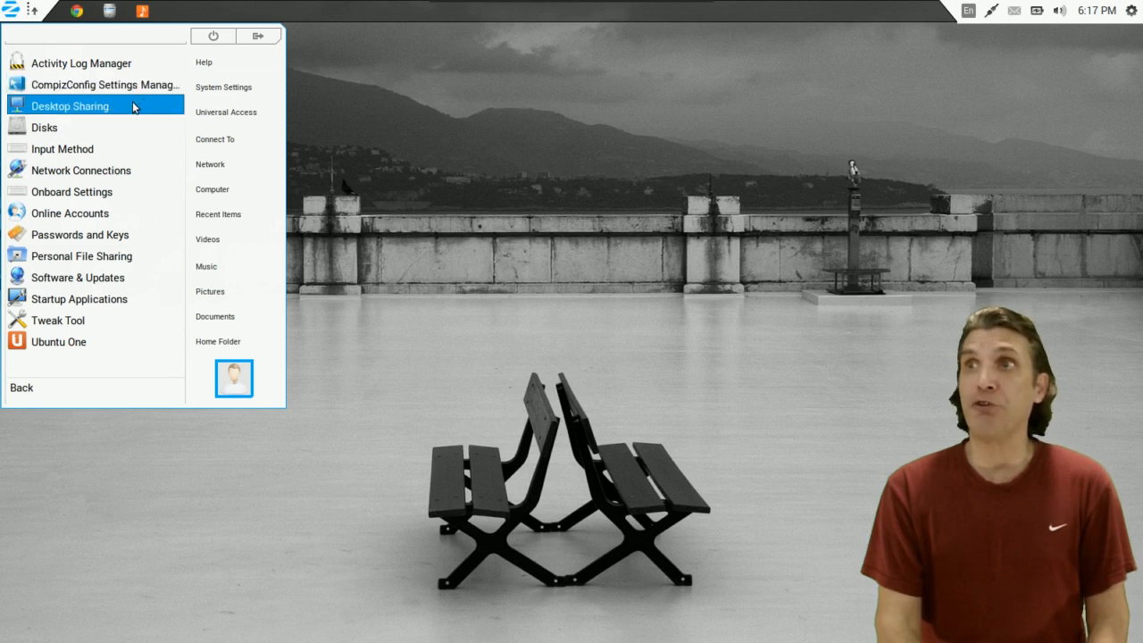
{"action": "mouse_move", "coordinate": [114, 148]}
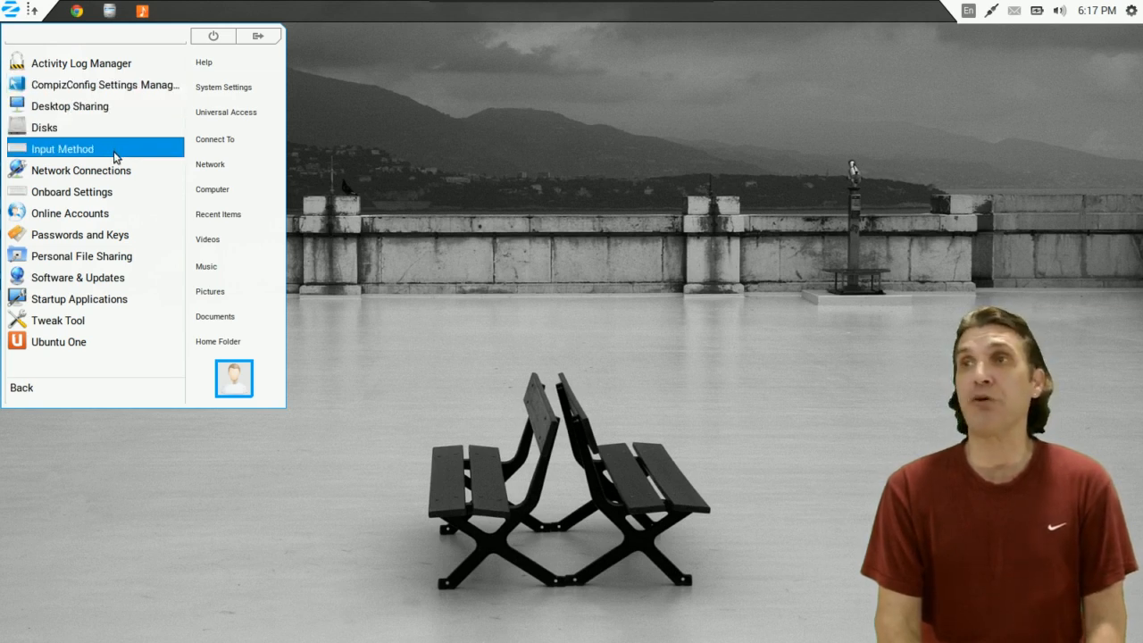
{"action": "mouse_move", "coordinate": [84, 299]}
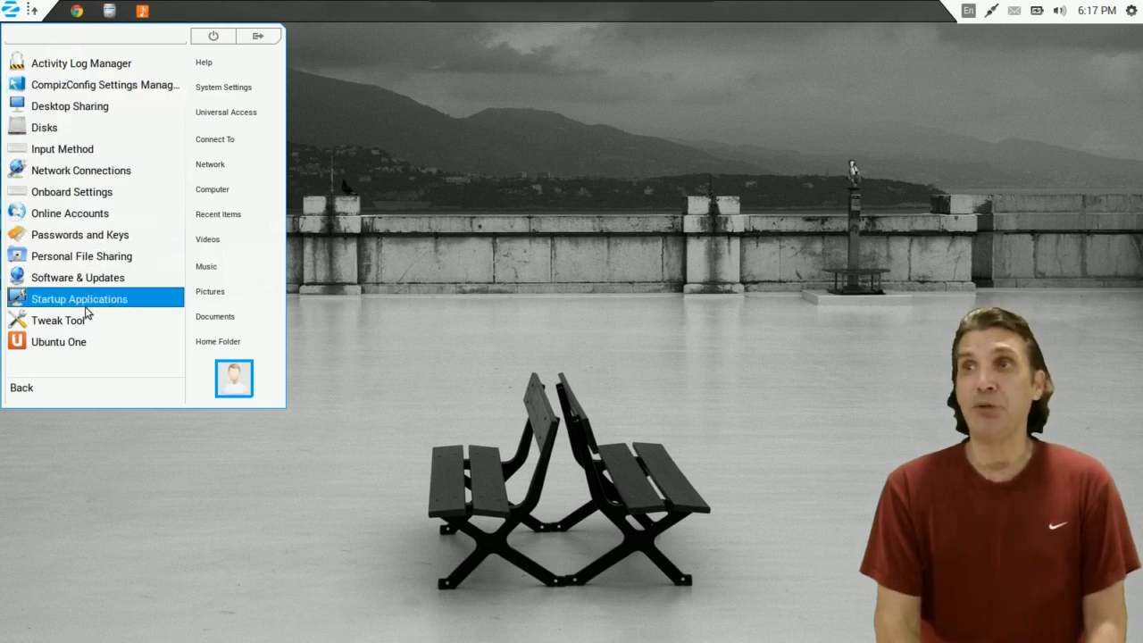
{"action": "mouse_move", "coordinate": [76, 341]}
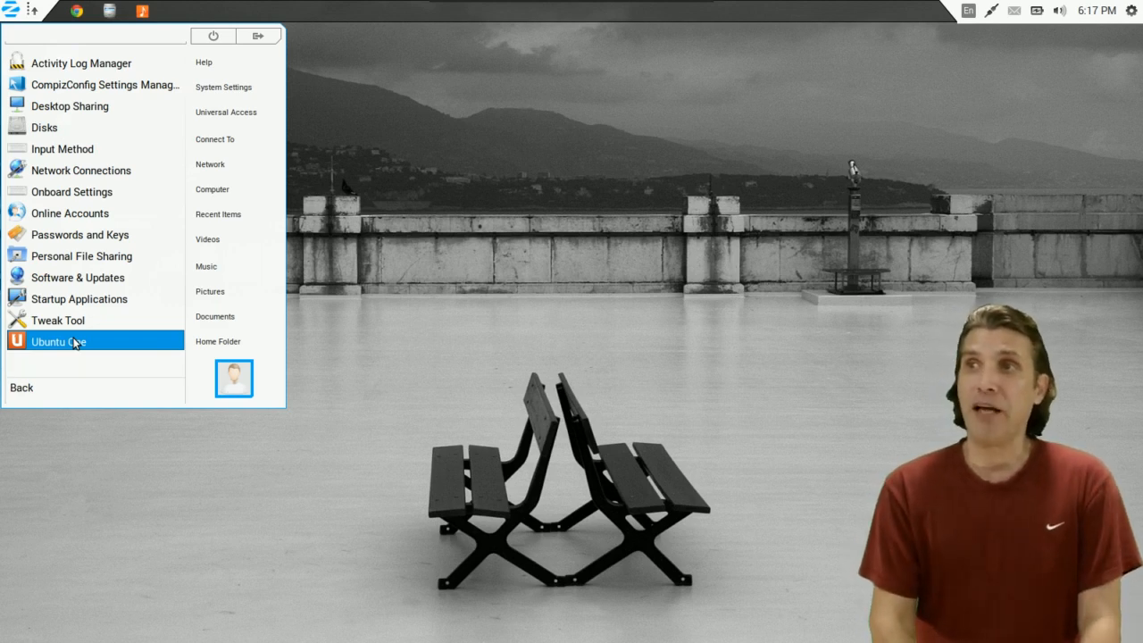
{"action": "mouse_move", "coordinate": [79, 298]}
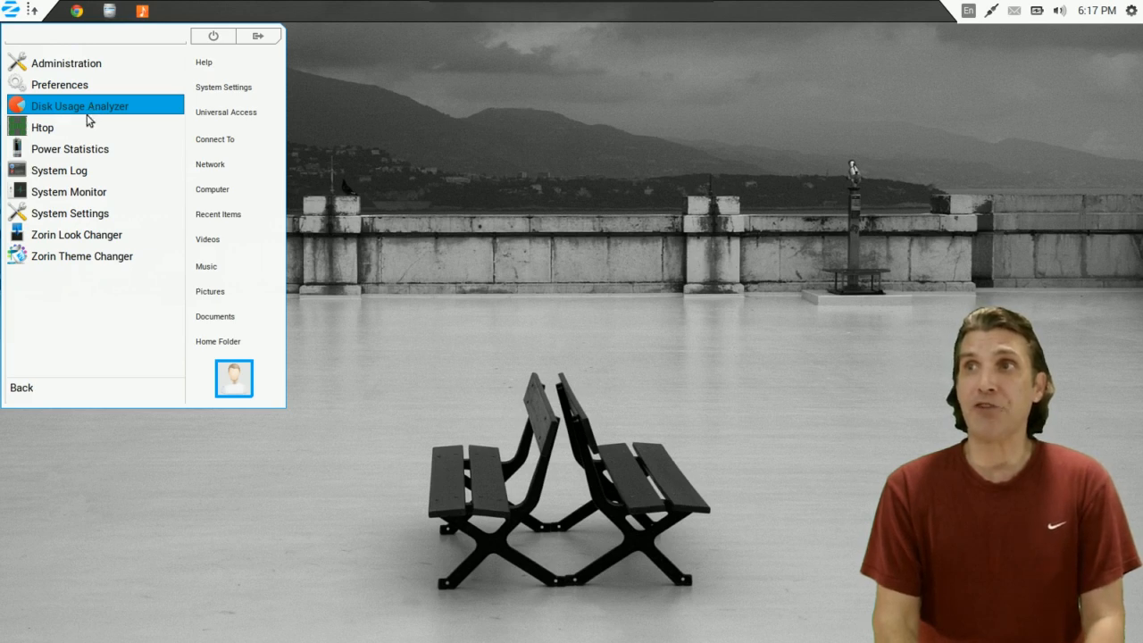
{"action": "mouse_move", "coordinate": [114, 170]}
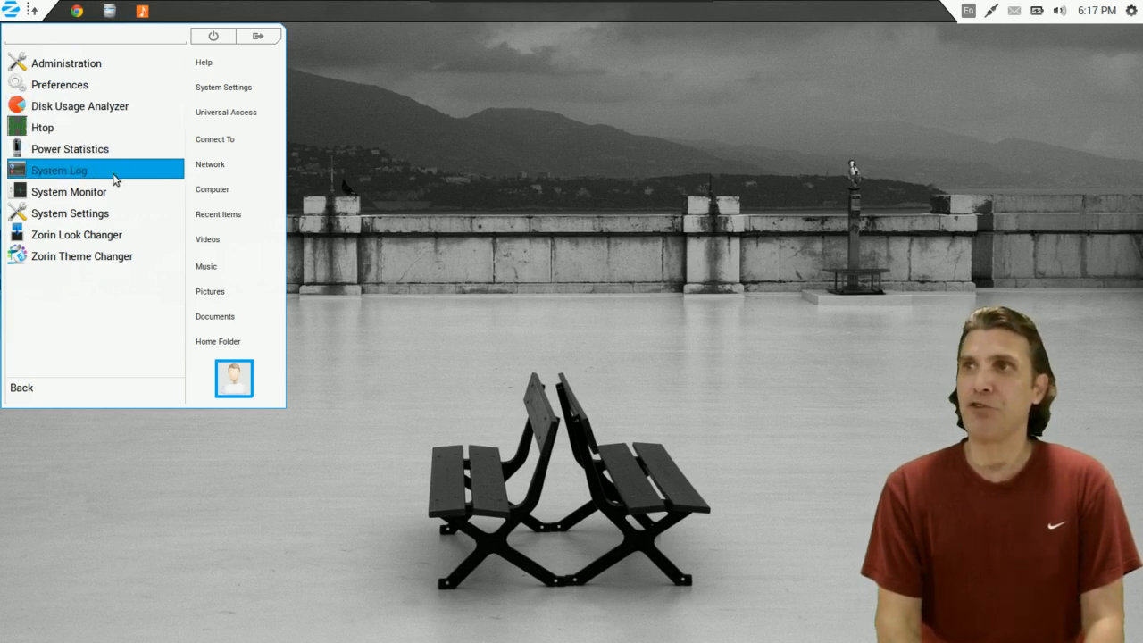
{"action": "mouse_move", "coordinate": [69, 191]}
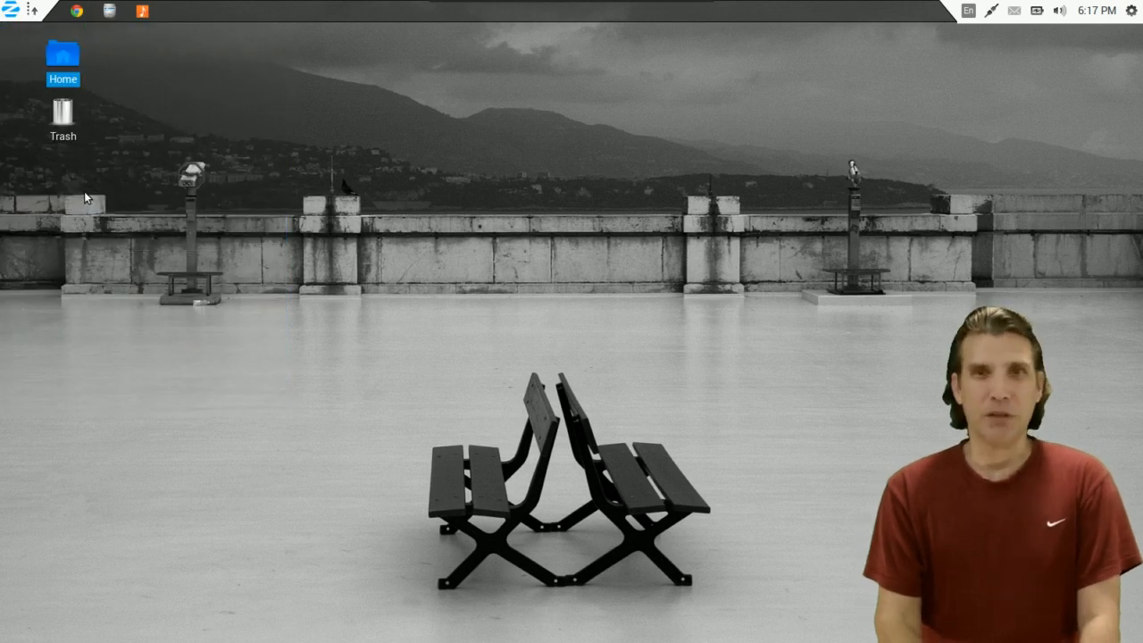
Launch System Monitor, centre its window, and view Resources history and the file systems overview.
{"action": "left_click", "coordinate": [175, 11]}
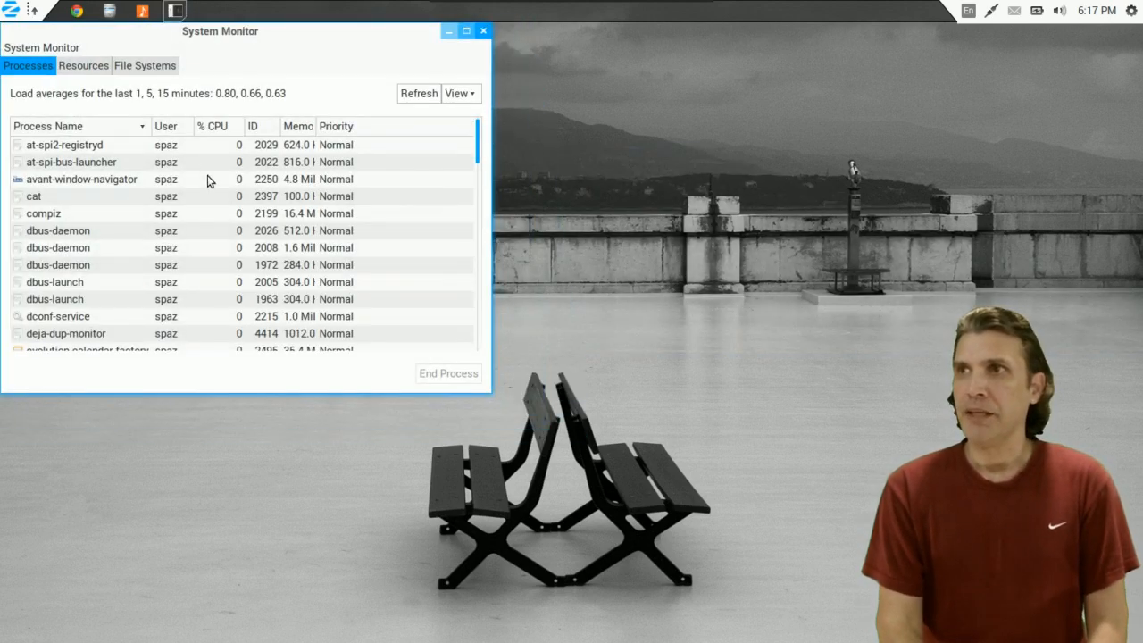
{"action": "left_click_drag", "start_coordinate": [221, 30], "coordinate": [307, 57]}
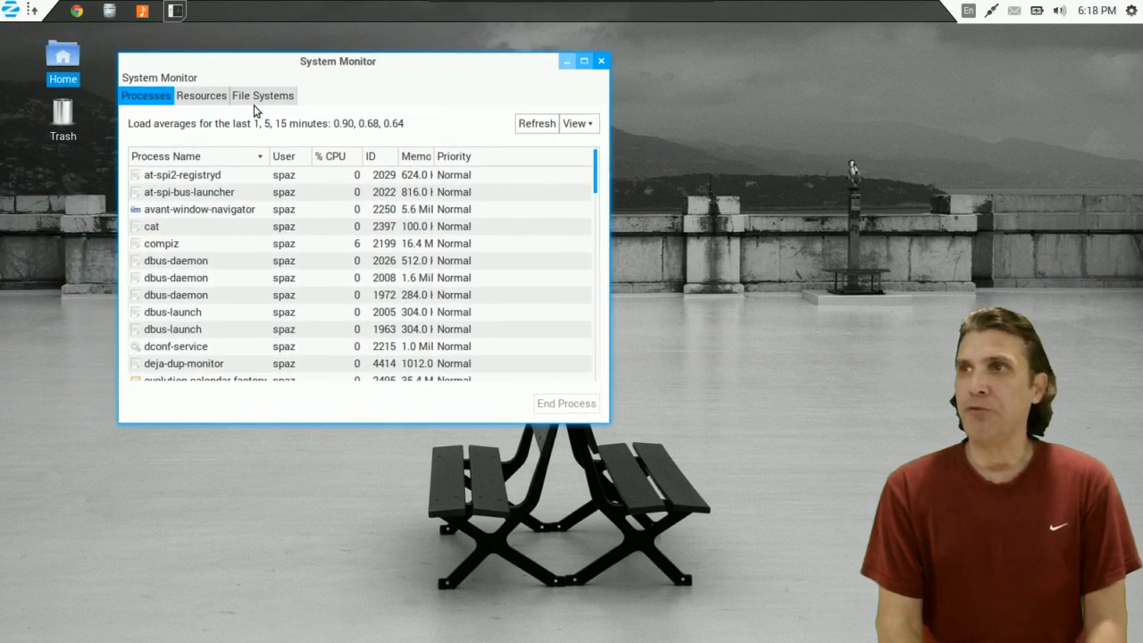
{"action": "left_click", "coordinate": [201, 96]}
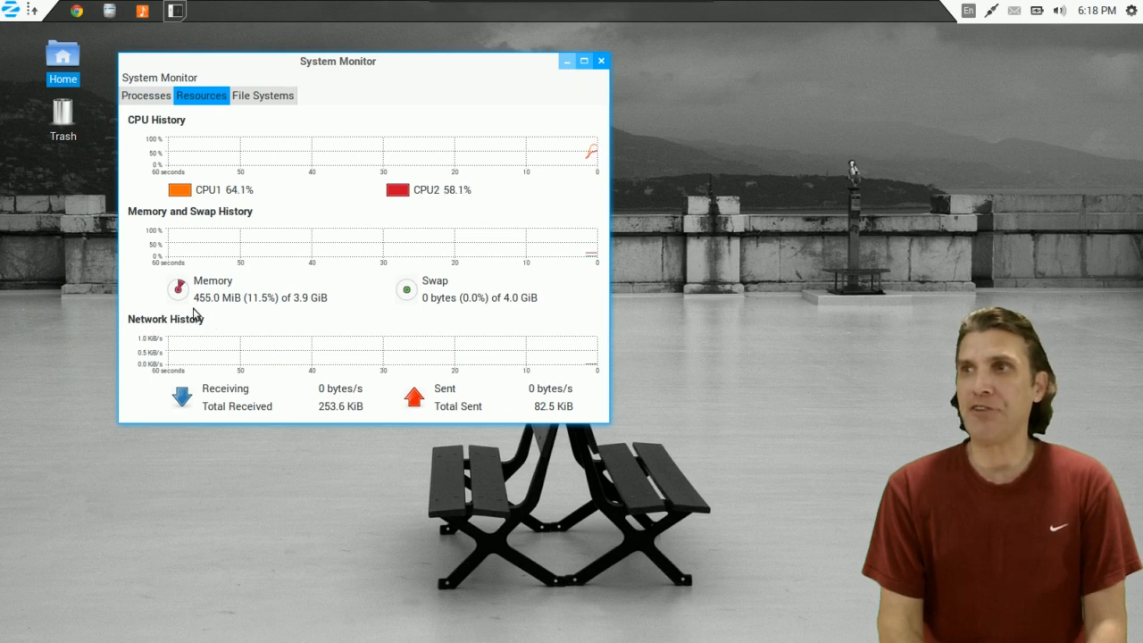
{"action": "mouse_move", "coordinate": [212, 306]}
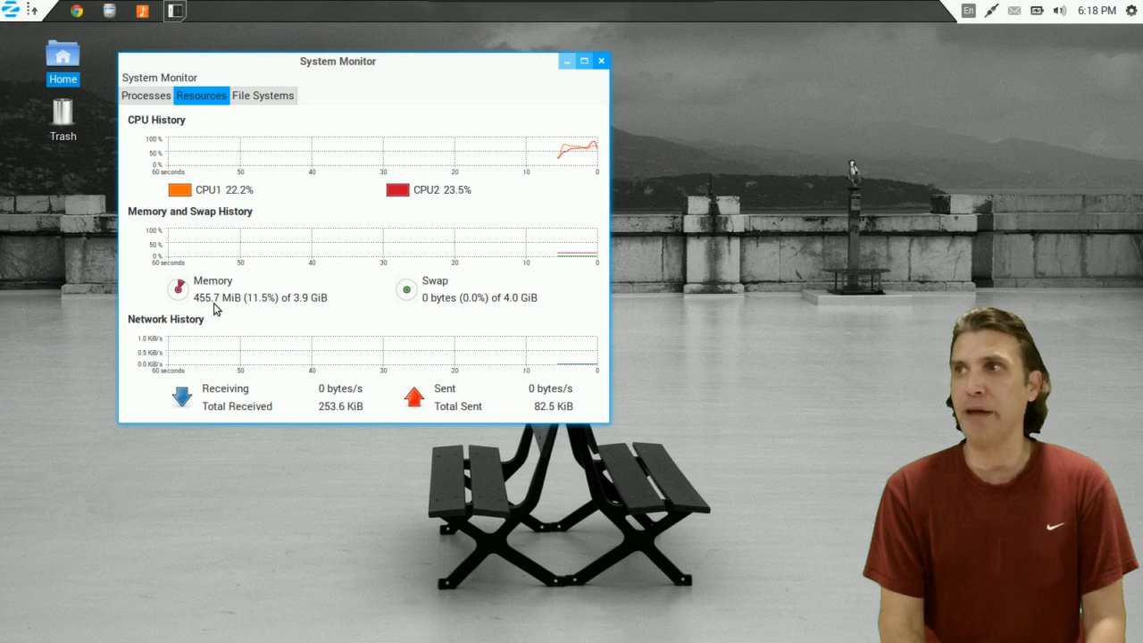
{"action": "mouse_move", "coordinate": [456, 149]}
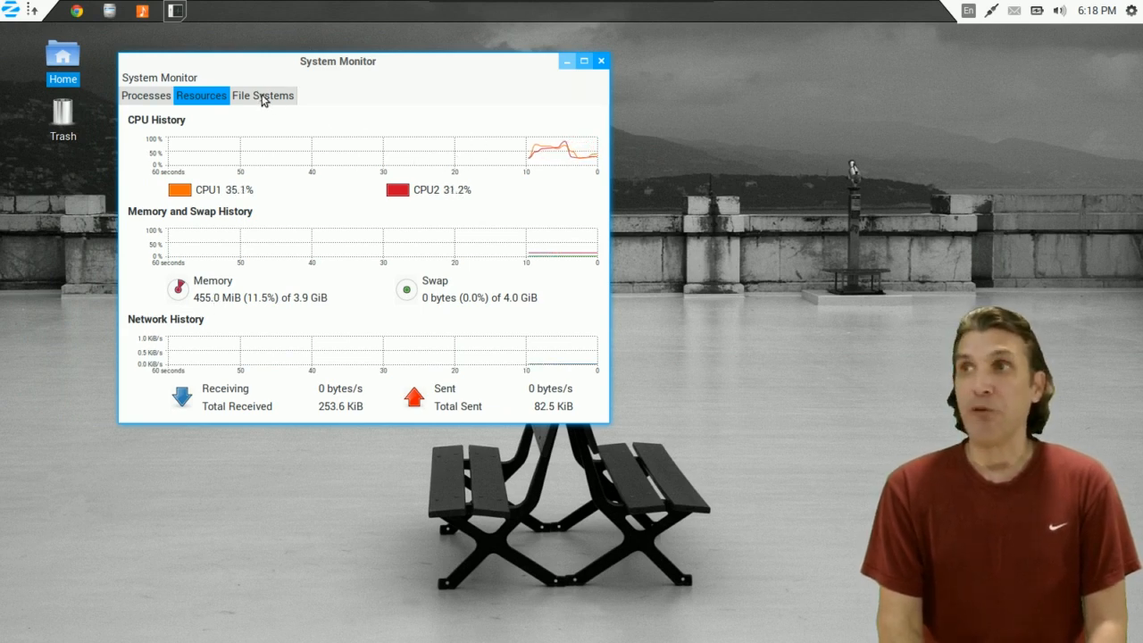
{"action": "left_click", "coordinate": [263, 96]}
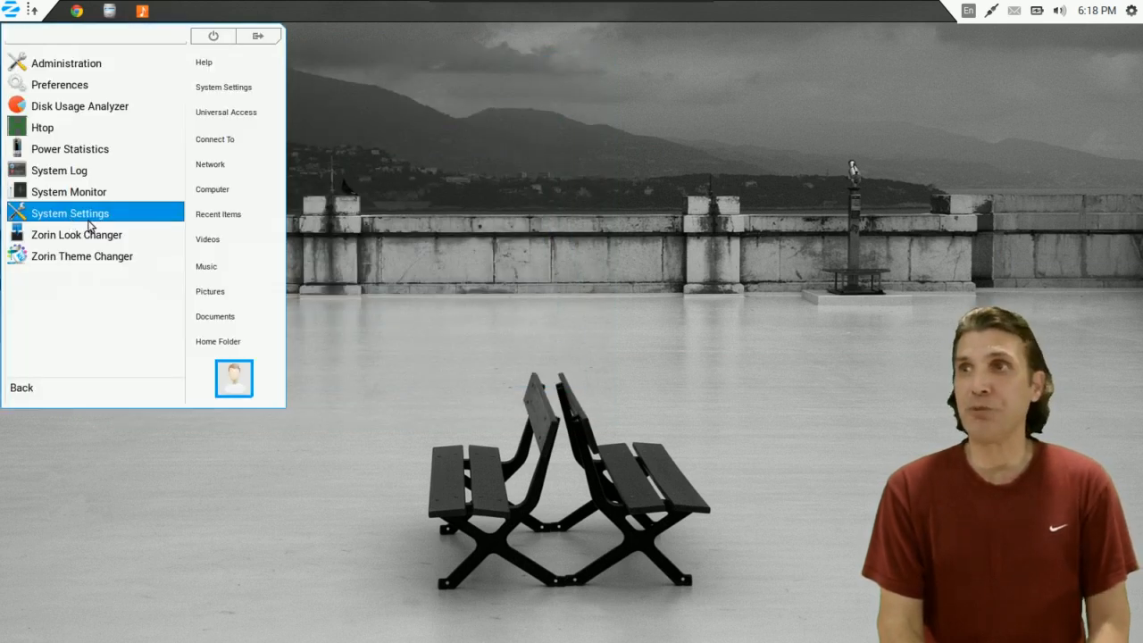
{"action": "mouse_move", "coordinate": [92, 234]}
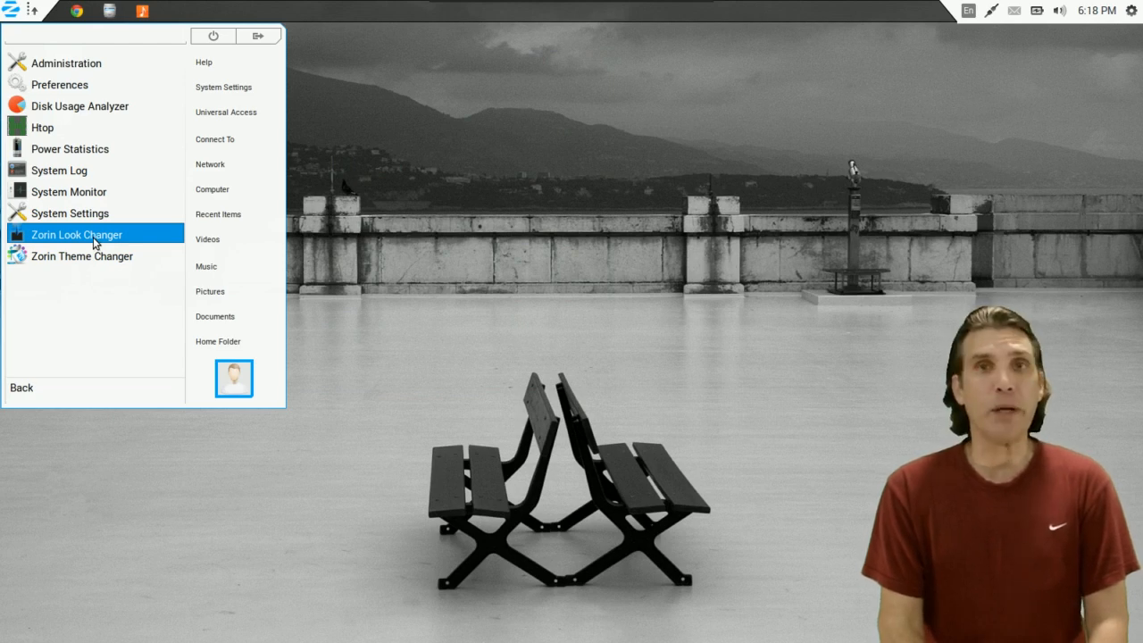
Launch Zorin Look Changer from System Tools to see the Windows 7, XP and GNOME 2 looks.
{"action": "left_click", "coordinate": [77, 234]}
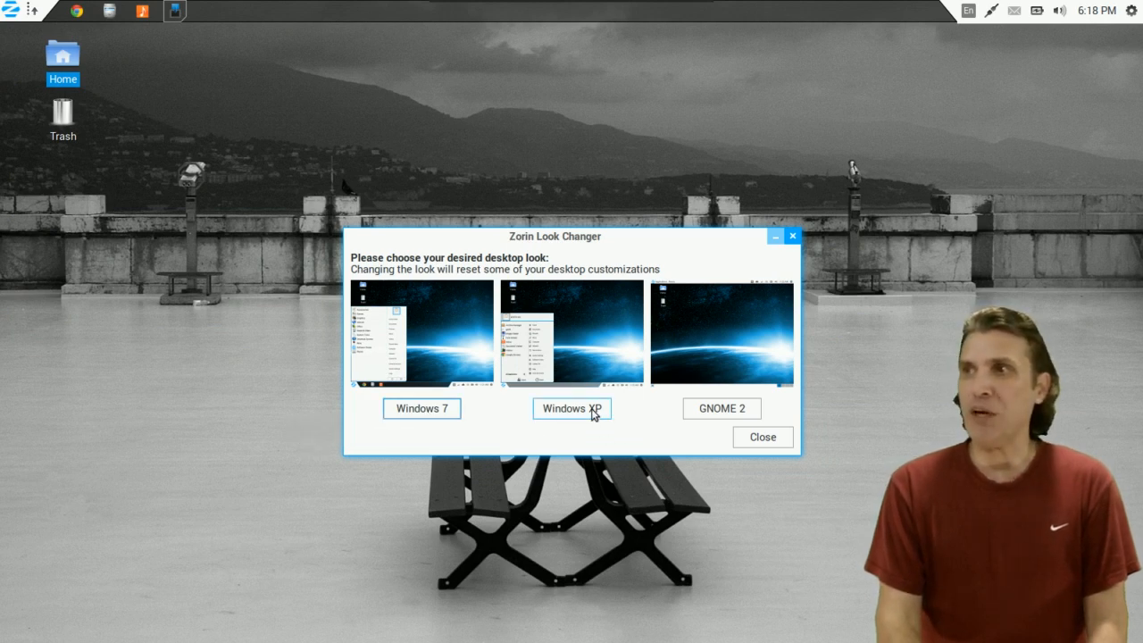
{"action": "mouse_move", "coordinate": [722, 408]}
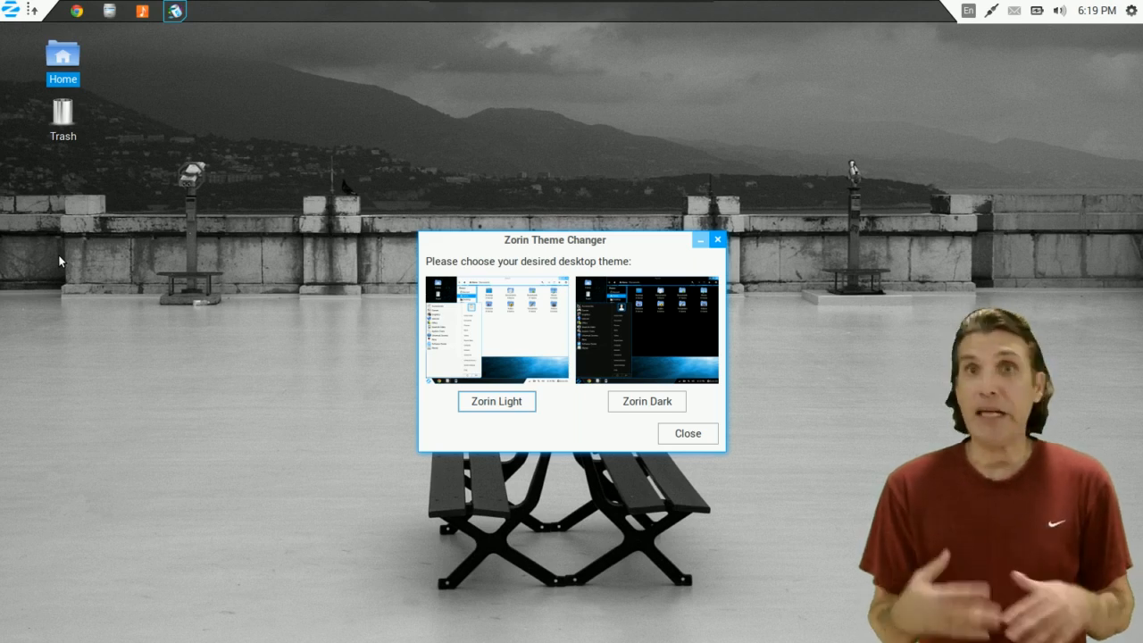
{"action": "mouse_move", "coordinate": [101, 229]}
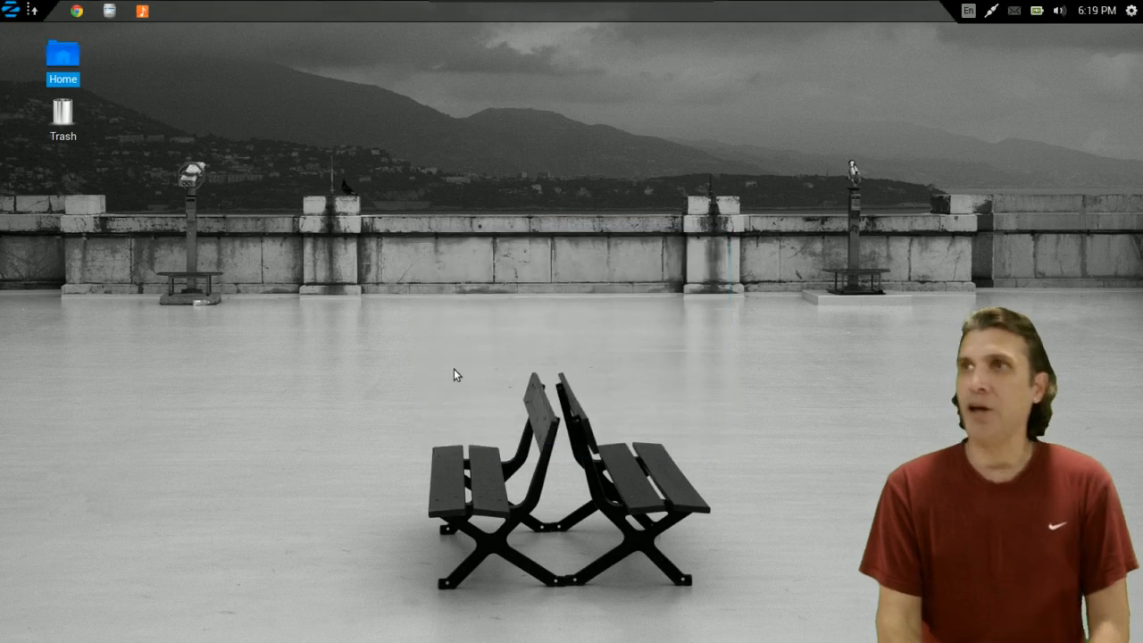
{"action": "mouse_move", "coordinate": [291, 69]}
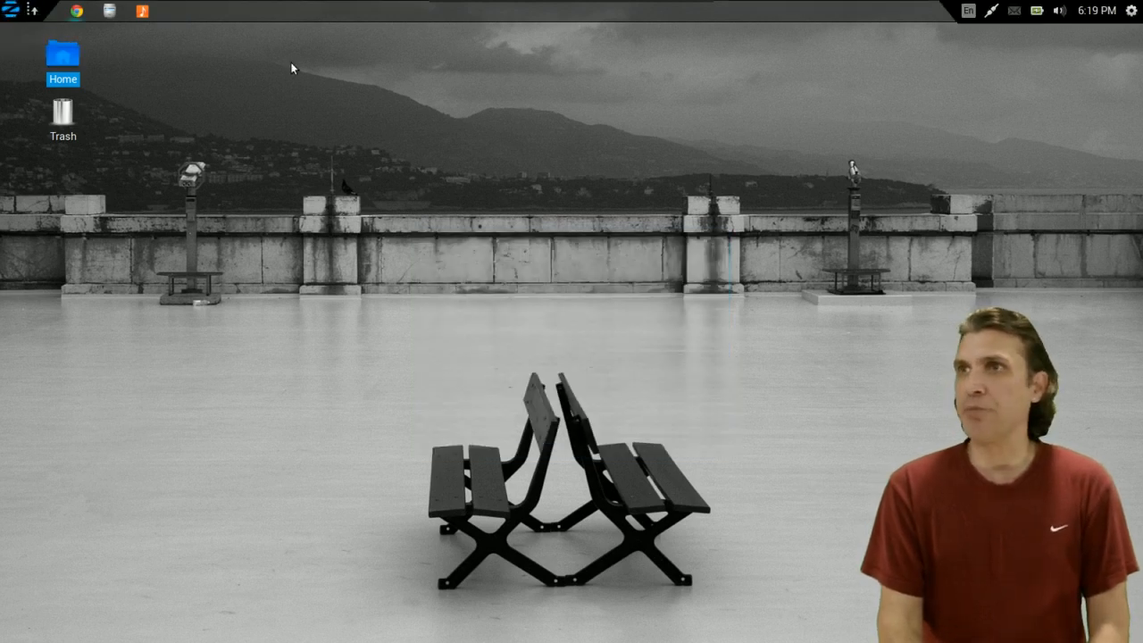
Open the desktop Home icon to show Desktop, Documents, Downloads and Music in the dark theme.
{"action": "double_click", "coordinate": [62, 54]}
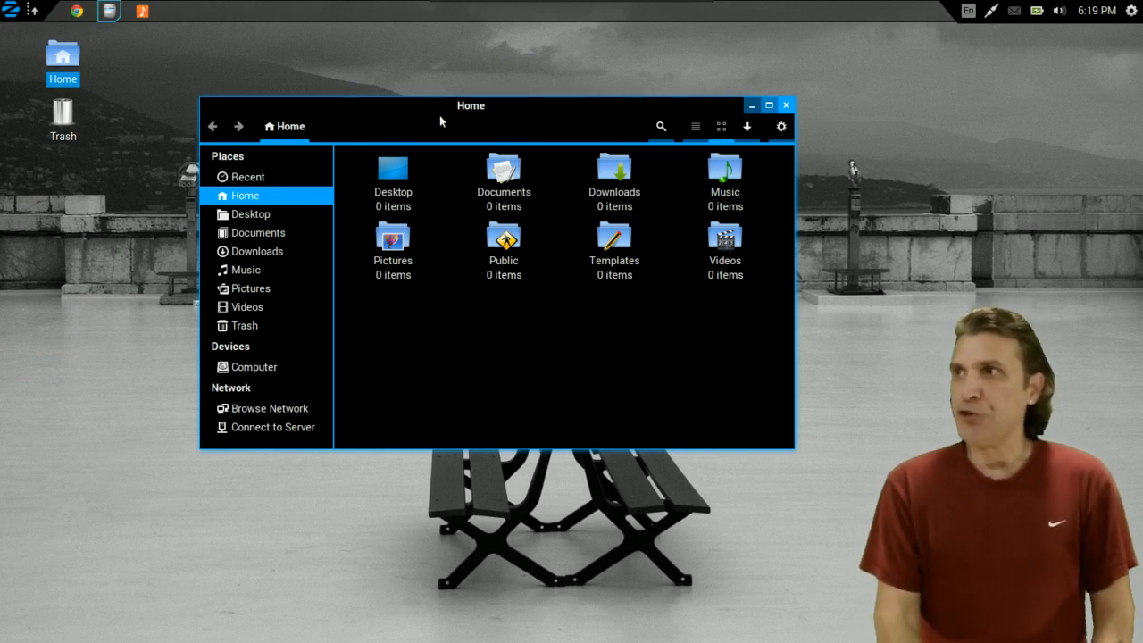
{"action": "mouse_move", "coordinate": [780, 126]}
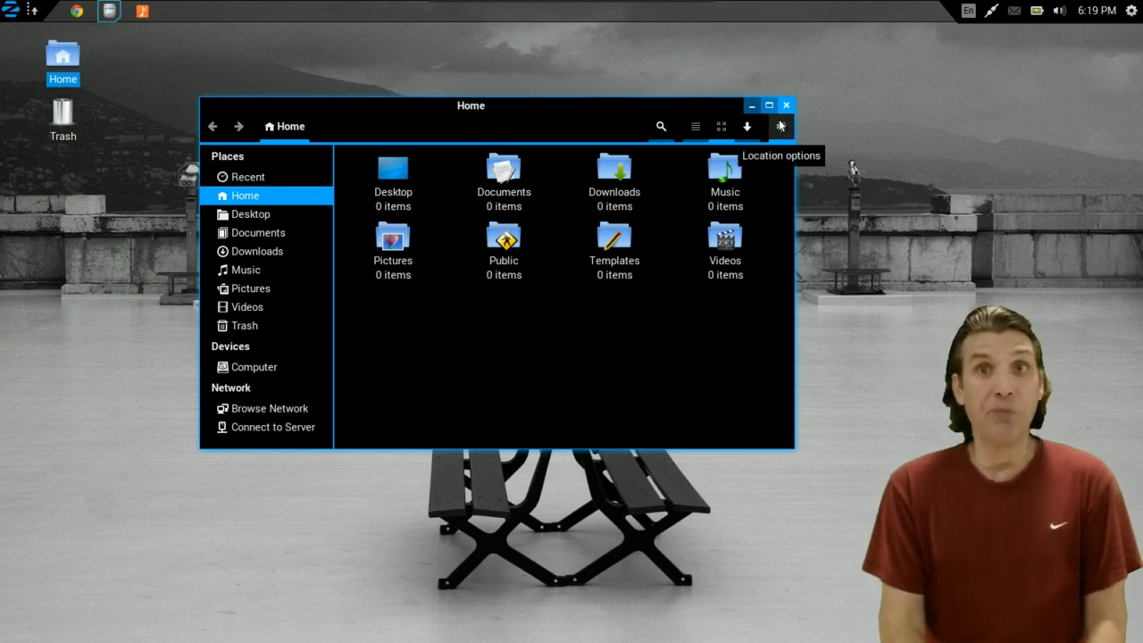
{"action": "mouse_move", "coordinate": [786, 109]}
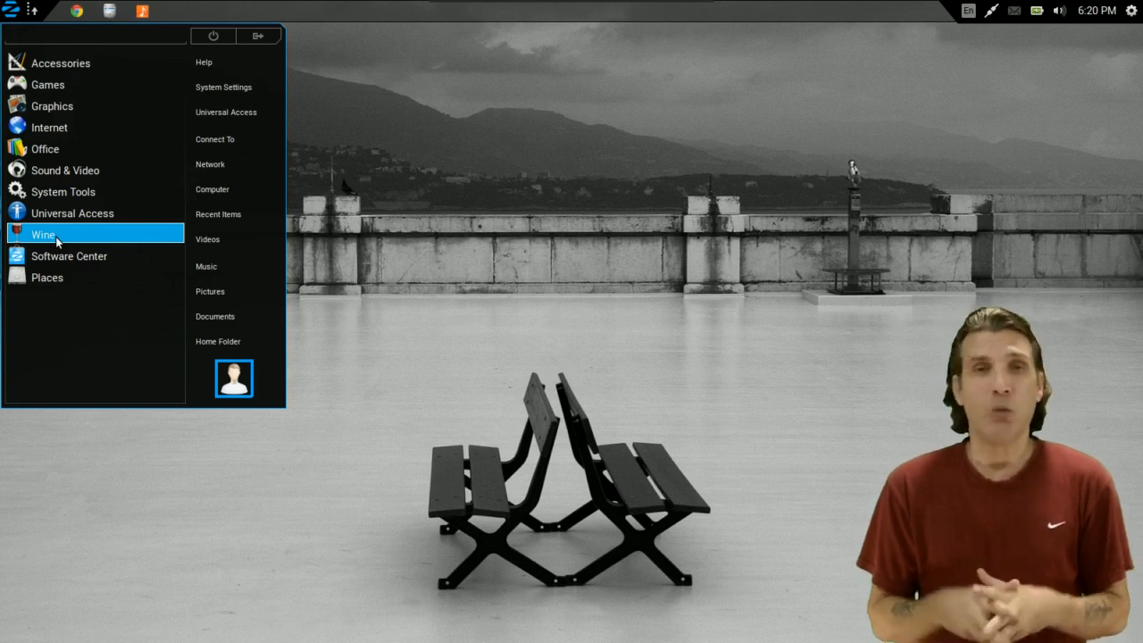
Show the Wine menu category: Programs, Browse C: Drive, Configure Wine, PlayOnLinux, Uninstall Wine Software.
{"action": "left_click", "coordinate": [43, 234]}
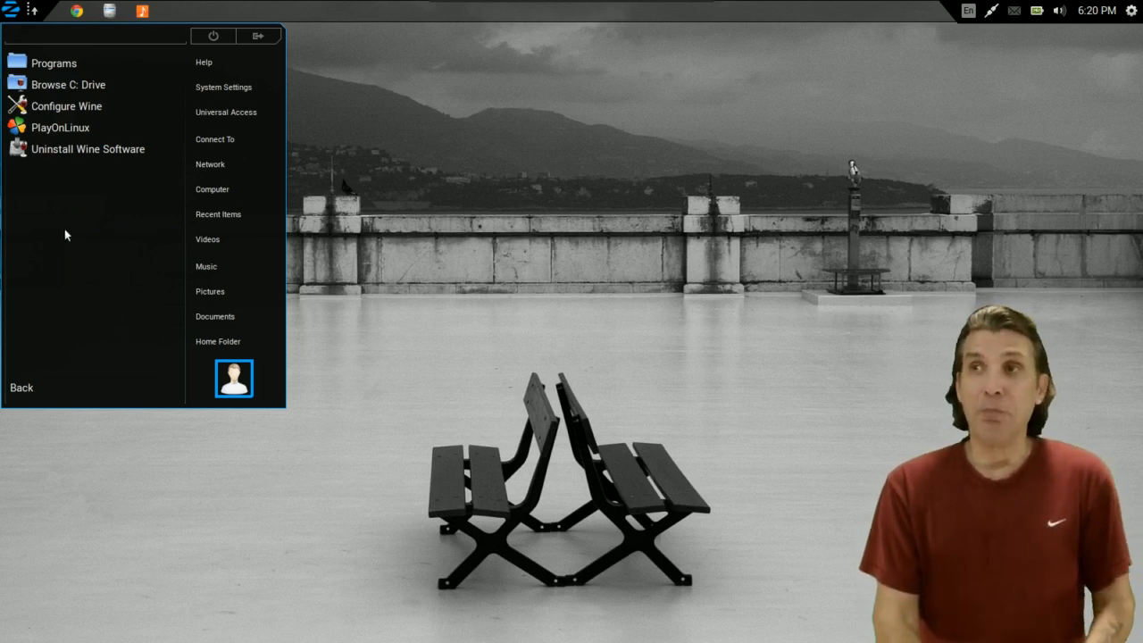
{"action": "mouse_move", "coordinate": [60, 126]}
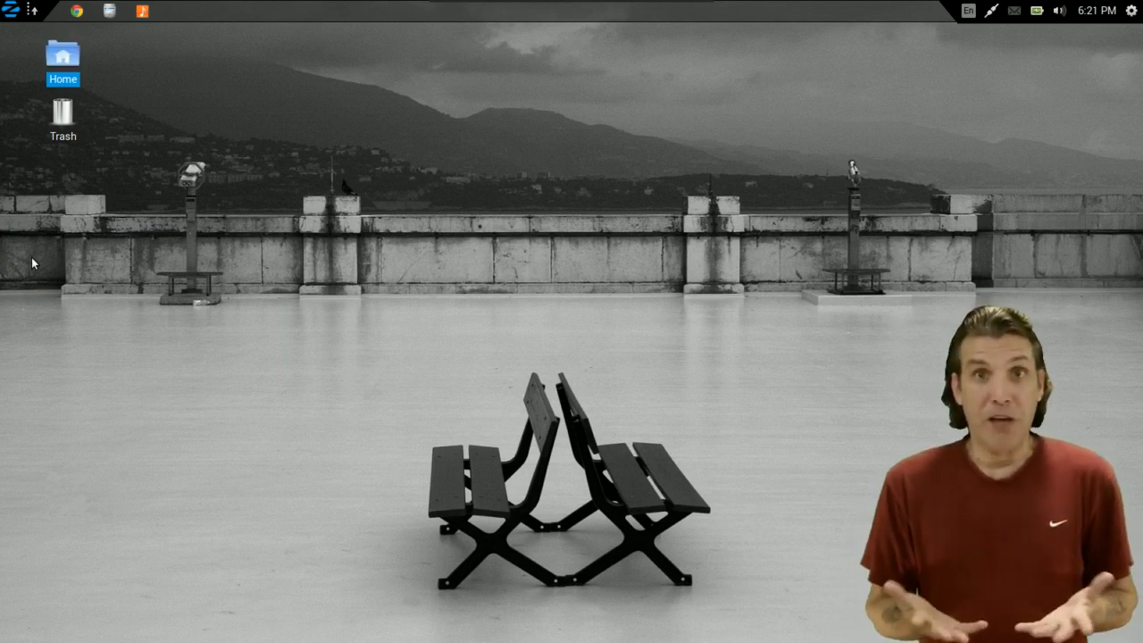
Launch Software Center and open the Books & Magazines category's top-rated list.
{"action": "left_click", "coordinate": [175, 11]}
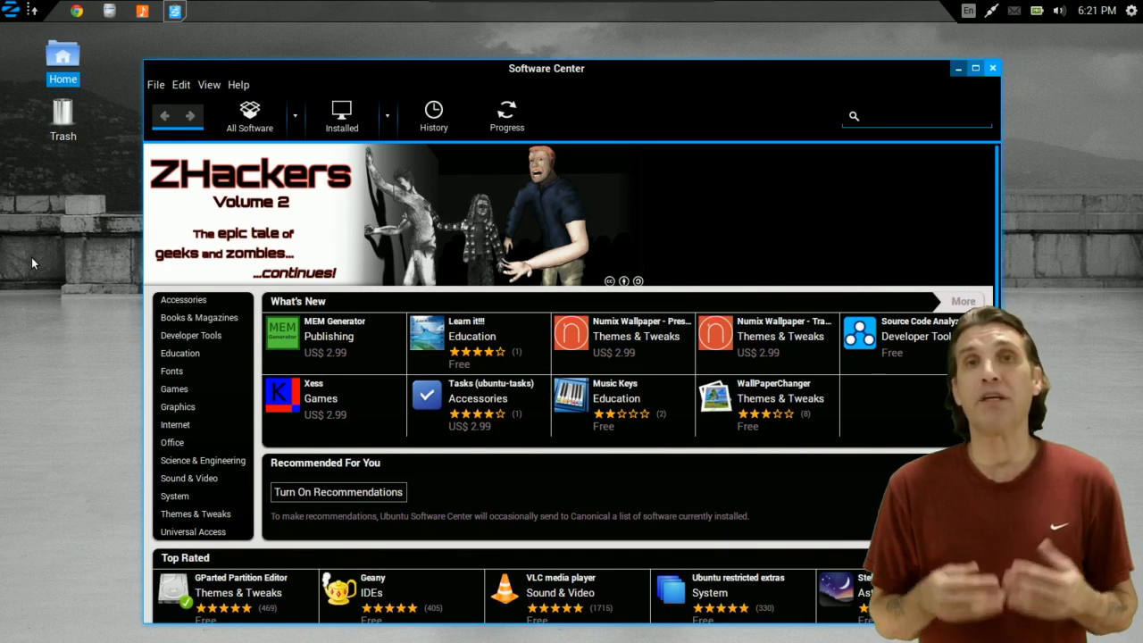
{"action": "left_click", "coordinate": [916, 116]}
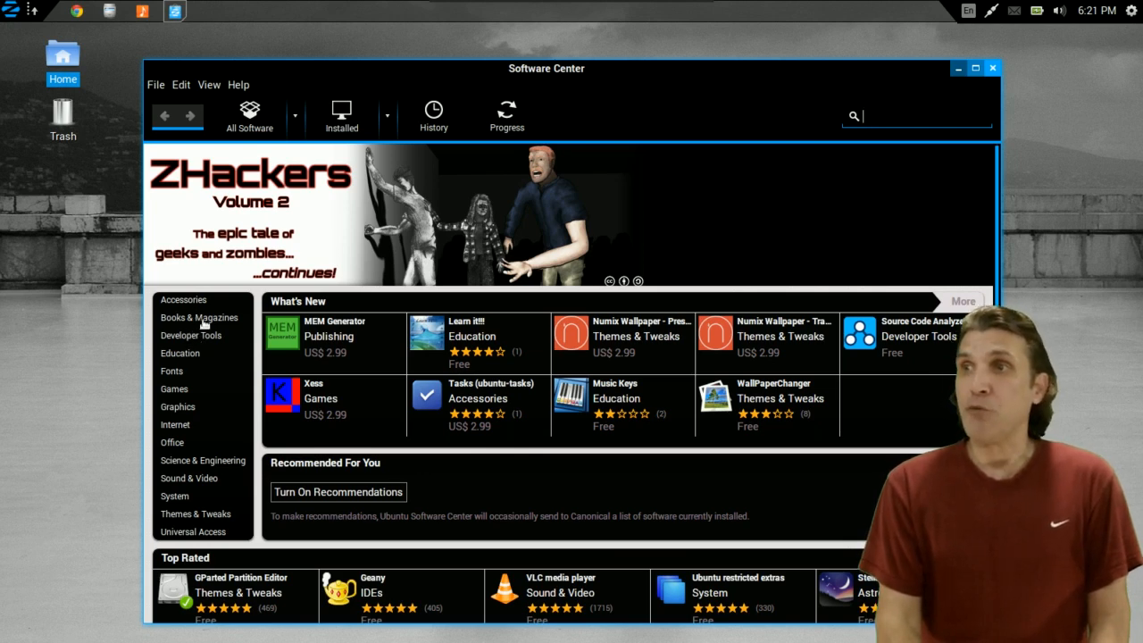
{"action": "left_click", "coordinate": [199, 317]}
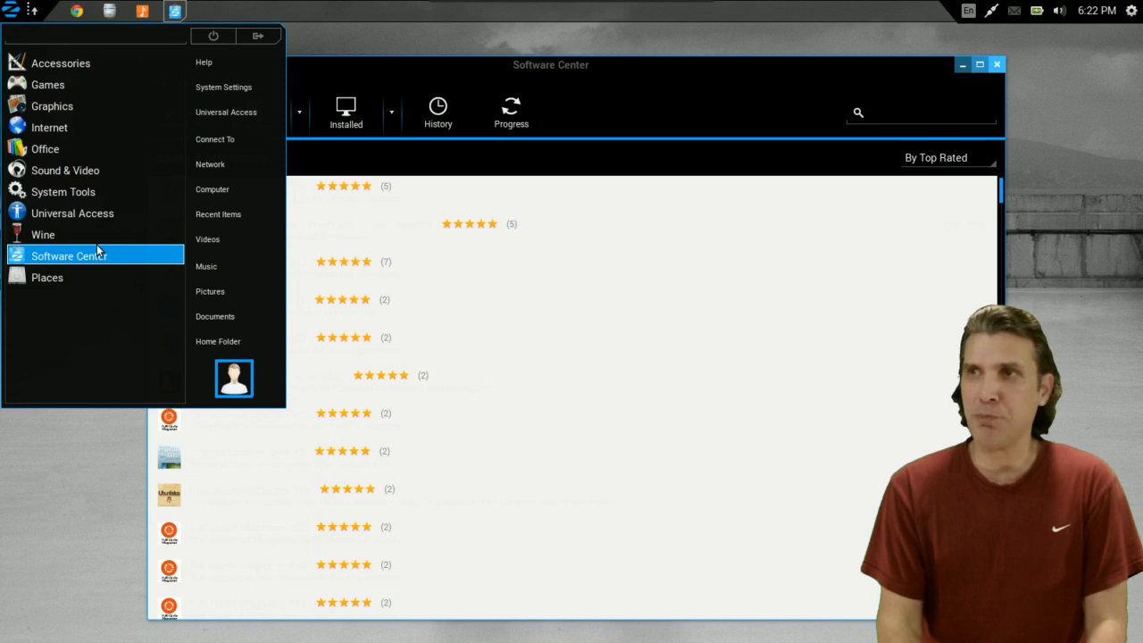
{"action": "mouse_move", "coordinate": [44, 149]}
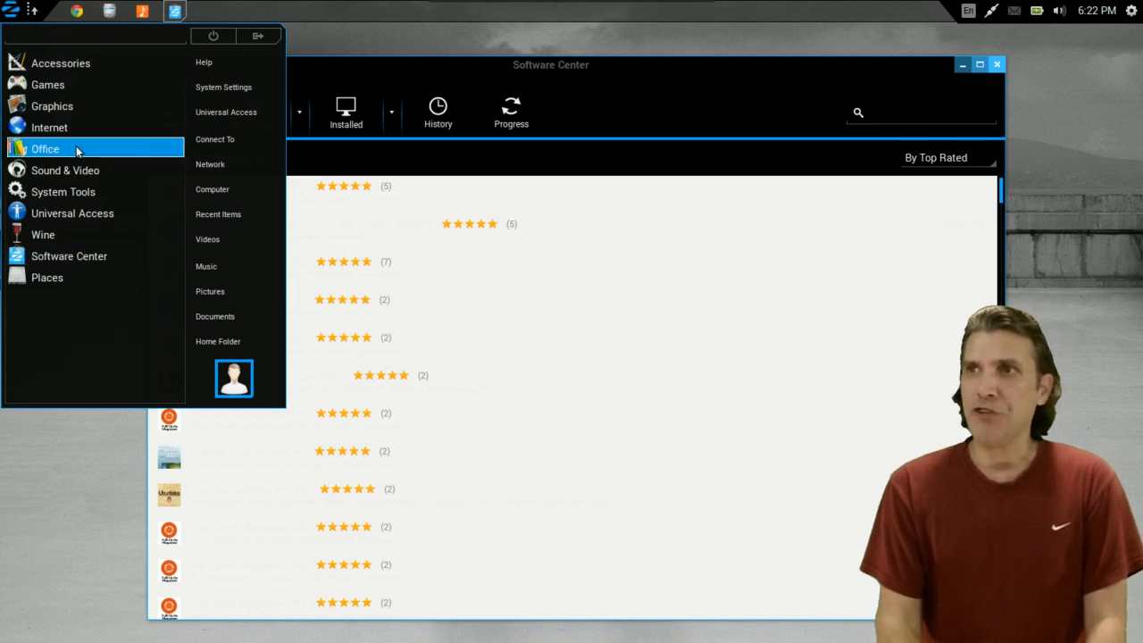
{"action": "mouse_move", "coordinate": [63, 191]}
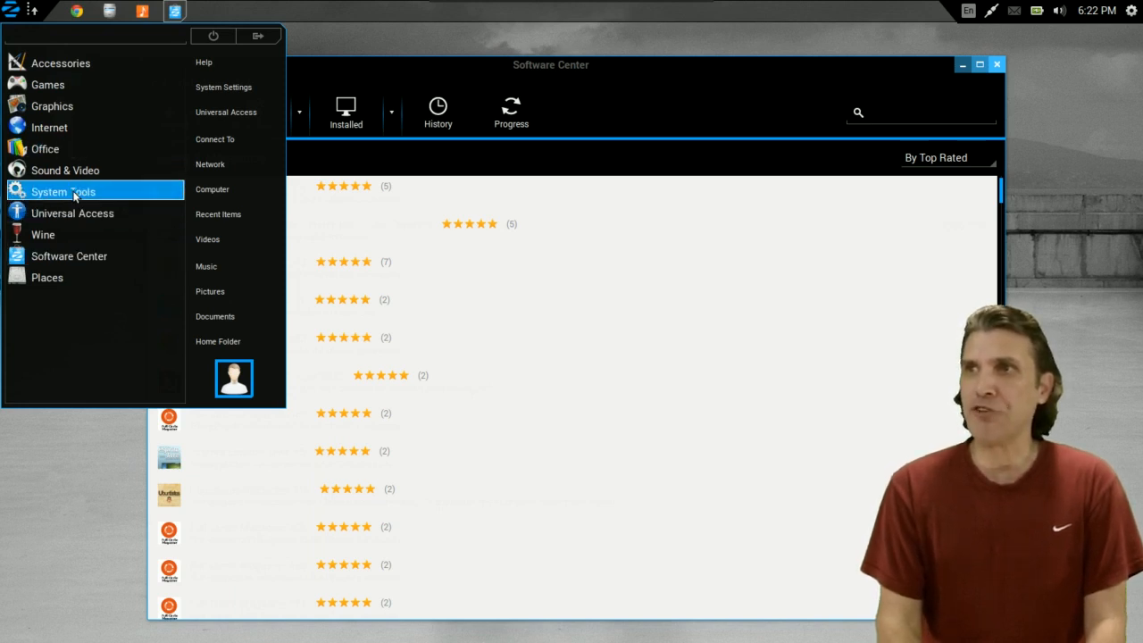
Apply the Zorin Light theme via Theme Changer, then return Software Center to its home page.
{"action": "left_click", "coordinate": [61, 191]}
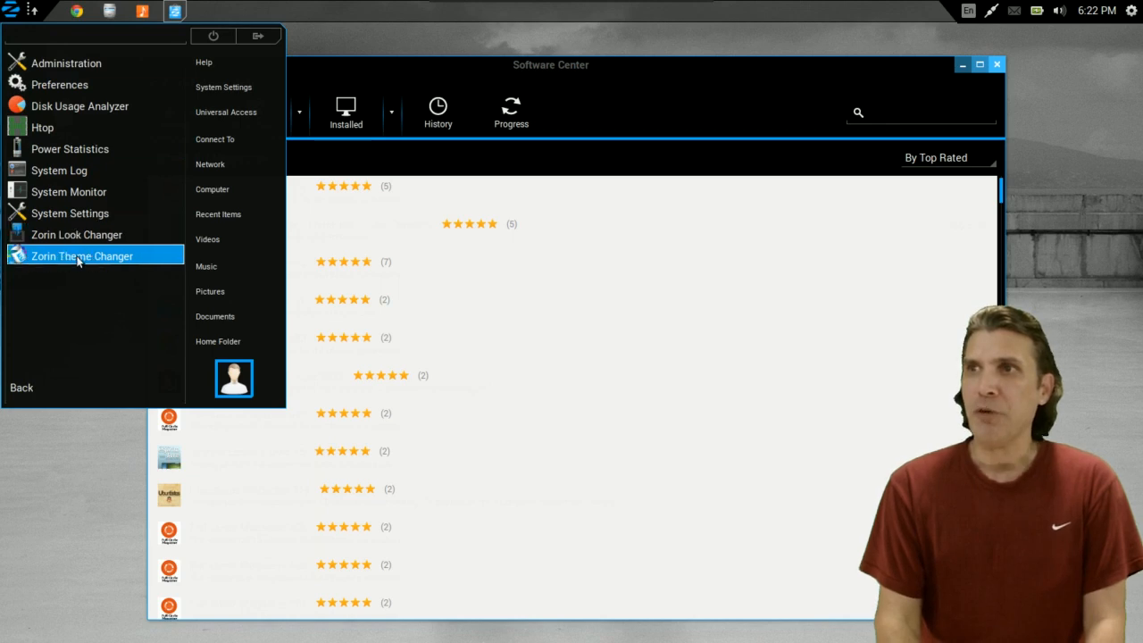
{"action": "left_click", "coordinate": [81, 256]}
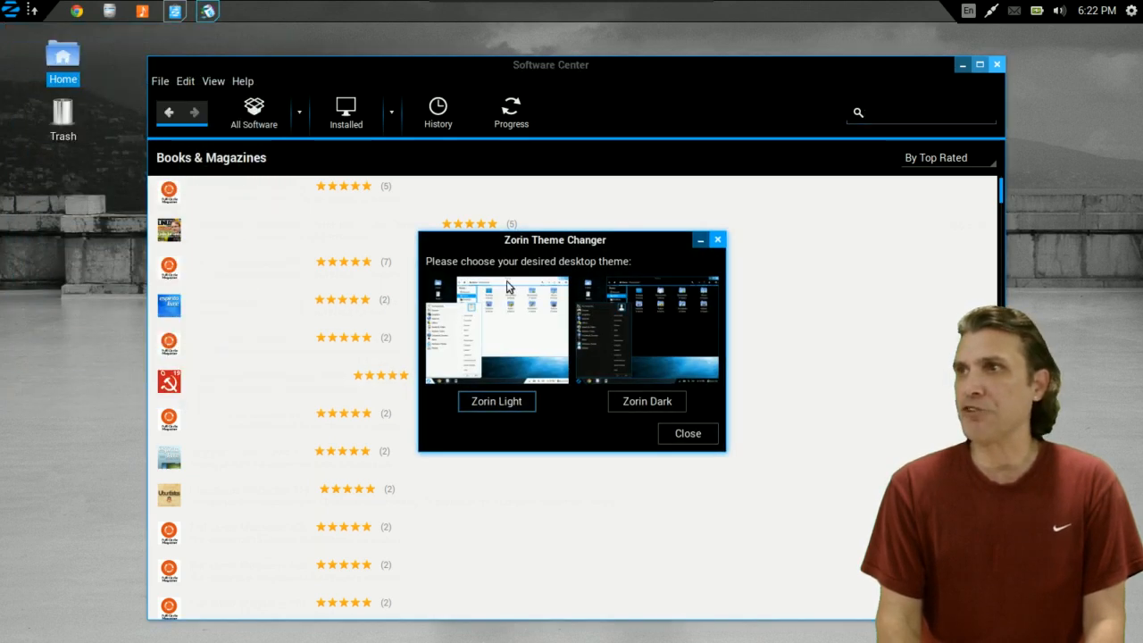
{"action": "left_click", "coordinate": [688, 433]}
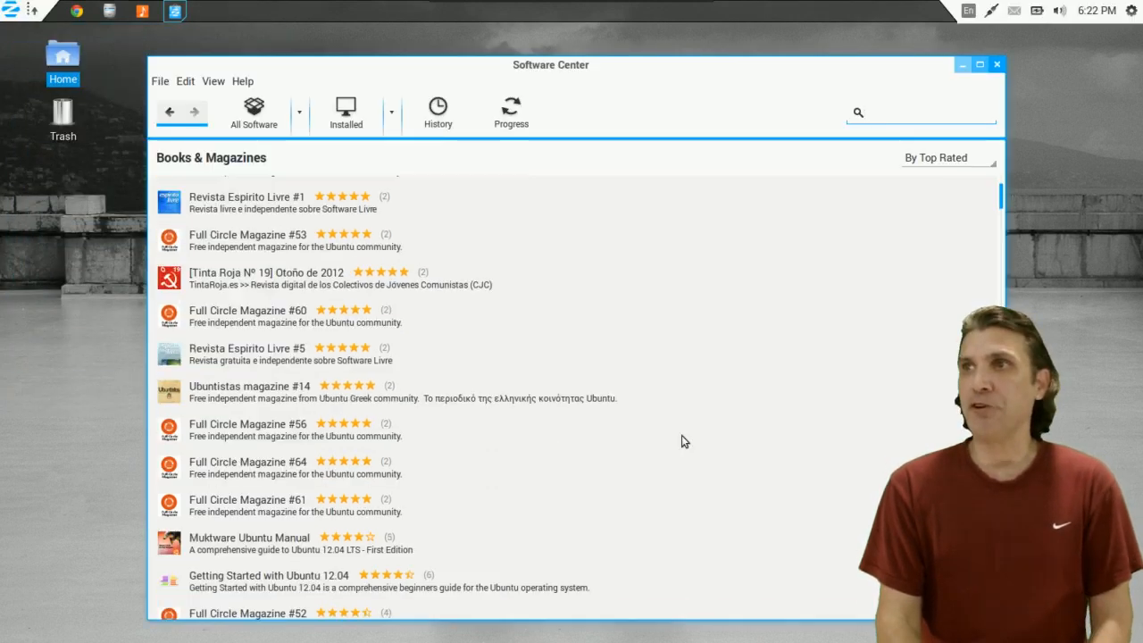
{"action": "left_click", "coordinate": [920, 111]}
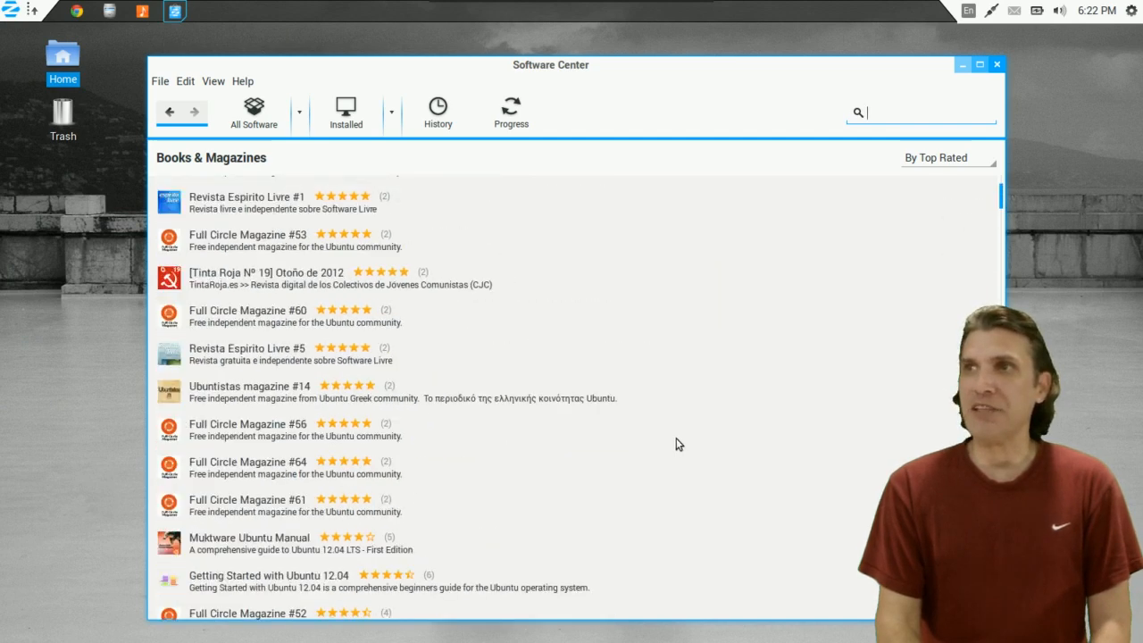
{"action": "left_click", "coordinate": [169, 112]}
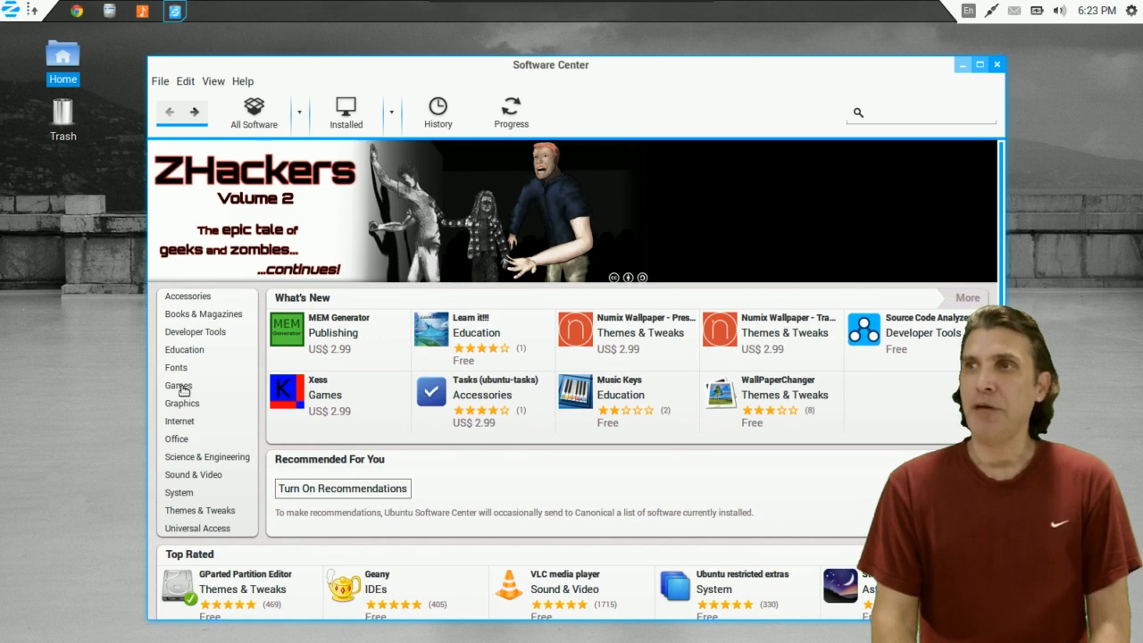
Open Software Center's Games category, showing Arcade, Puzzles, top-rated games and 906 items.
{"action": "left_click", "coordinate": [178, 385]}
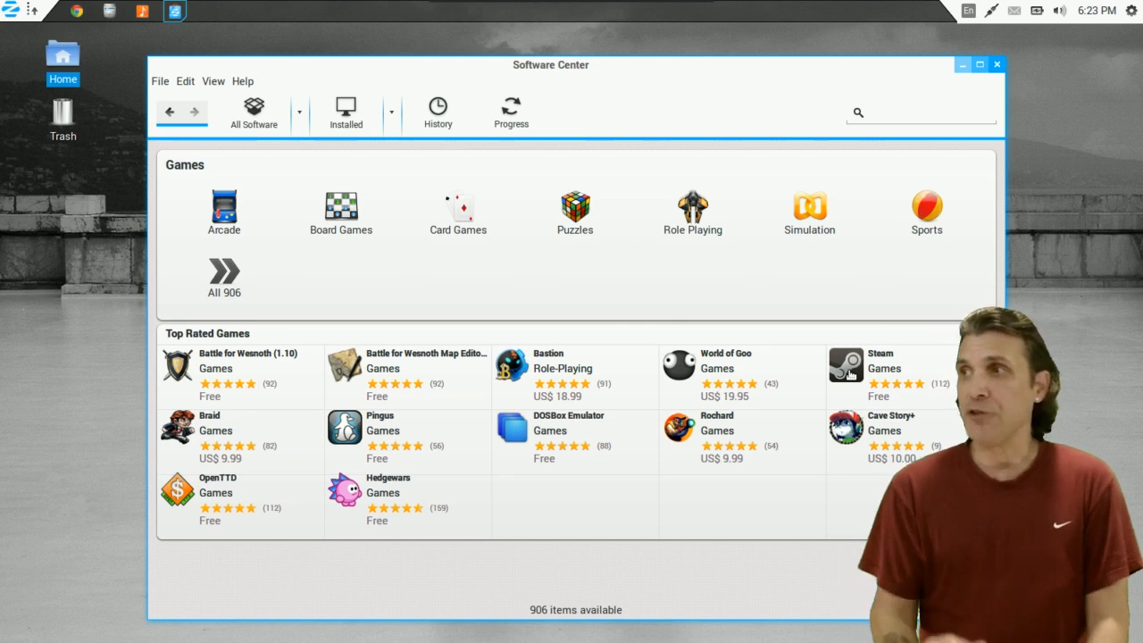
{"action": "mouse_move", "coordinate": [817, 368]}
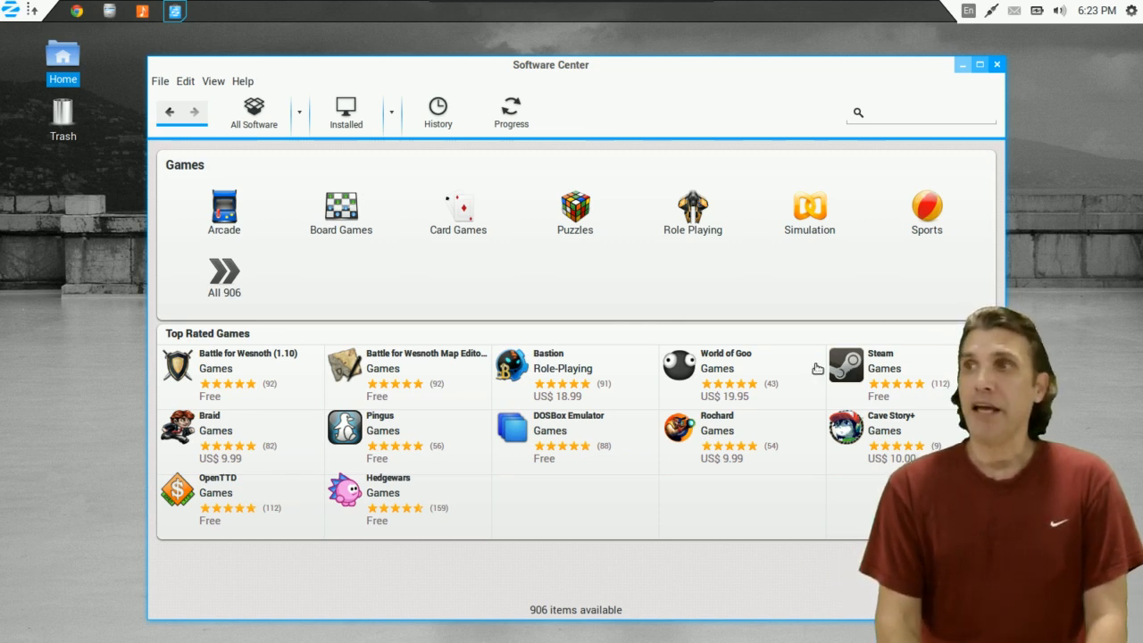
{"action": "mouse_move", "coordinate": [395, 217]}
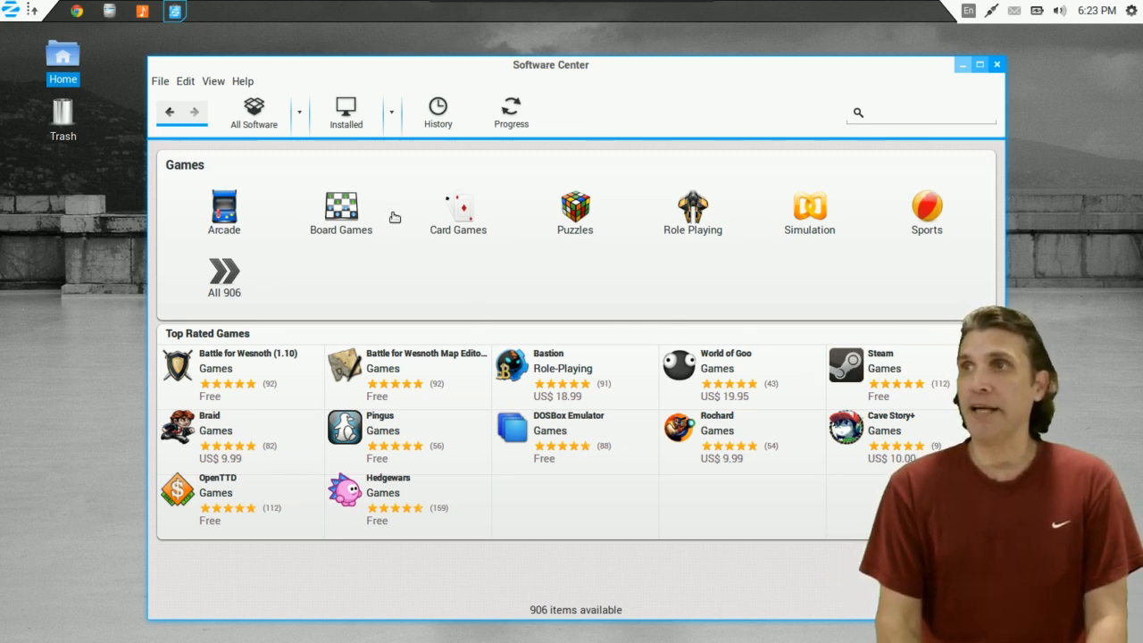
{"action": "mouse_move", "coordinate": [714, 265]}
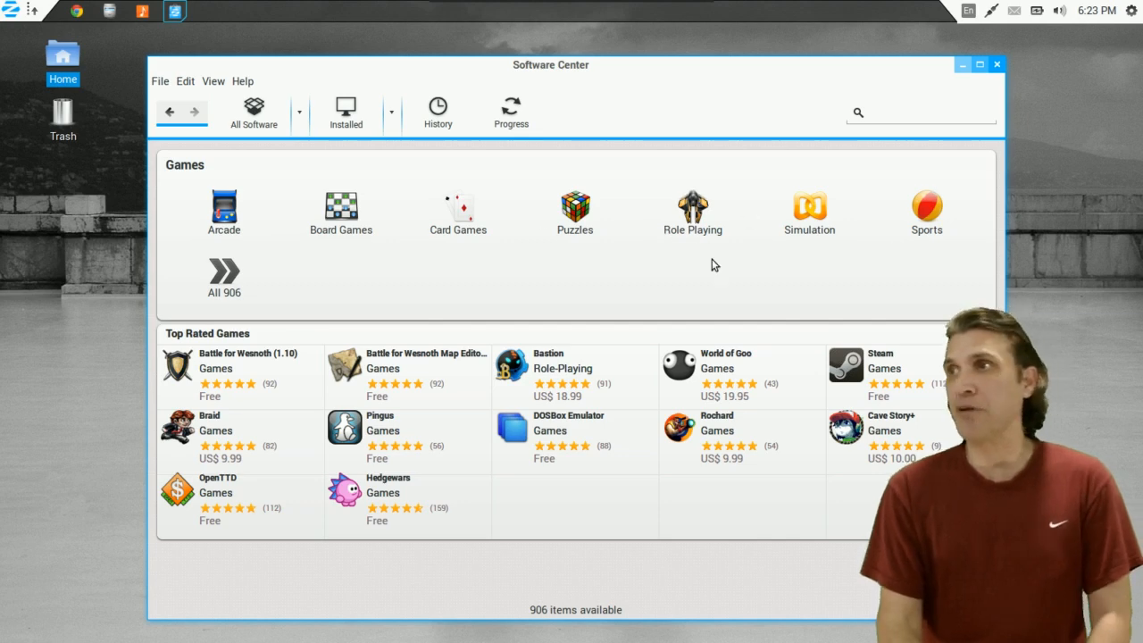
View the Internet category's top-rated apps and 344 items, then go back to the store home.
{"action": "left_click", "coordinate": [170, 111]}
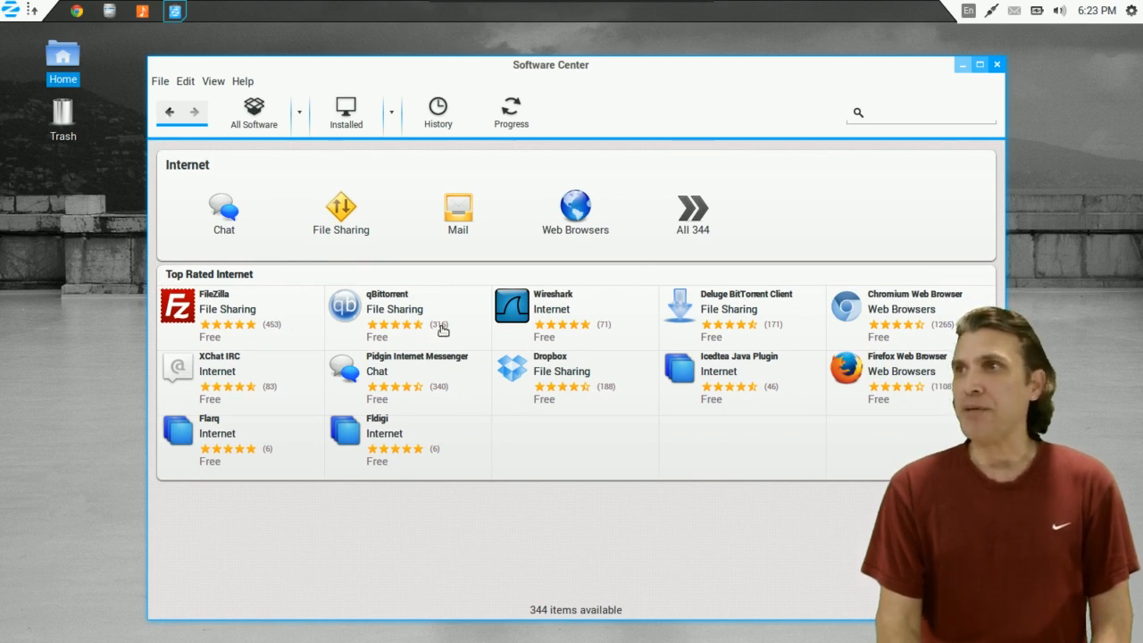
{"action": "mouse_move", "coordinate": [533, 338]}
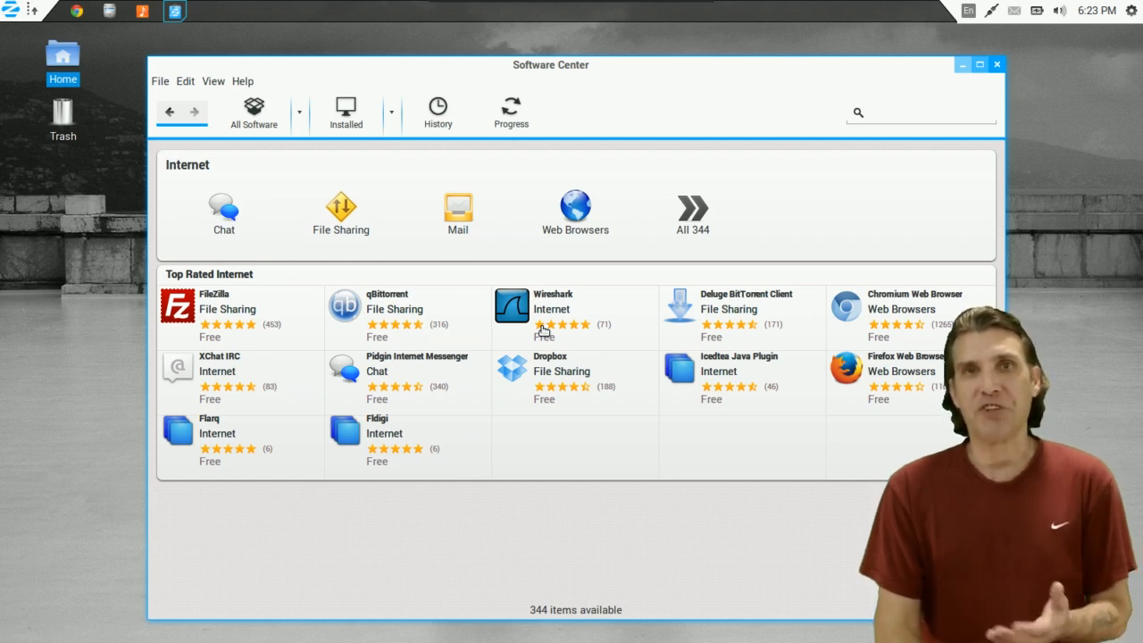
{"action": "mouse_move", "coordinate": [529, 313]}
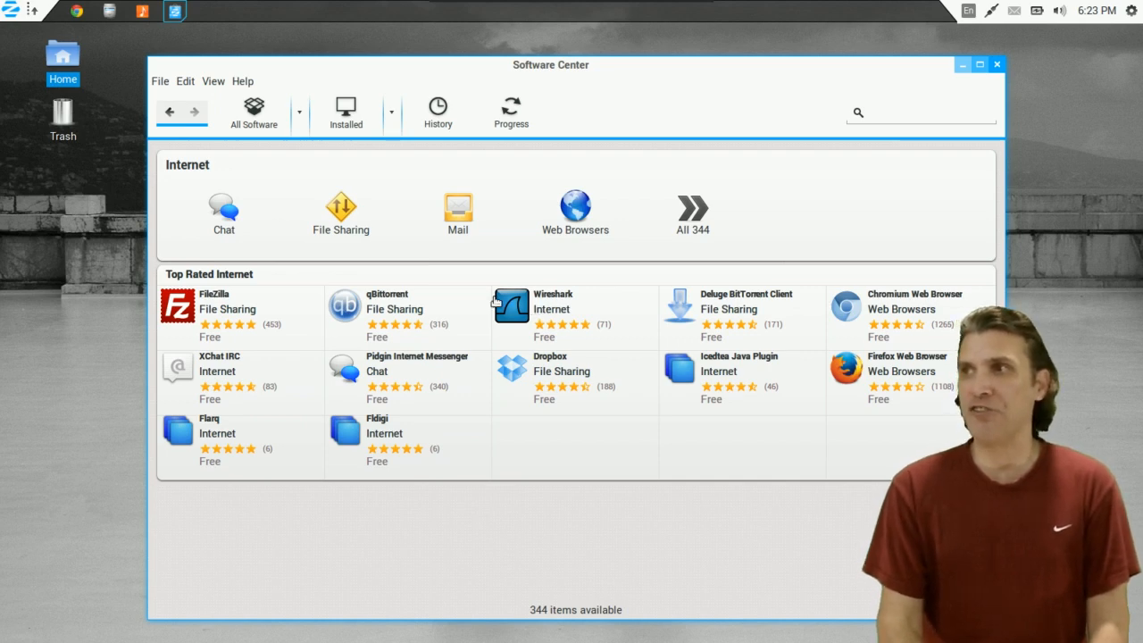
{"action": "left_click", "coordinate": [169, 112]}
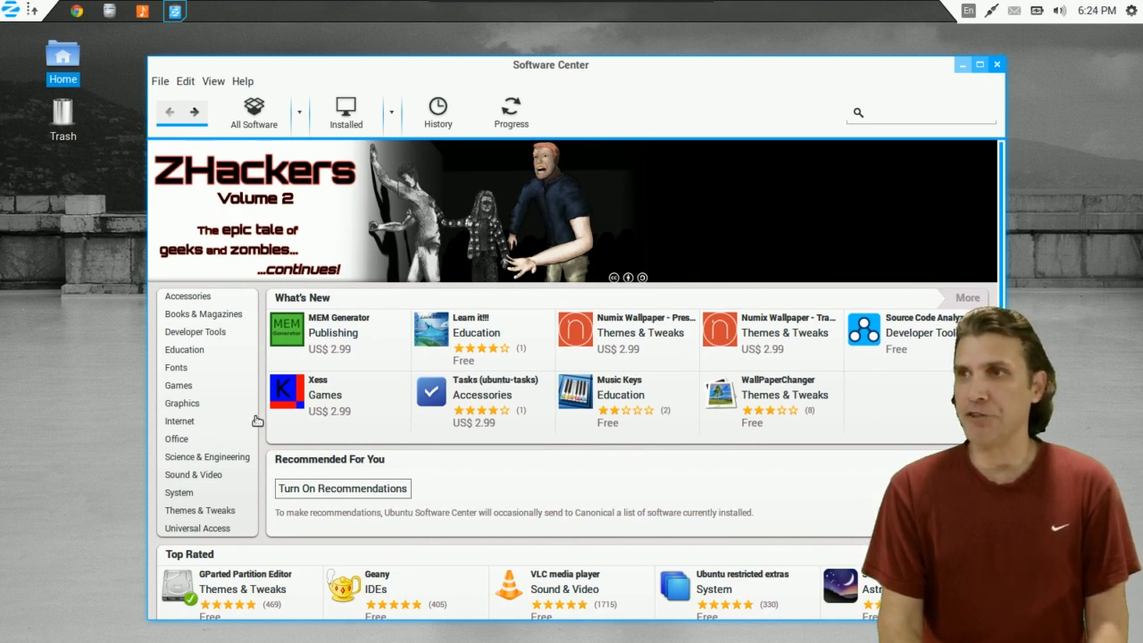
Browse the Sound & Video category, scrolling down through its top-rated media apps.
{"action": "left_click", "coordinate": [193, 475]}
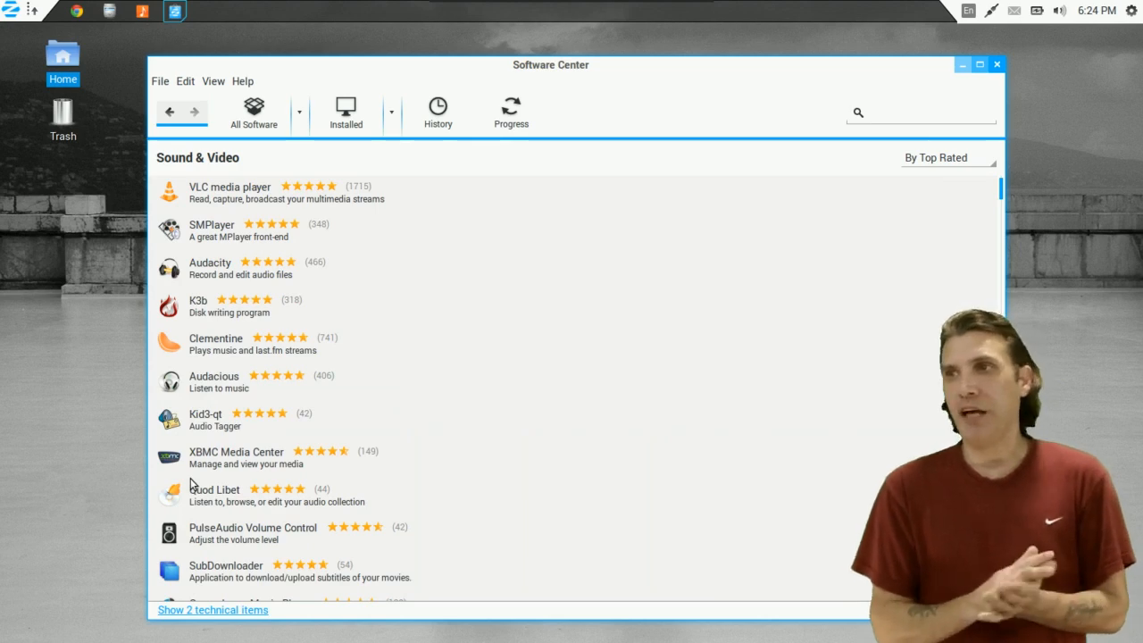
{"action": "mouse_move", "coordinate": [463, 446]}
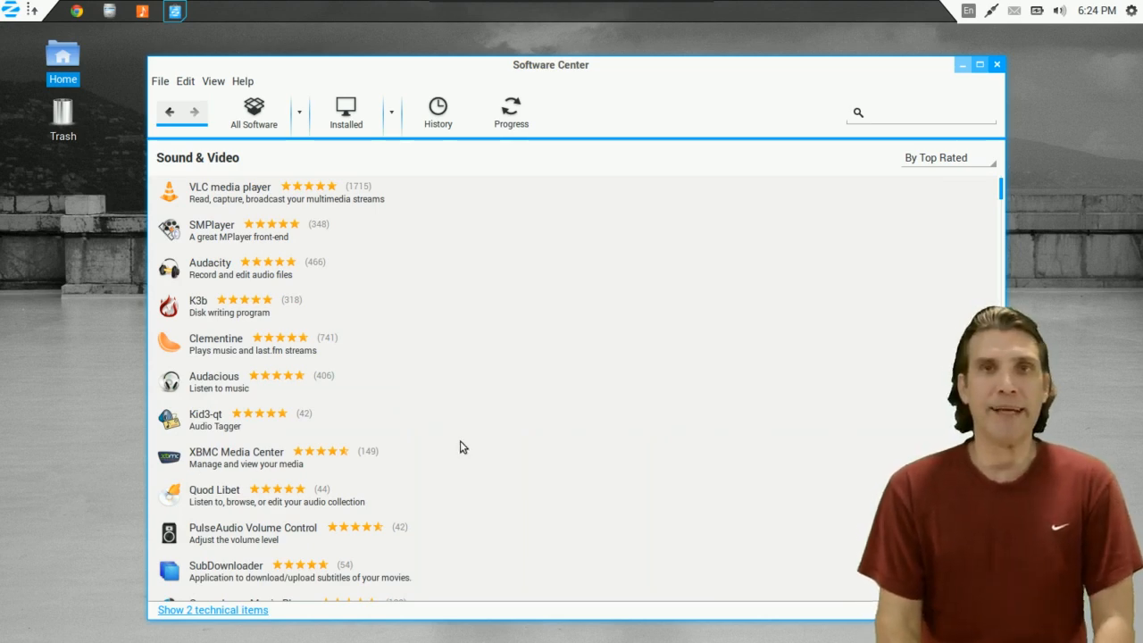
{"action": "scroll", "scroll_direction": "down", "scroll_amount": 3}
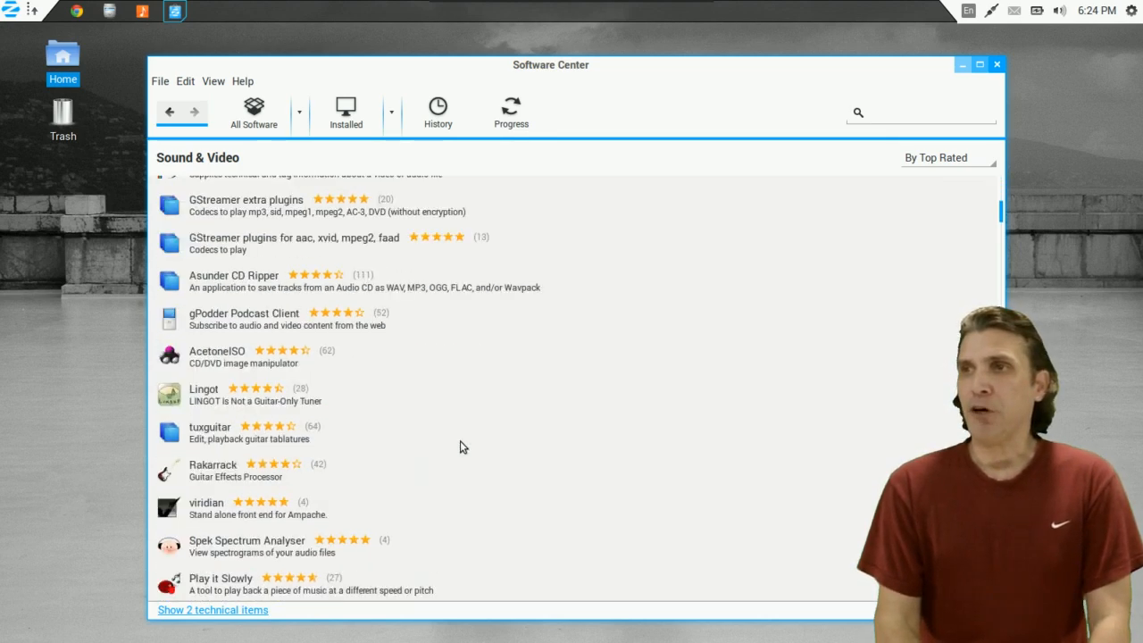
{"action": "scroll", "scroll_direction": "down", "scroll_amount": 3}
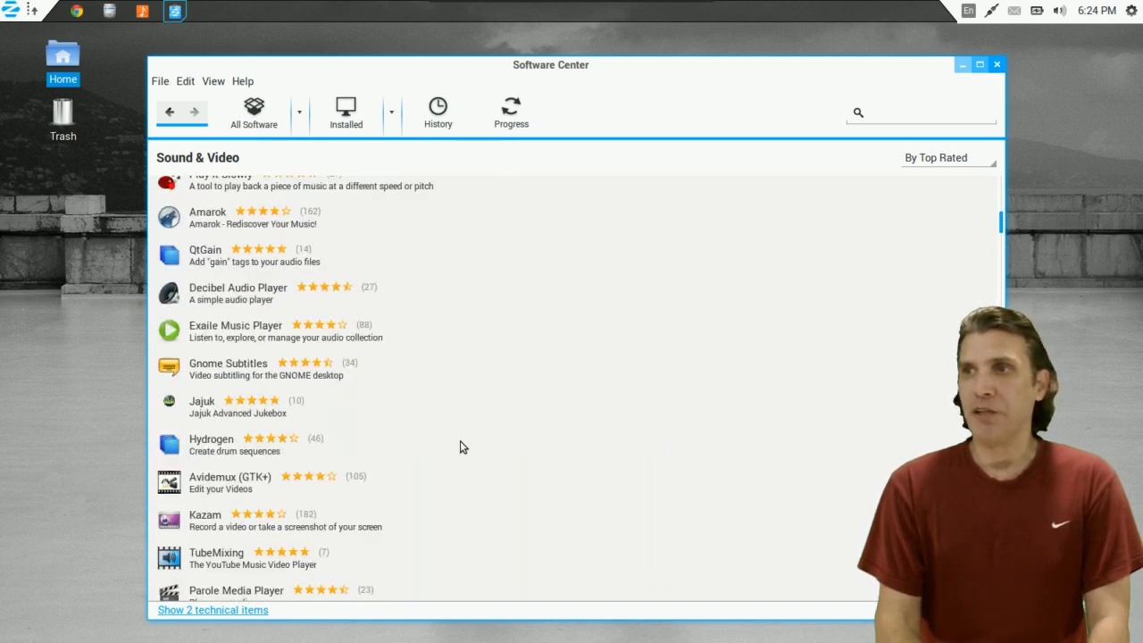
{"action": "scroll", "scroll_direction": "down", "scroll_amount": 3}
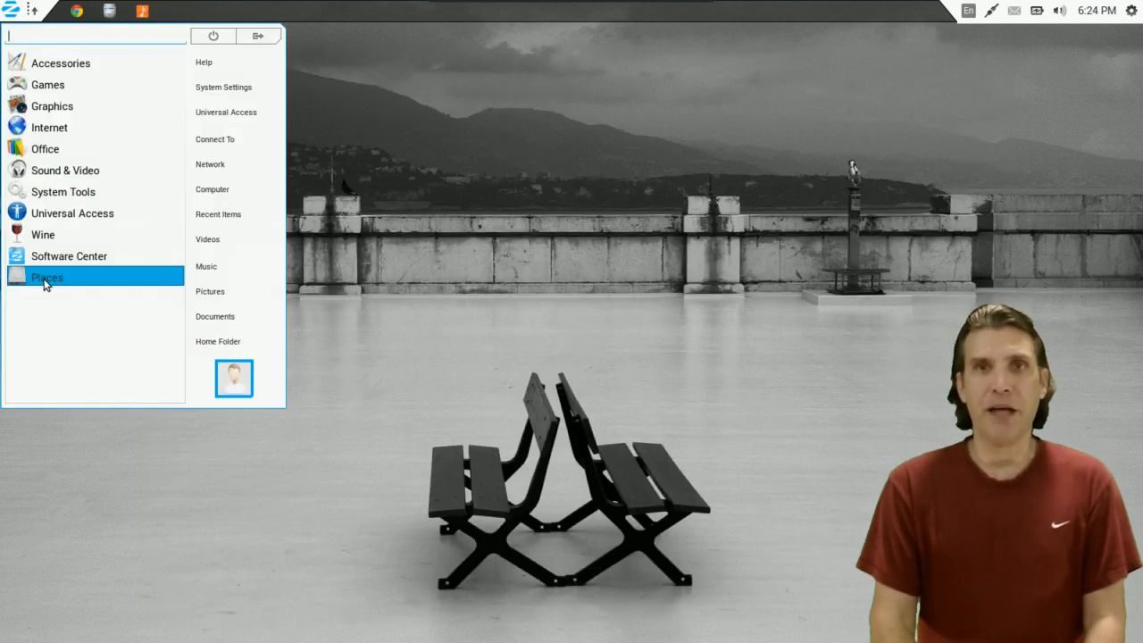
Open Places in the Zorin menu to list File System, Home Folder, Computer, Network, Trash.
{"action": "left_click", "coordinate": [46, 277]}
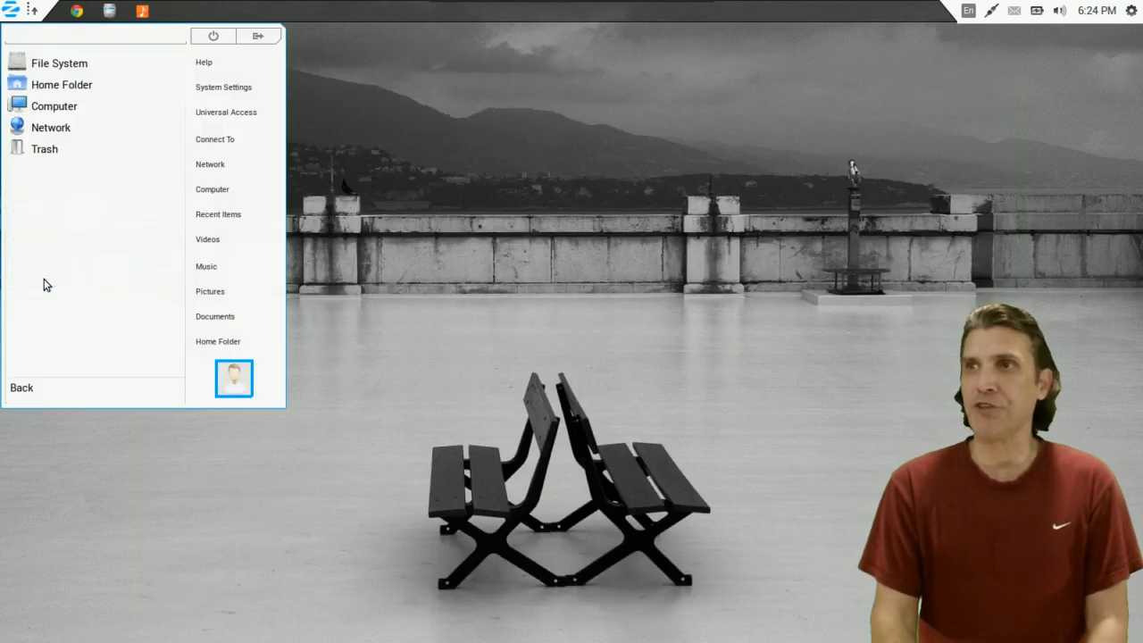
{"action": "mouse_move", "coordinate": [61, 84]}
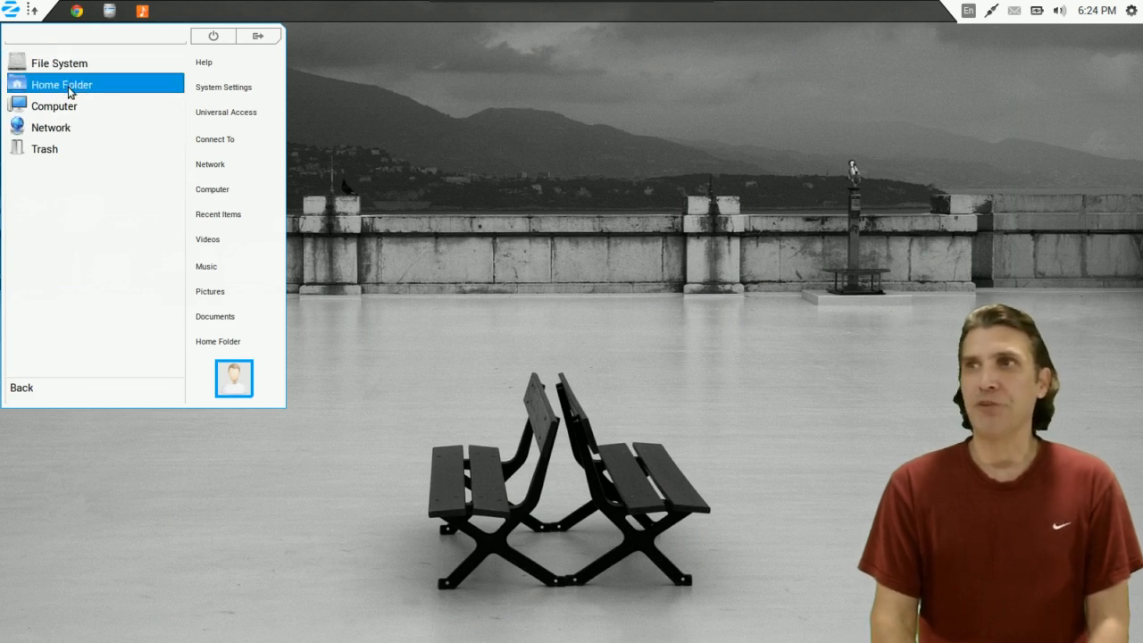
{"action": "mouse_move", "coordinate": [45, 148]}
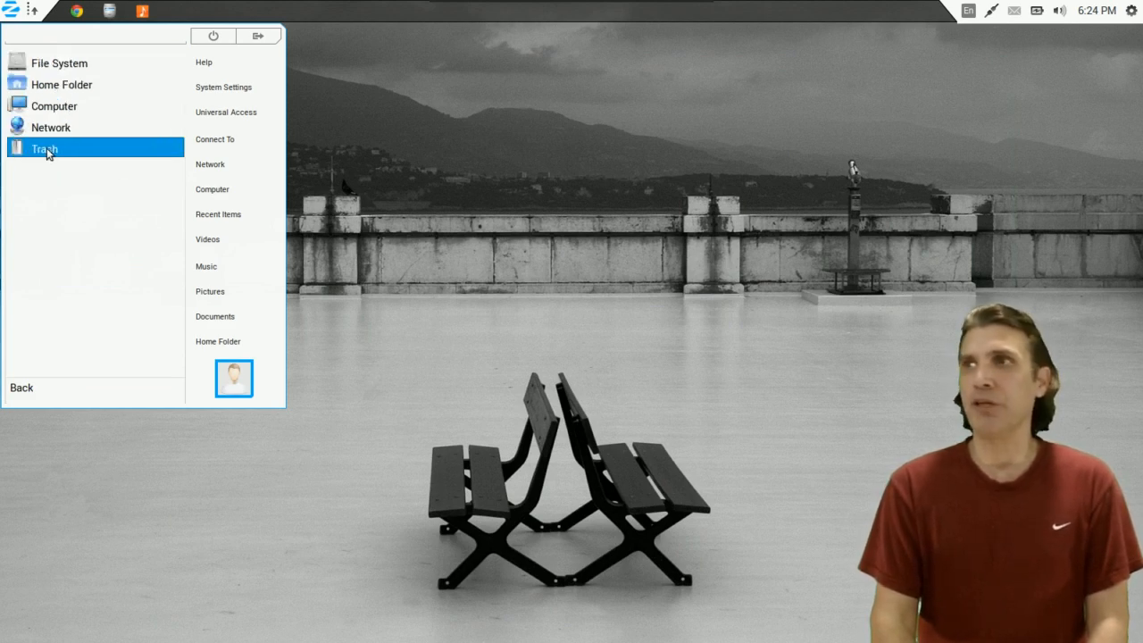